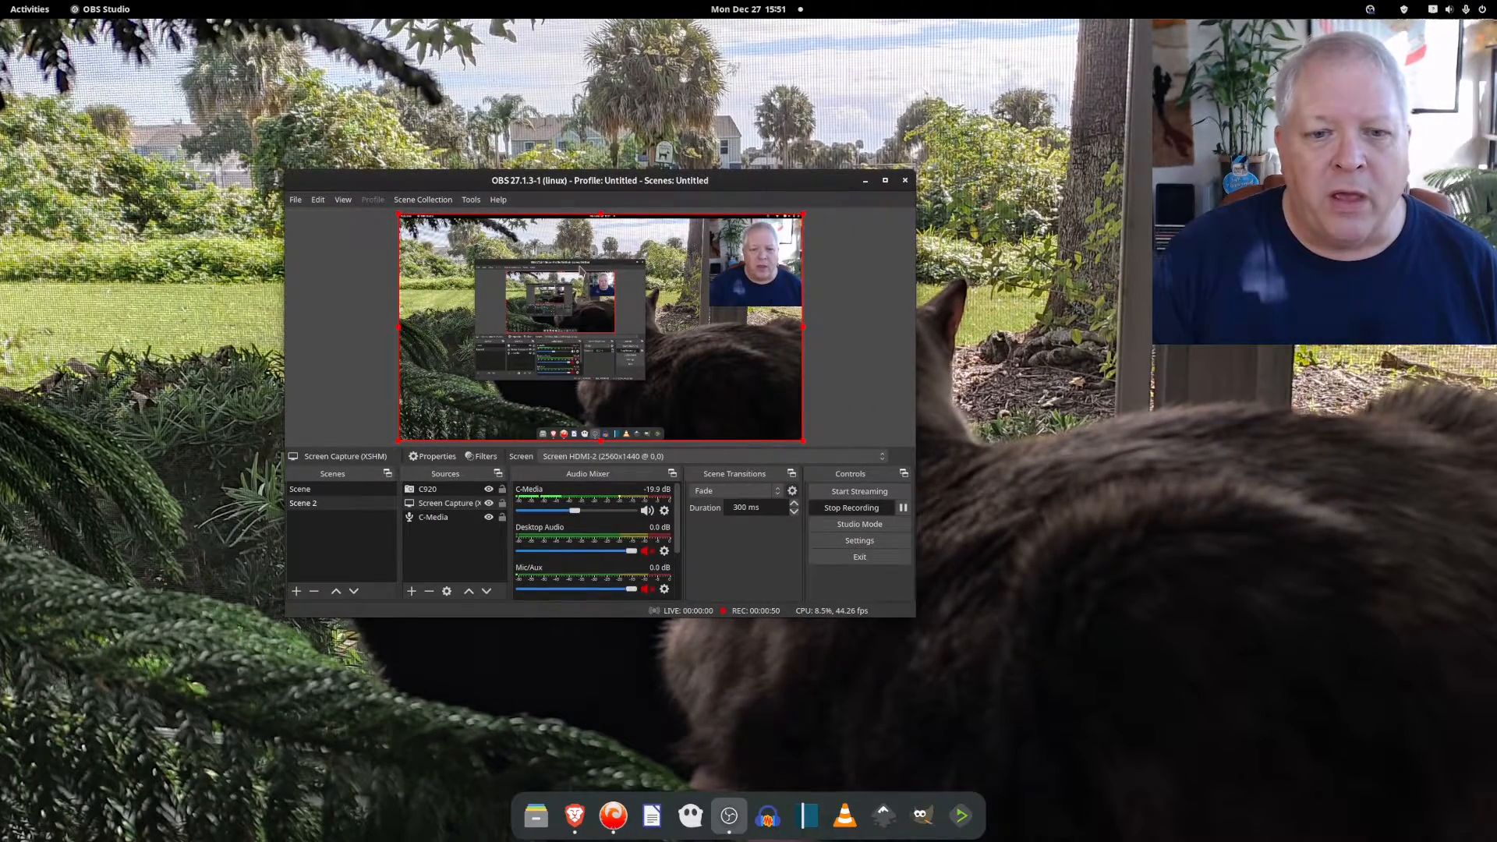
- Drag the OBS window slightly up toward the centre and select the C920 webcam source
{"action": "left_click_drag", "start_coordinate": [601, 179], "coordinate": [601, 153]}
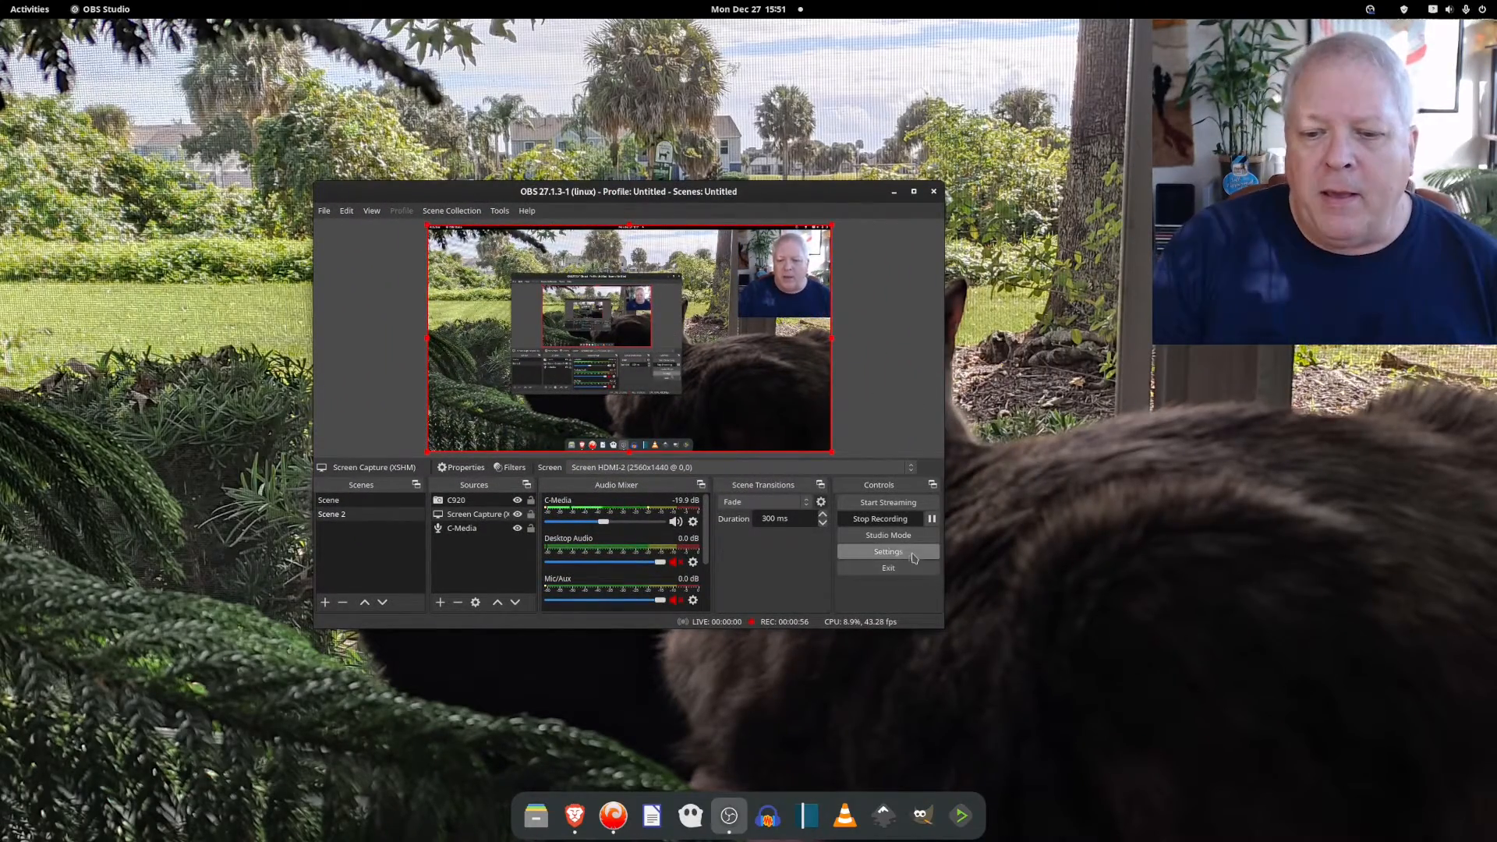
{"action": "left_click", "coordinate": [456, 499]}
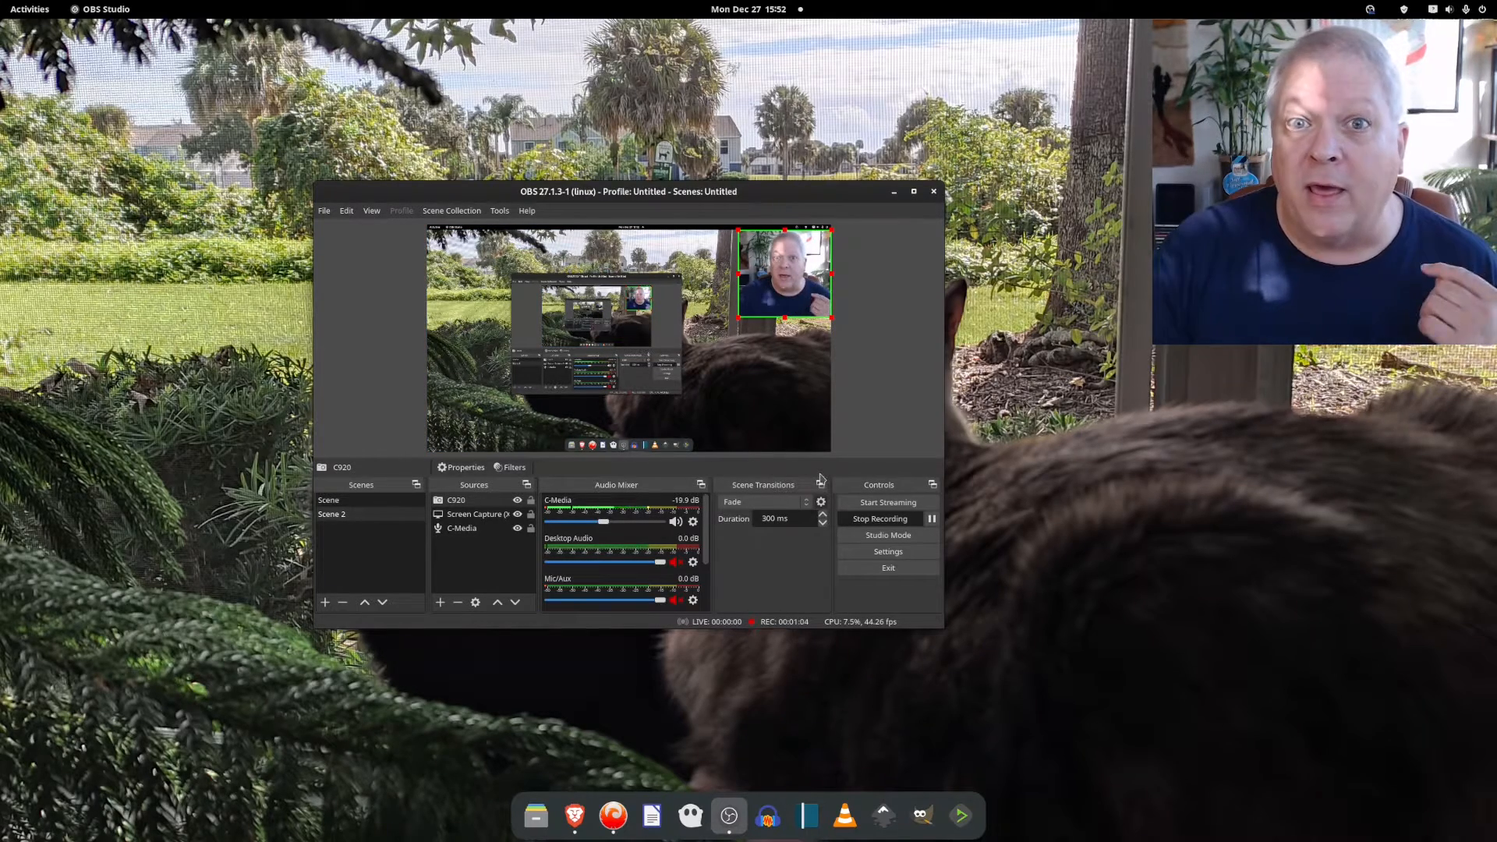
{"action": "mouse_move", "coordinate": [876, 466]}
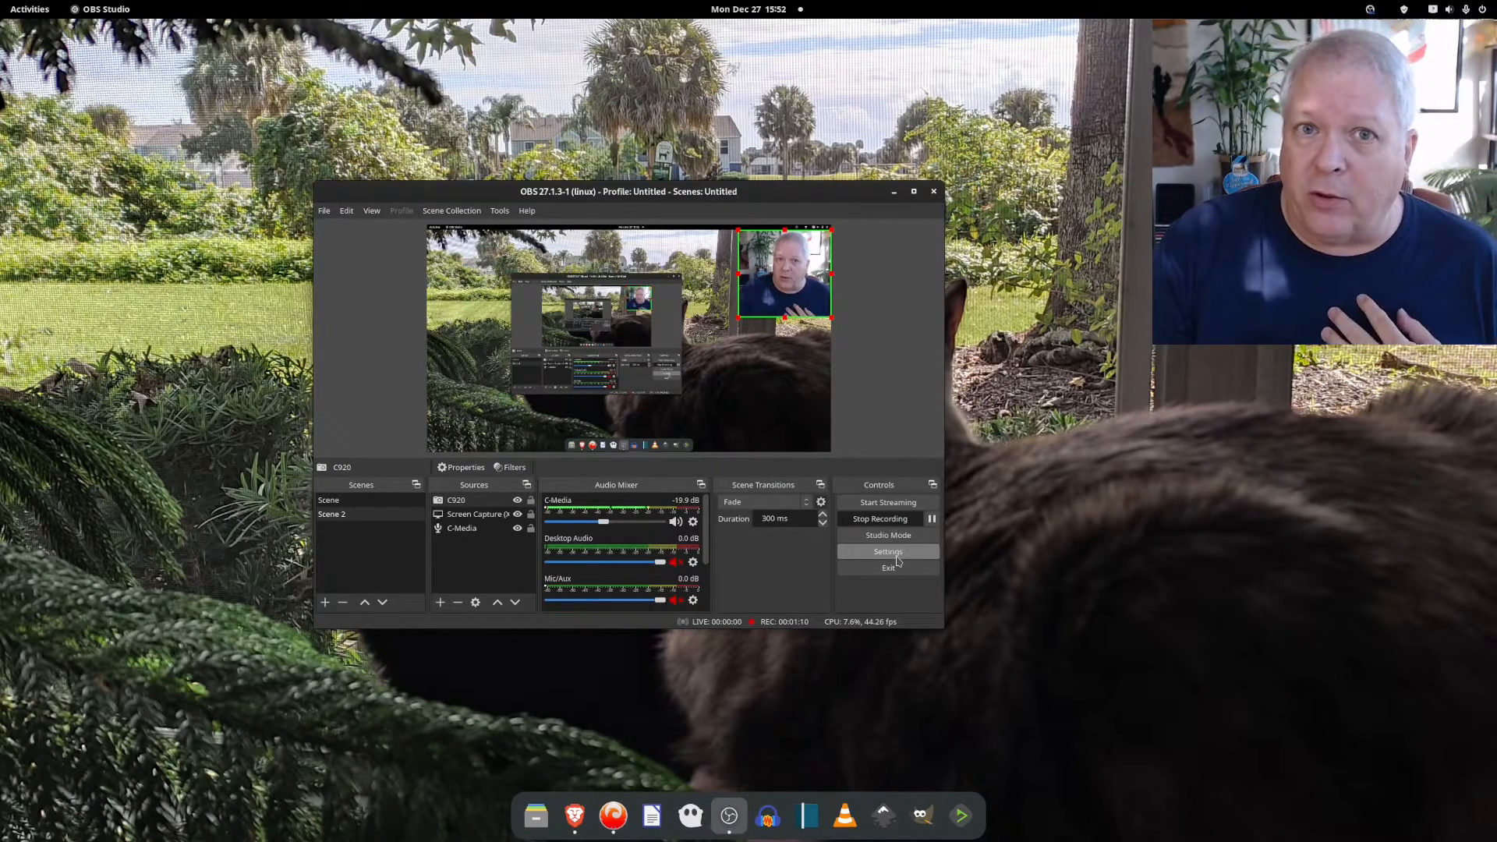
{"action": "left_click", "coordinate": [887, 552]}
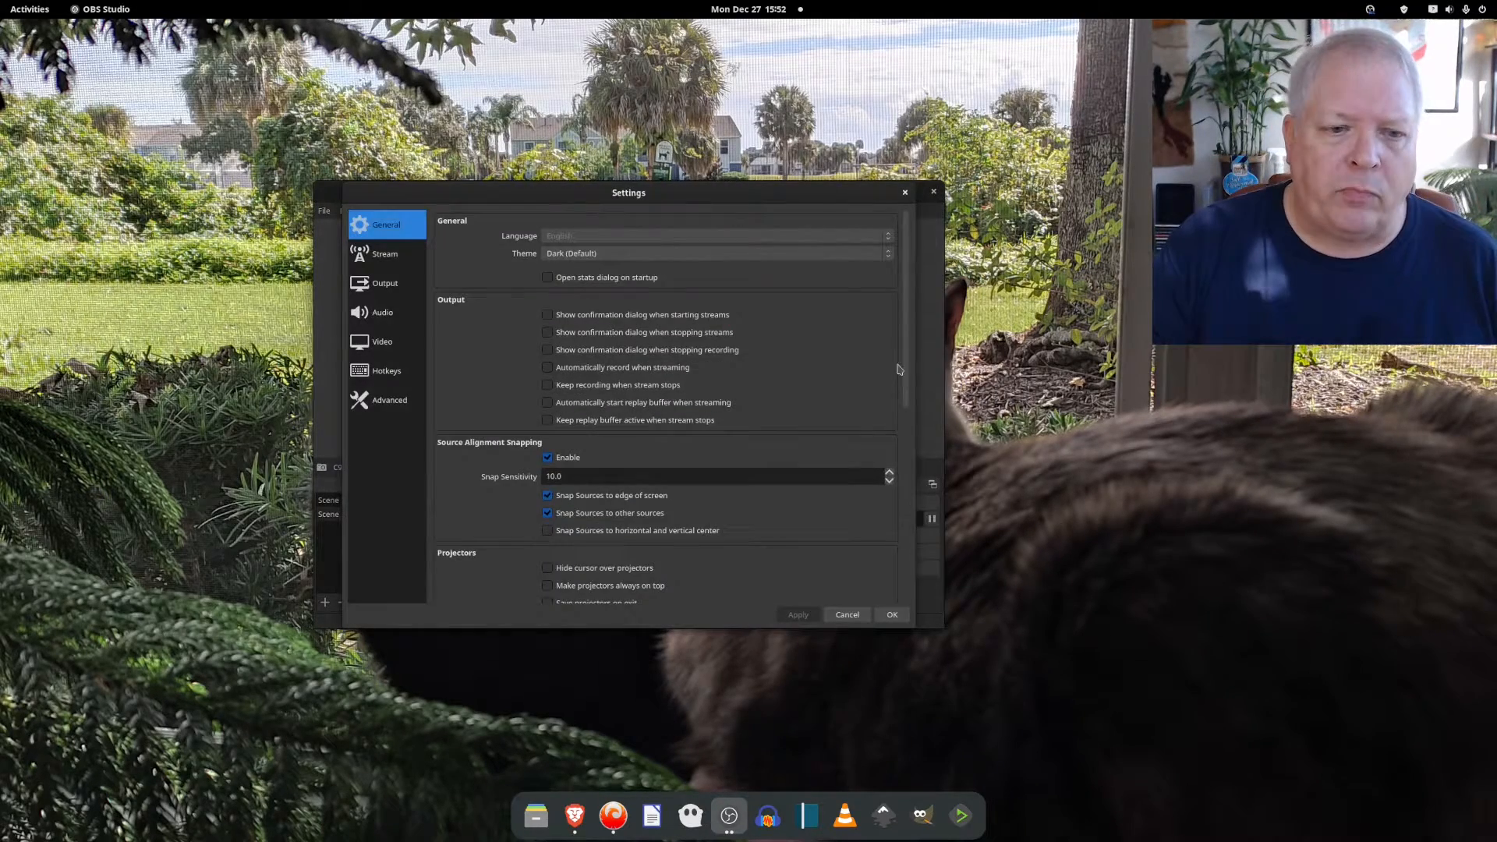
{"action": "left_click", "coordinate": [387, 371]}
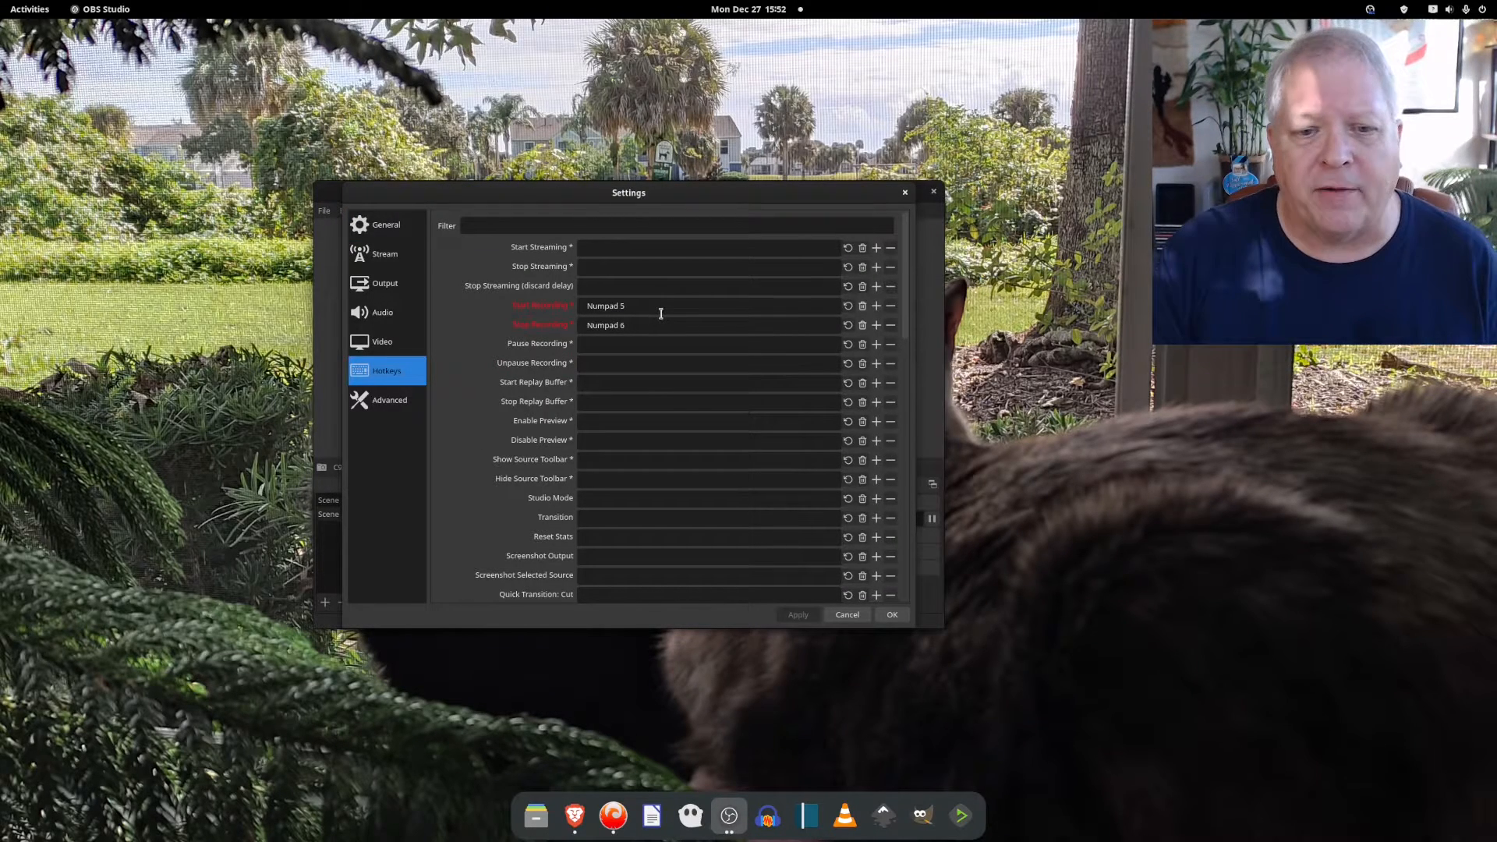
{"action": "mouse_move", "coordinate": [661, 324]}
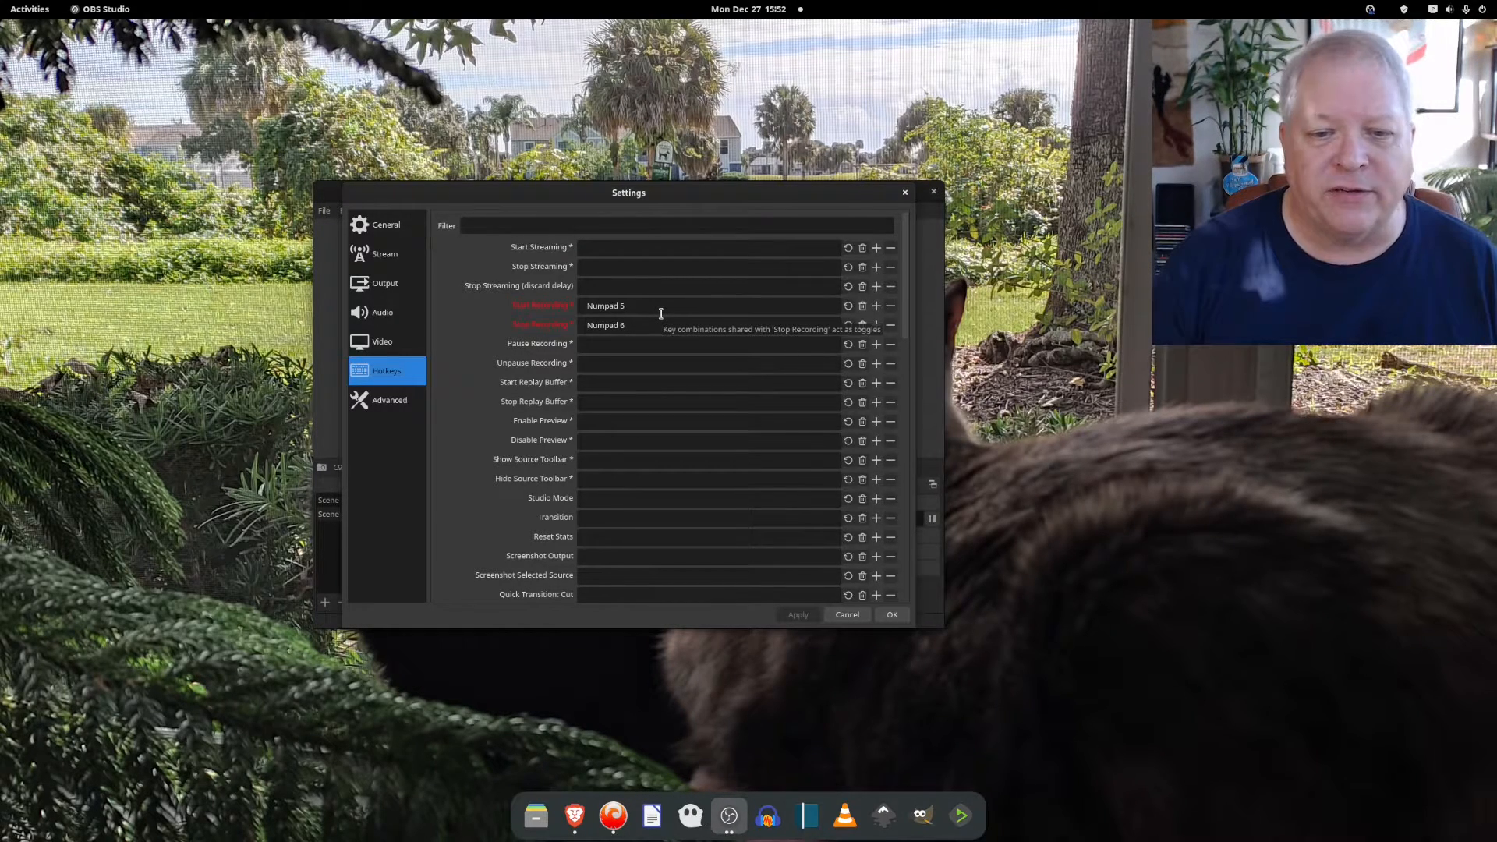
{"action": "scroll", "scroll_direction": "down", "scroll_amount": 3}
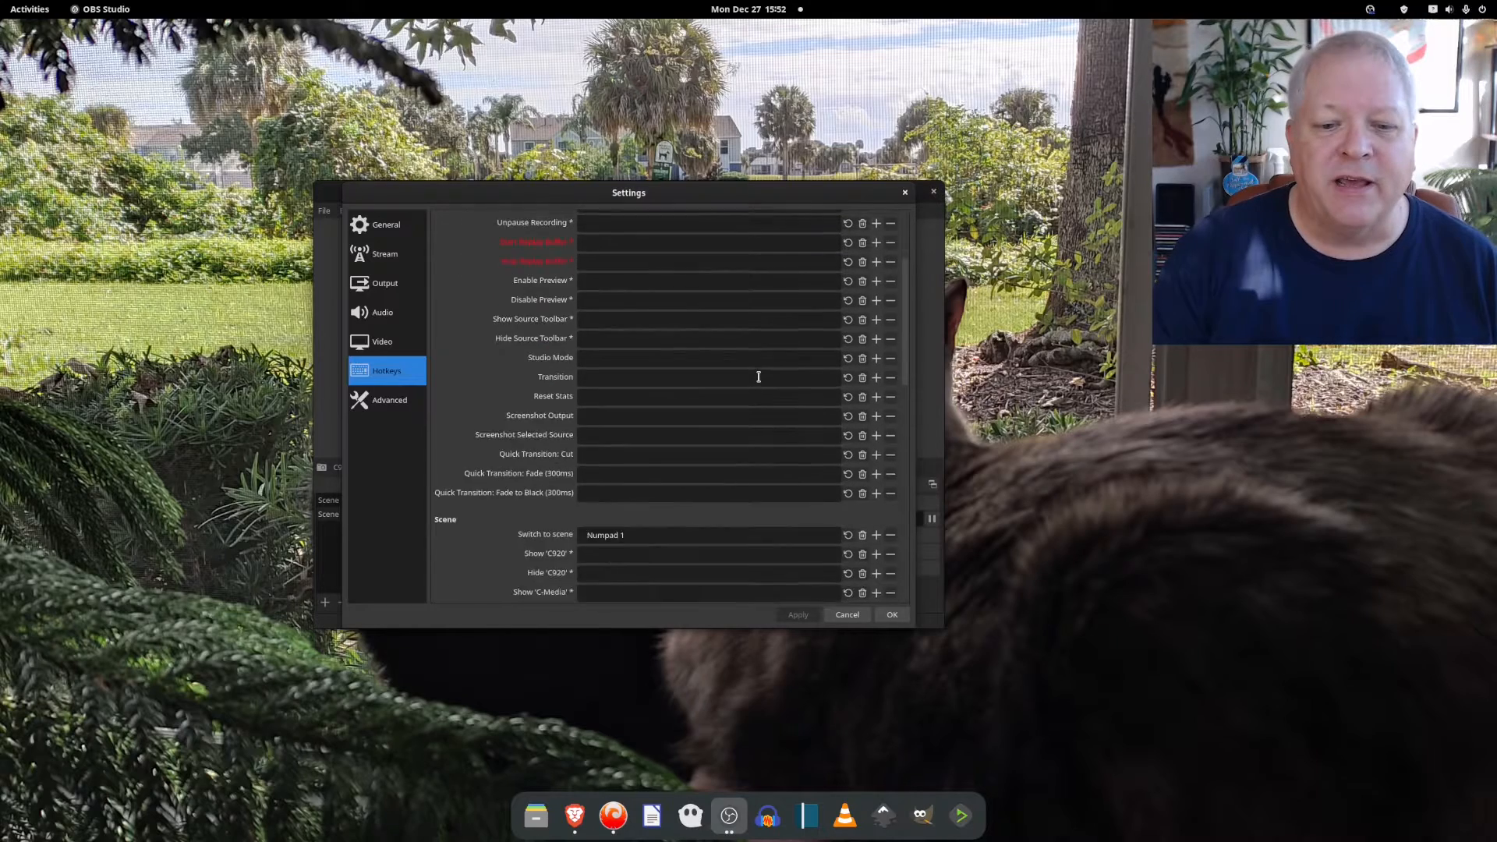
{"action": "scroll", "scroll_direction": "down", "scroll_amount": 3}
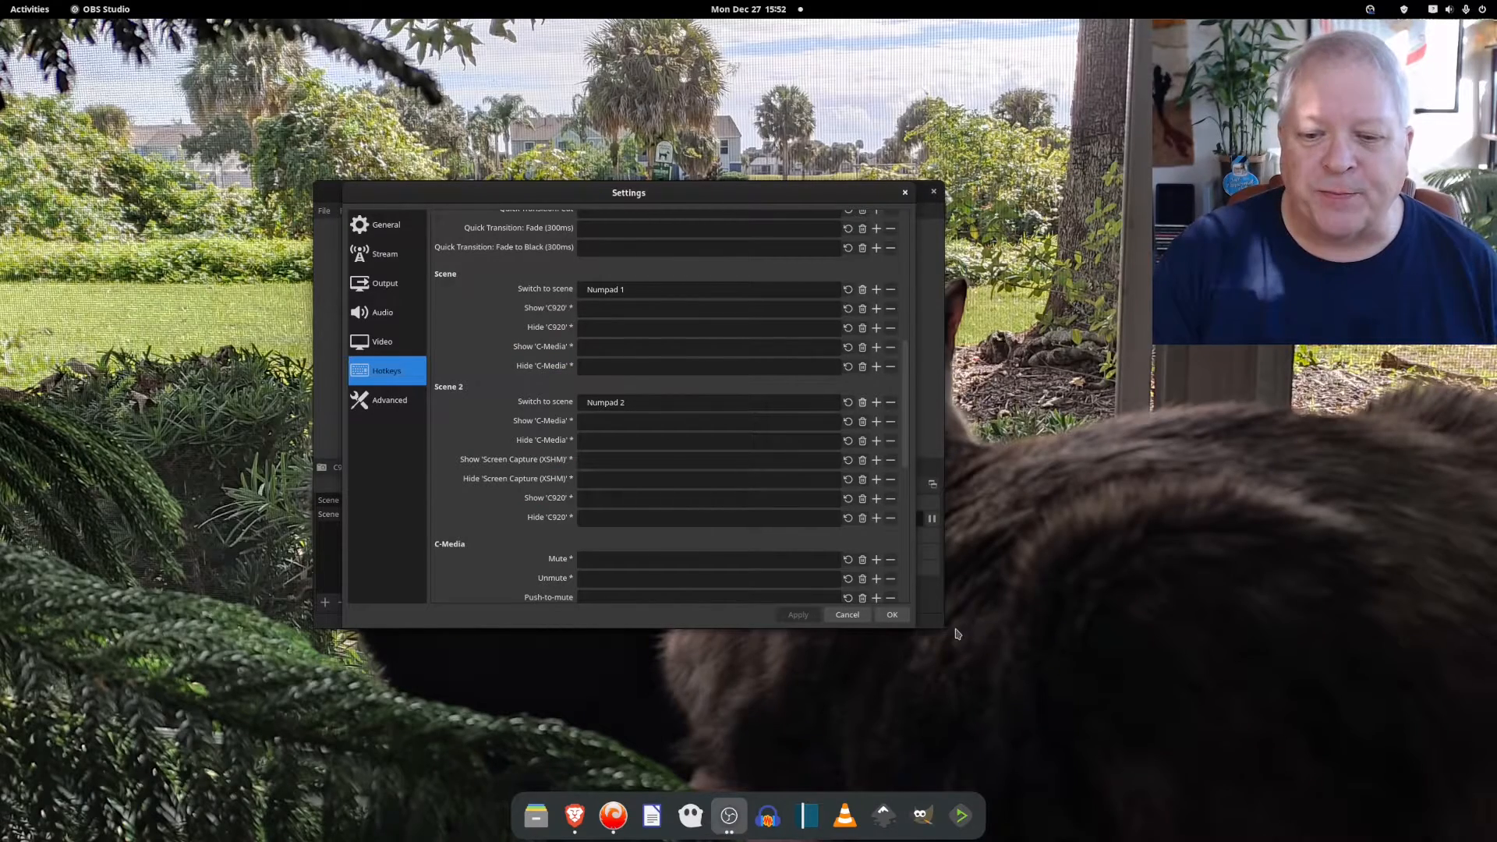
{"action": "left_click", "coordinate": [890, 613]}
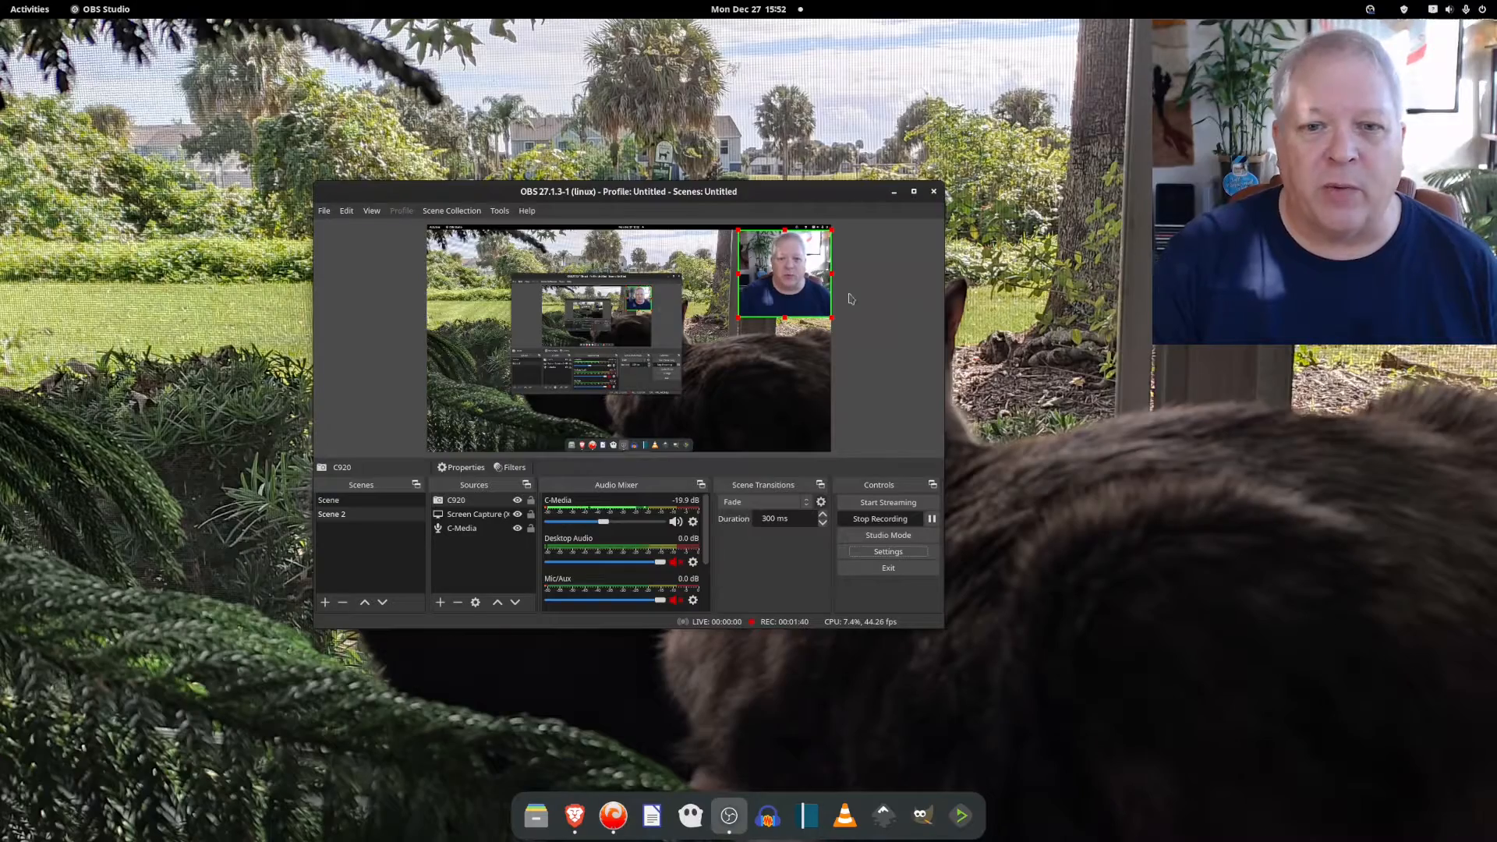
- Raise the OBS window and review the Numpad 5/6 recording hotkeys in Settings
{"action": "left_click", "coordinate": [911, 191]}
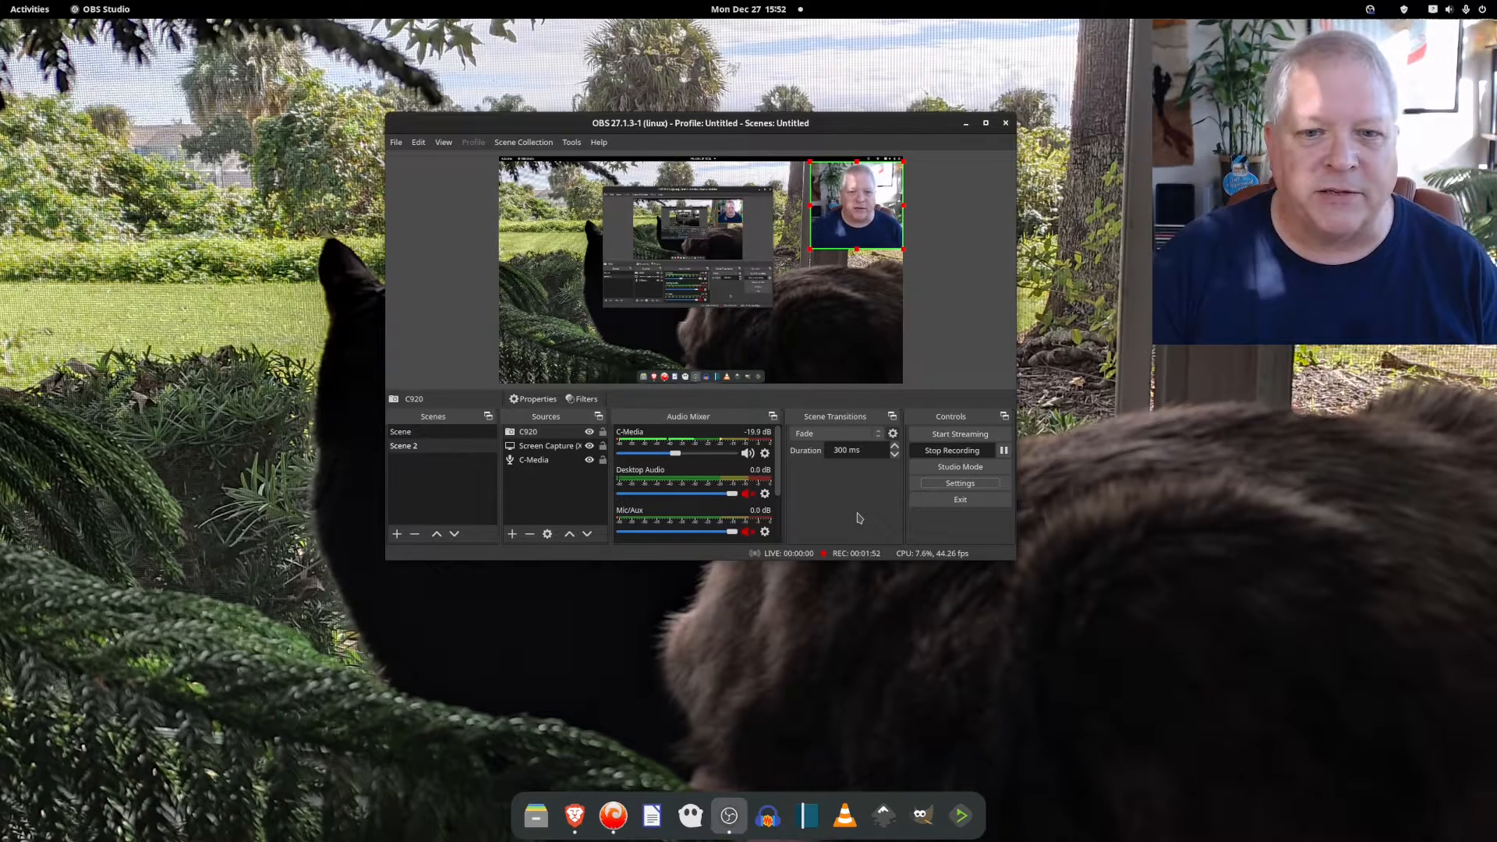
{"action": "mouse_move", "coordinate": [890, 515]}
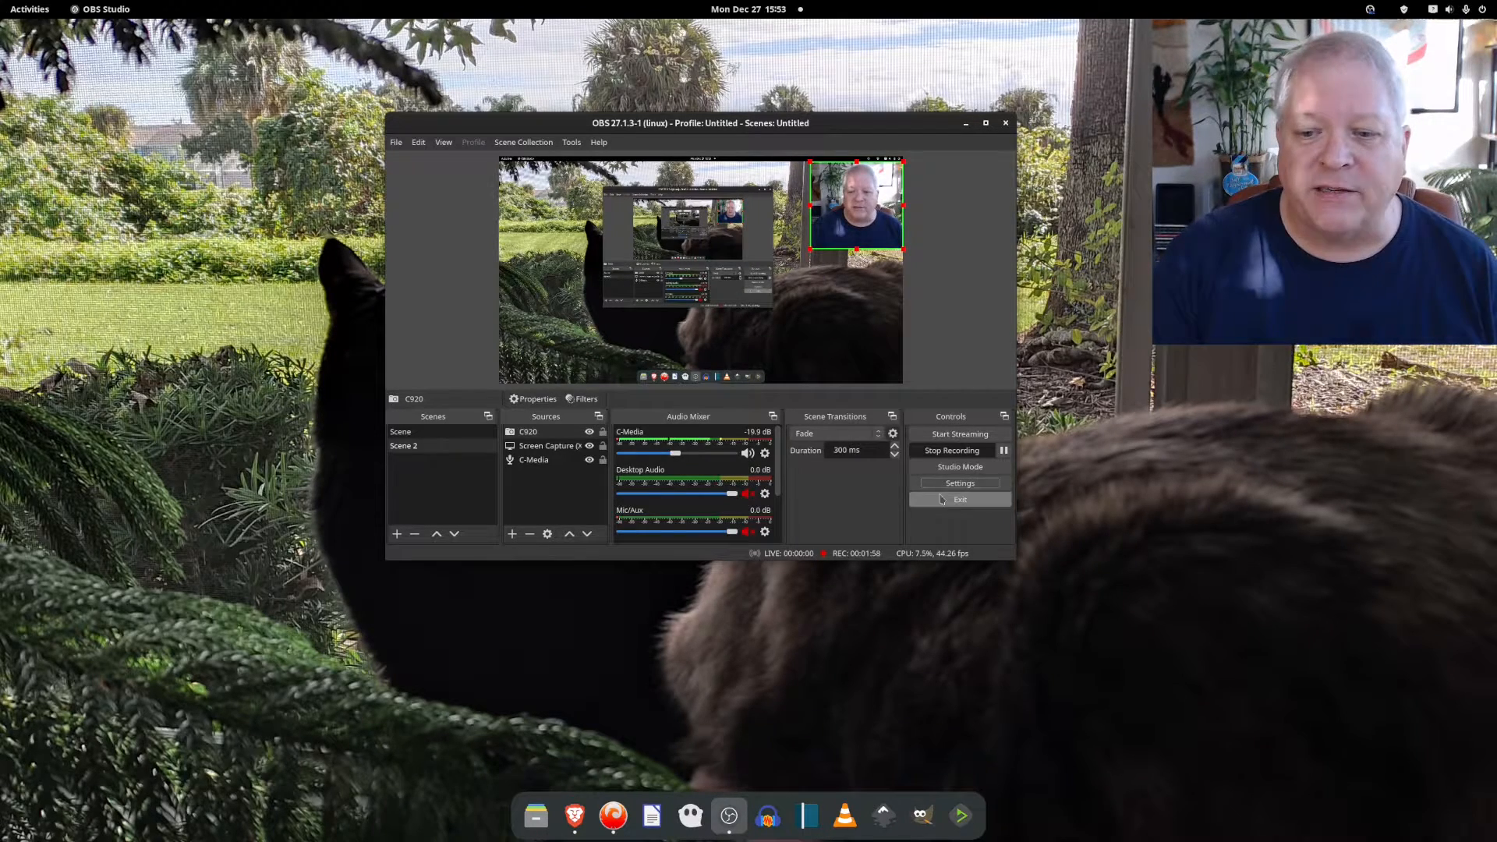
{"action": "left_click", "coordinate": [959, 483]}
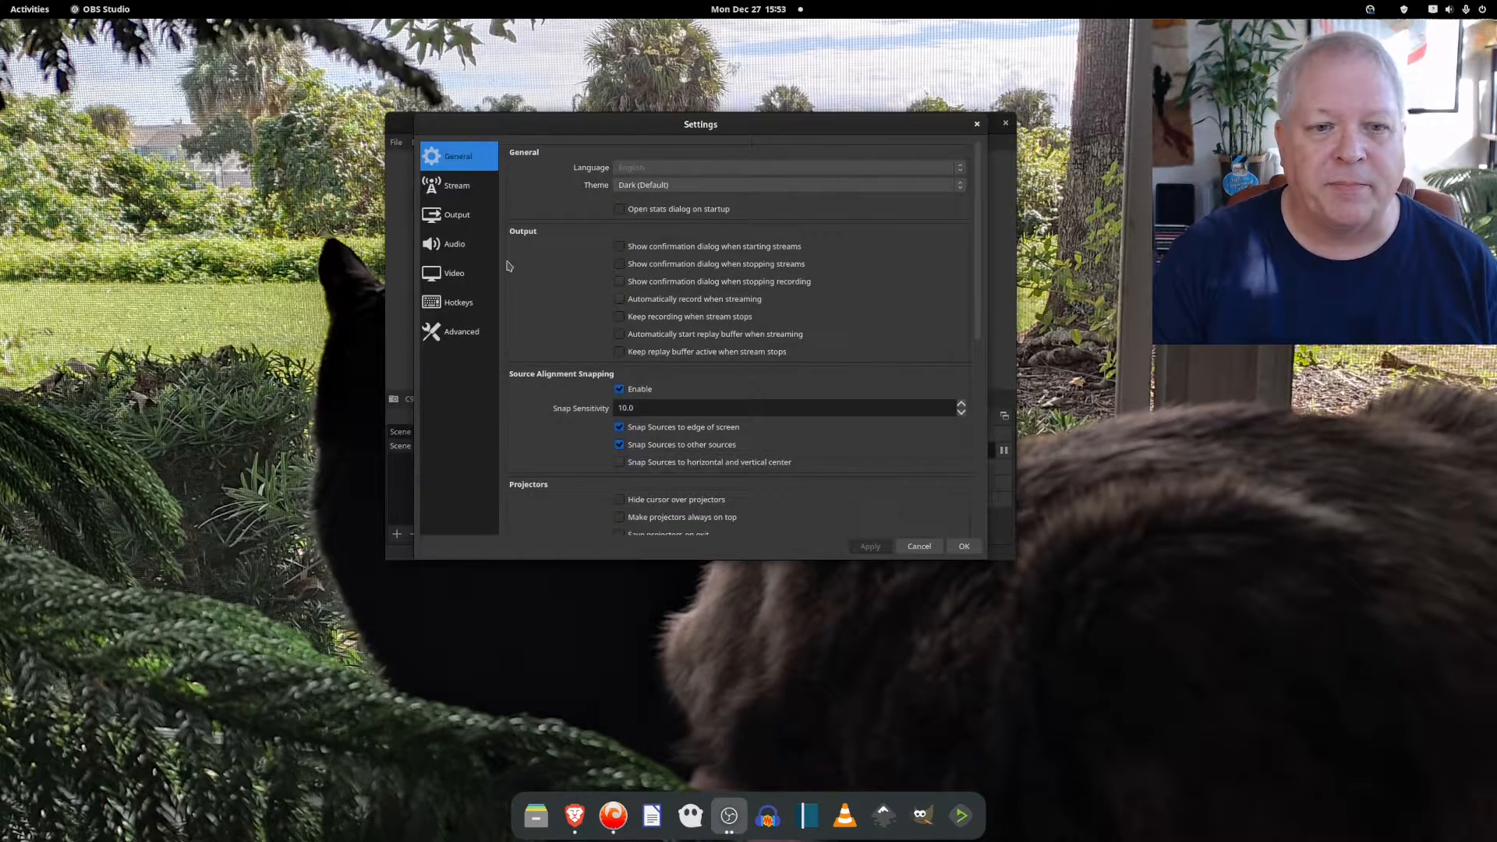
{"action": "left_click", "coordinate": [457, 301]}
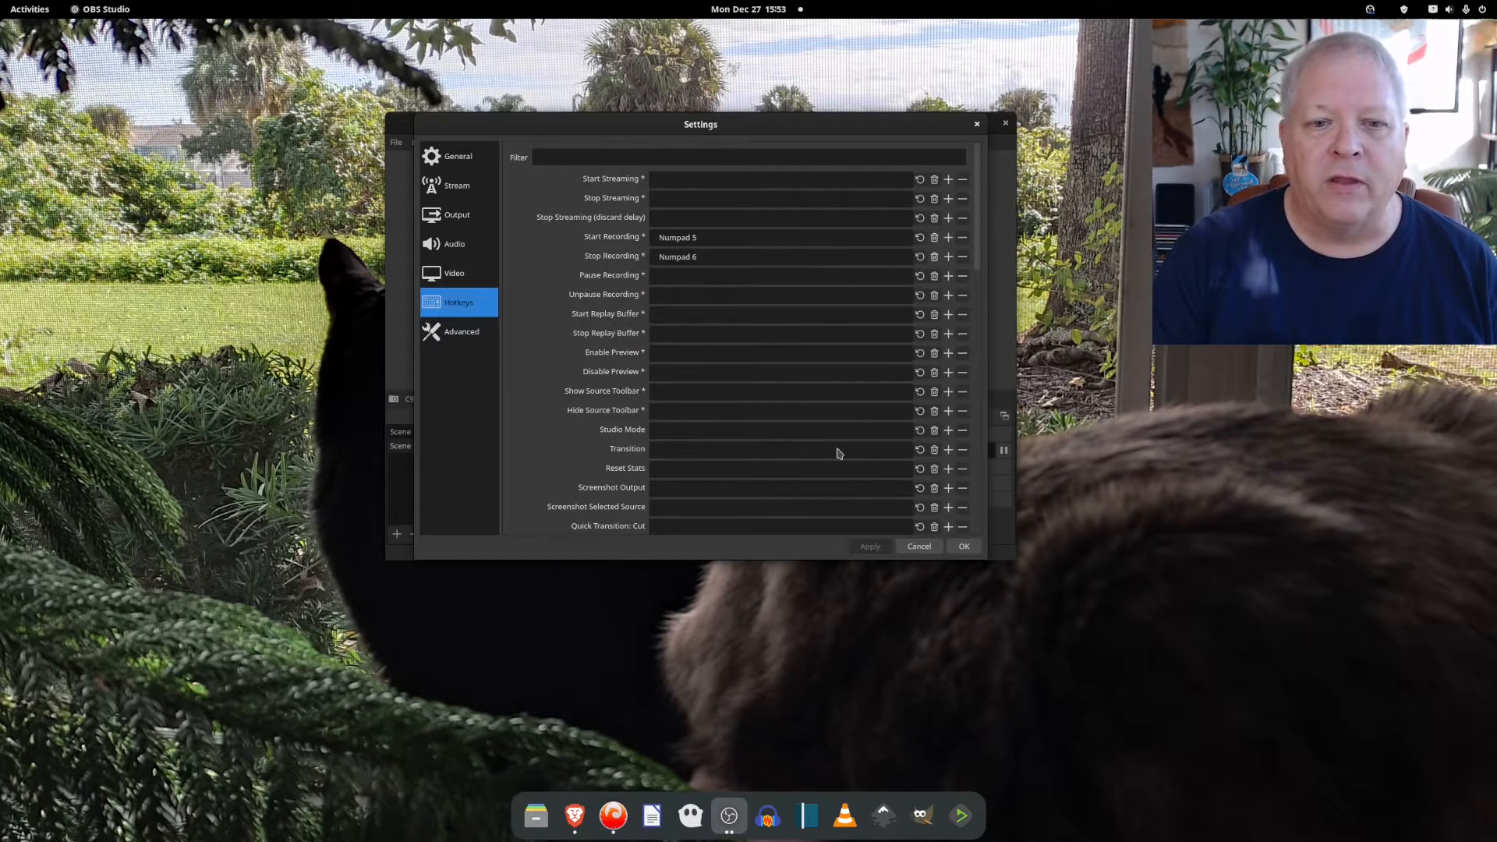
{"action": "left_click", "coordinate": [962, 545]}
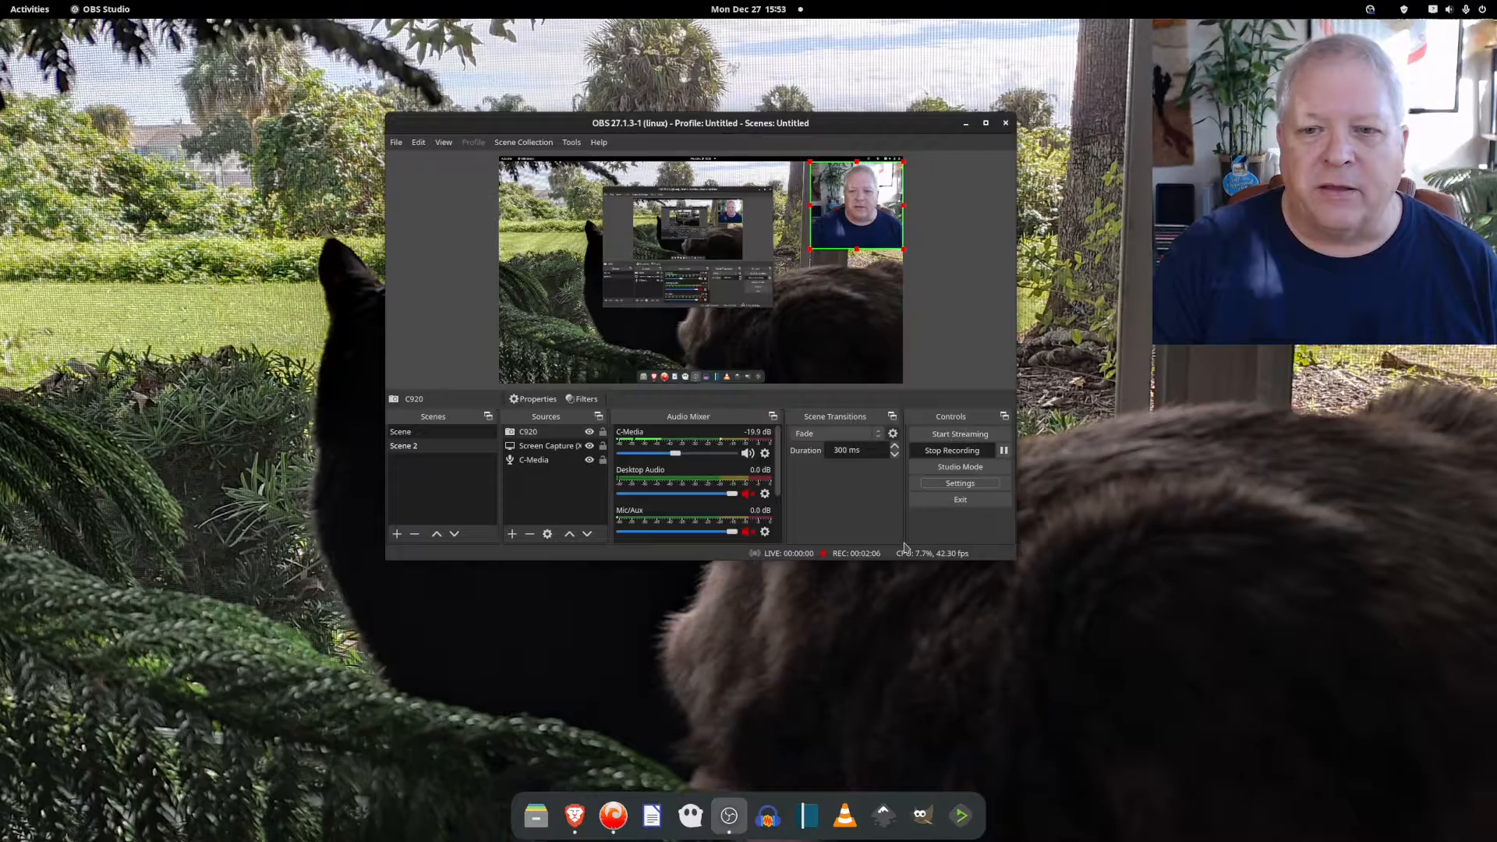
{"action": "mouse_move", "coordinate": [960, 499]}
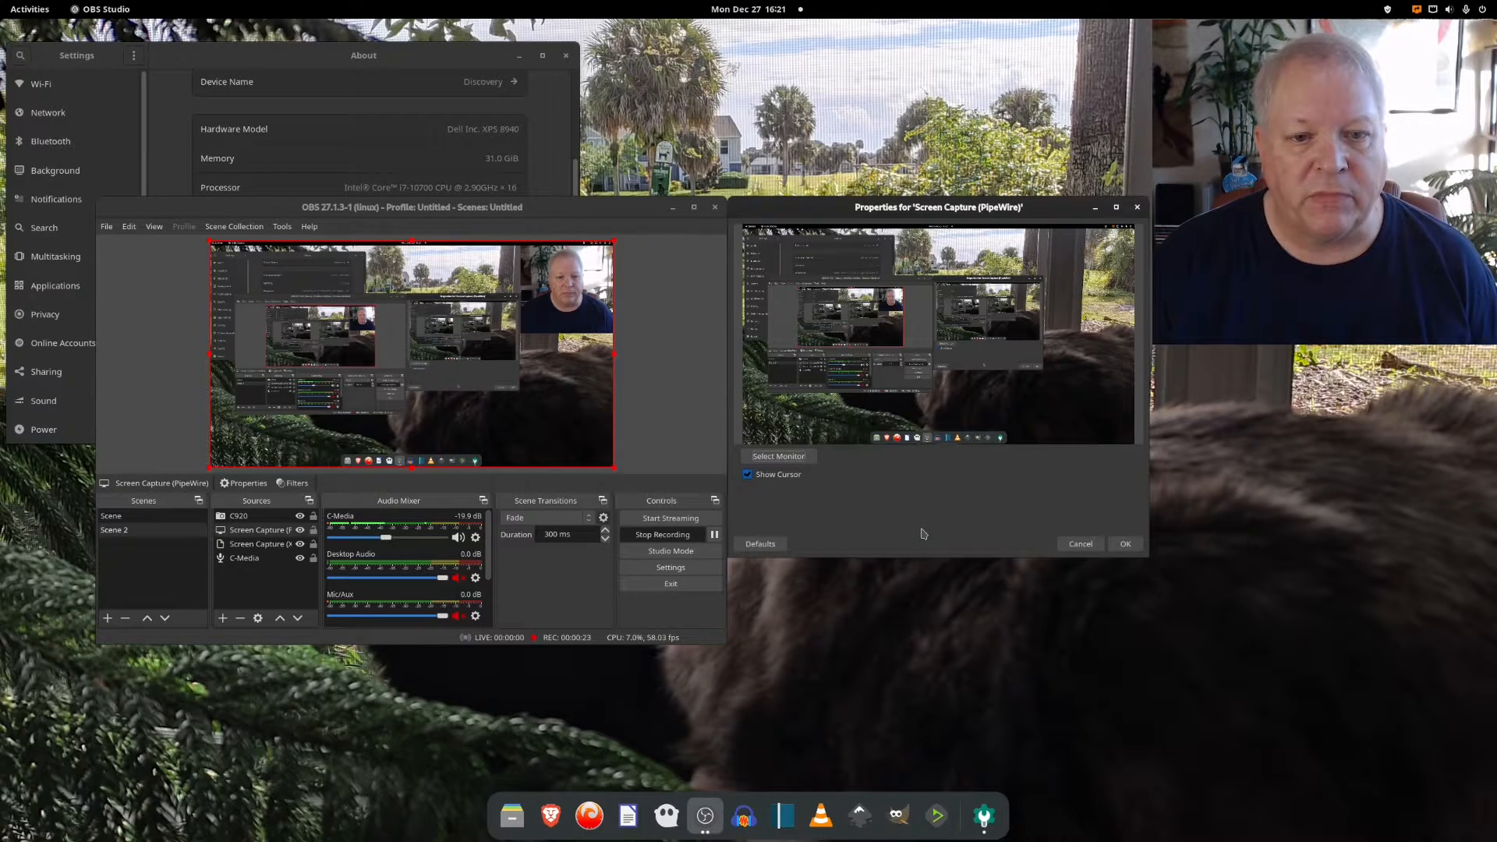
{"action": "mouse_move", "coordinate": [1124, 543]}
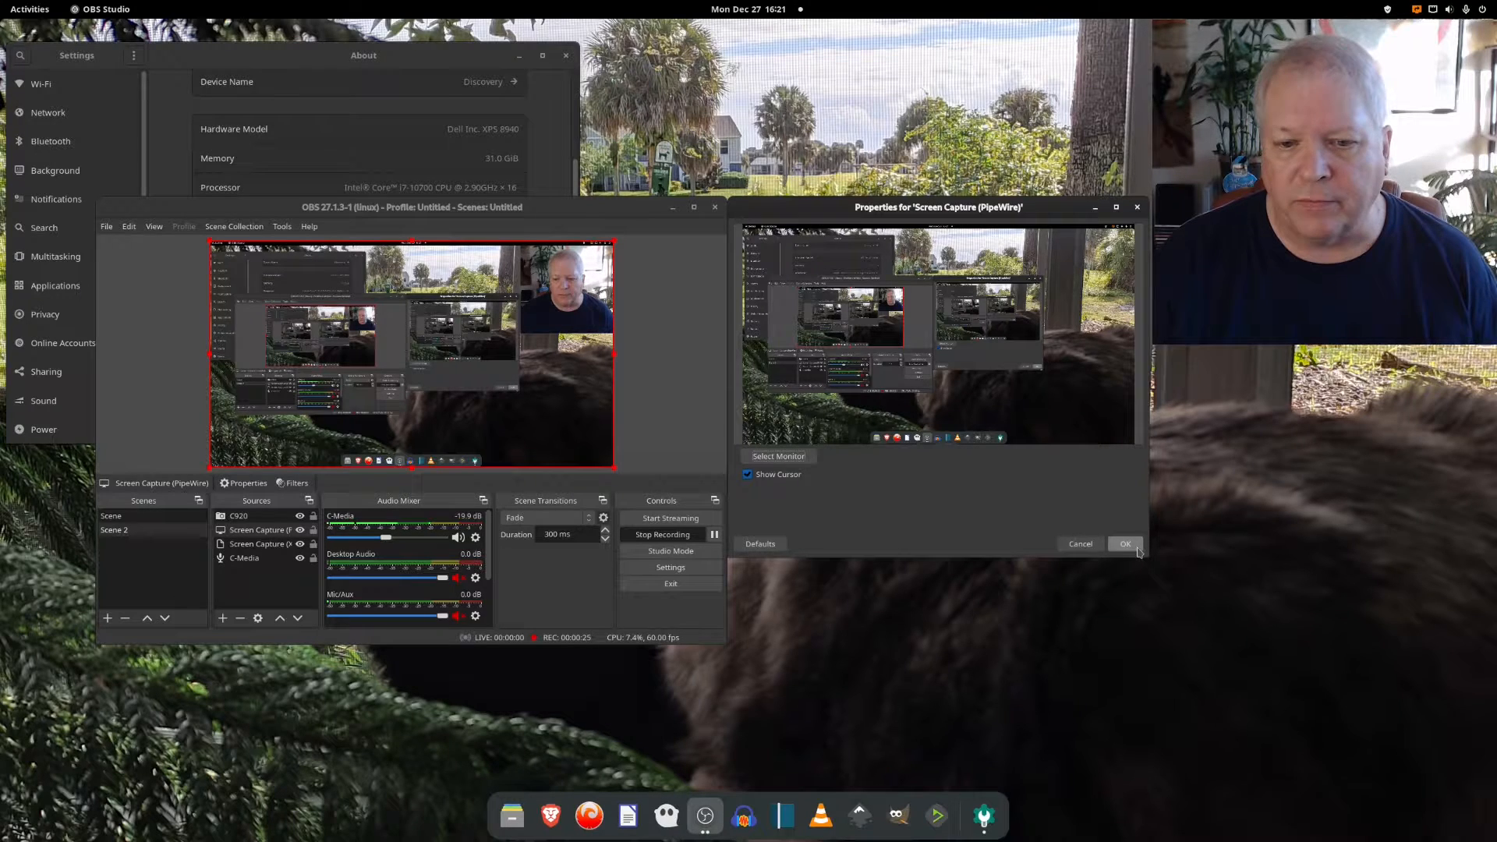
- Confirm the Screen Capture (PipeWire) source properties with the monitor selected
{"action": "left_click", "coordinate": [1124, 543]}
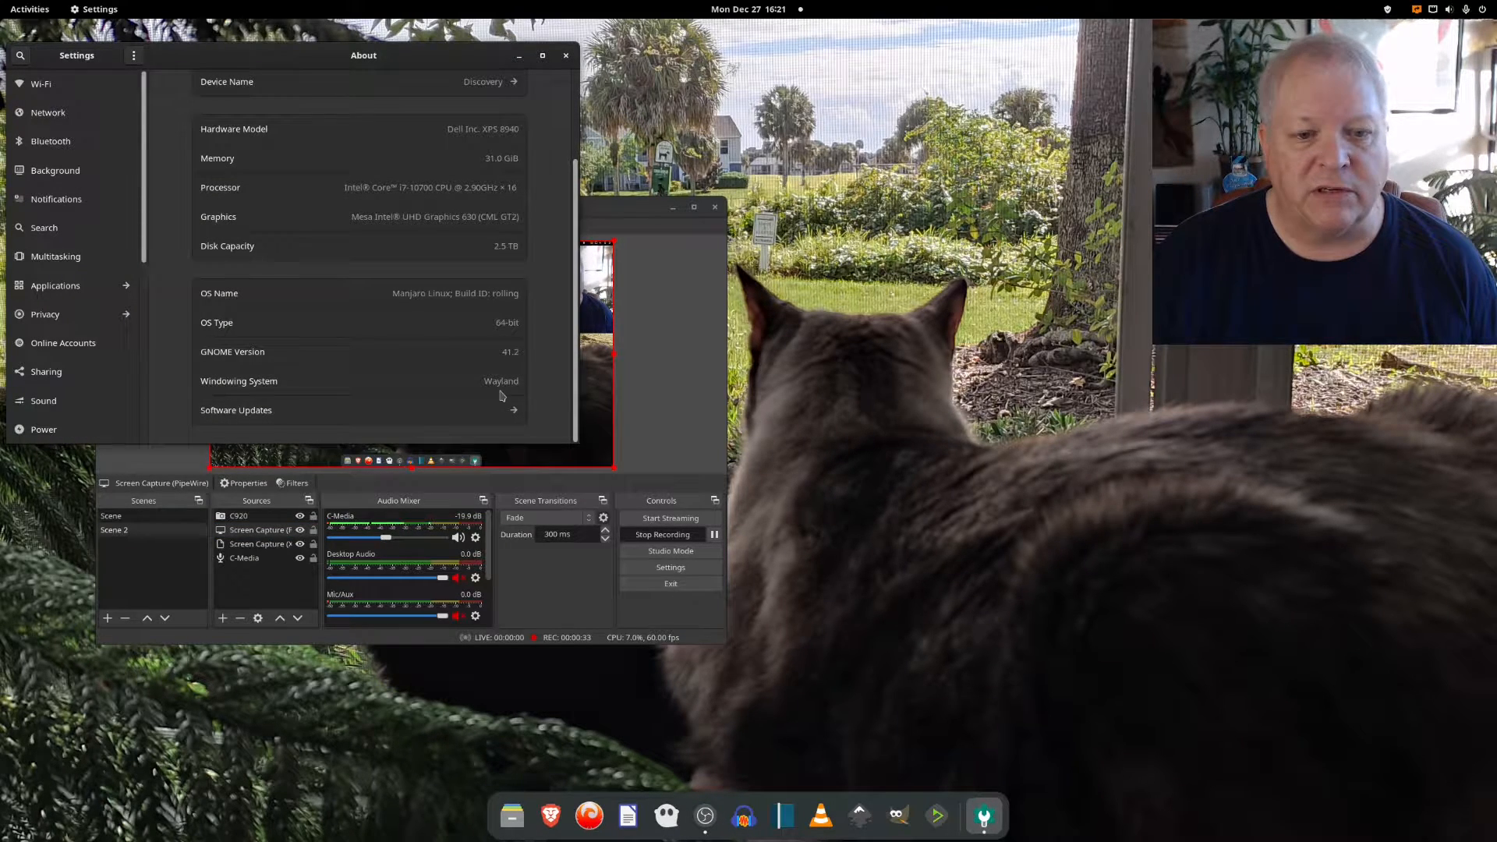
- Close the About window and check Start/Stop Recording have no hotkeys in OBS Settings
{"action": "left_click", "coordinate": [565, 55]}
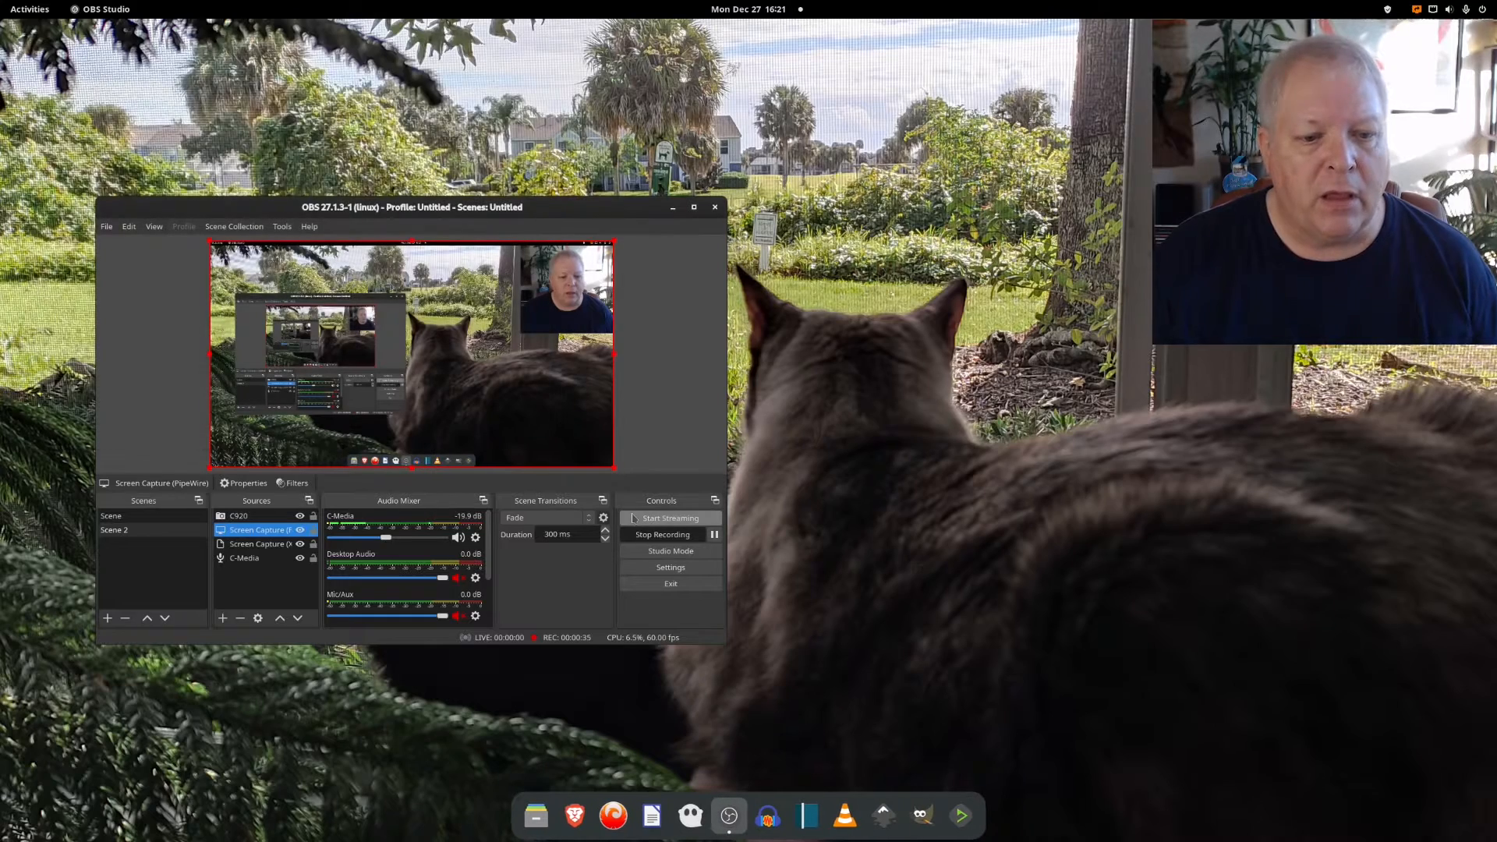
{"action": "left_click", "coordinate": [669, 567]}
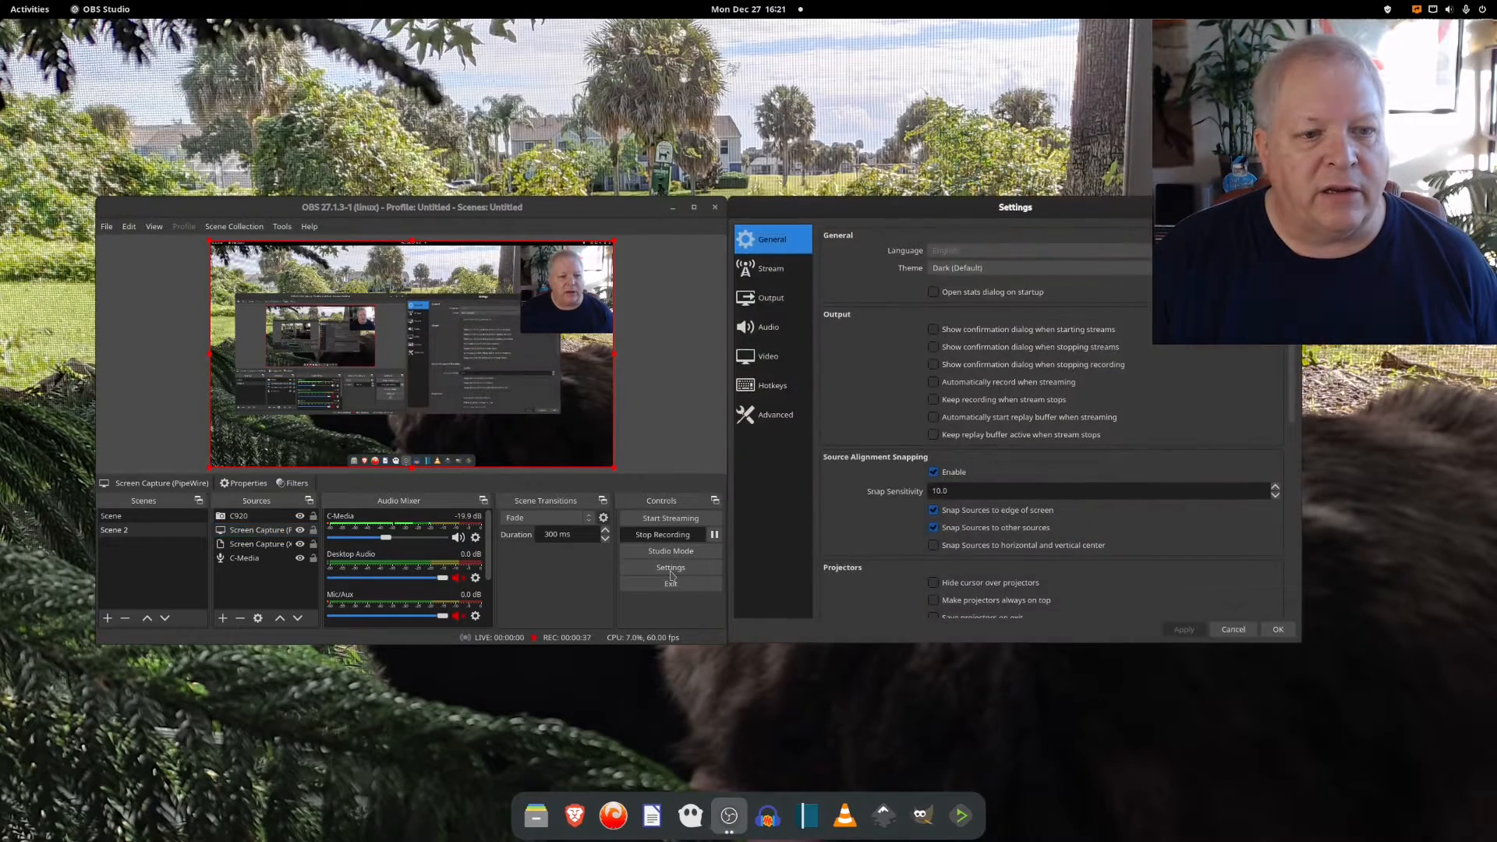
{"action": "left_click", "coordinate": [771, 384]}
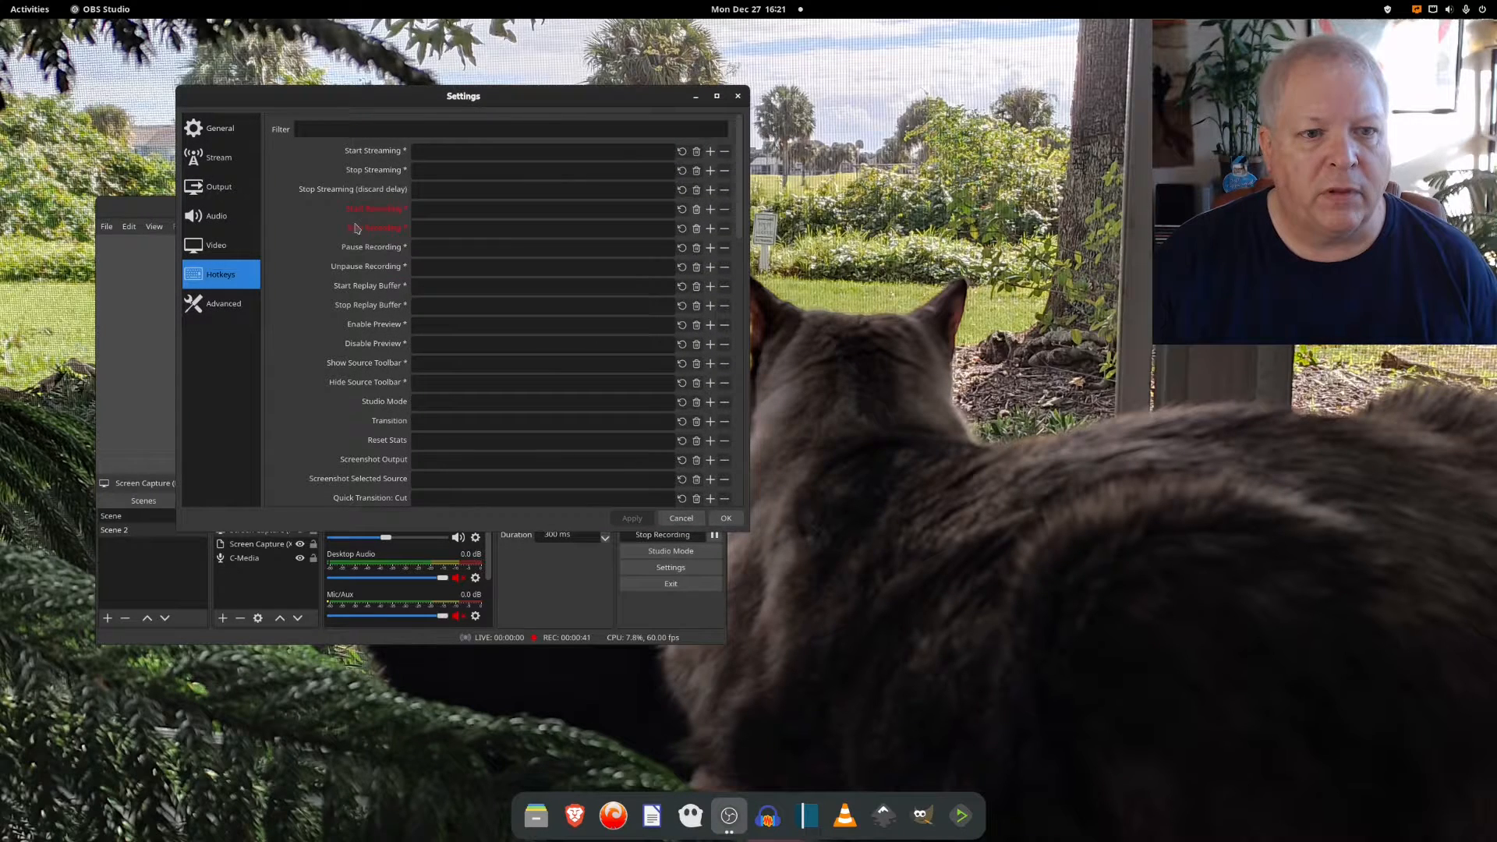
{"action": "mouse_move", "coordinate": [450, 222]}
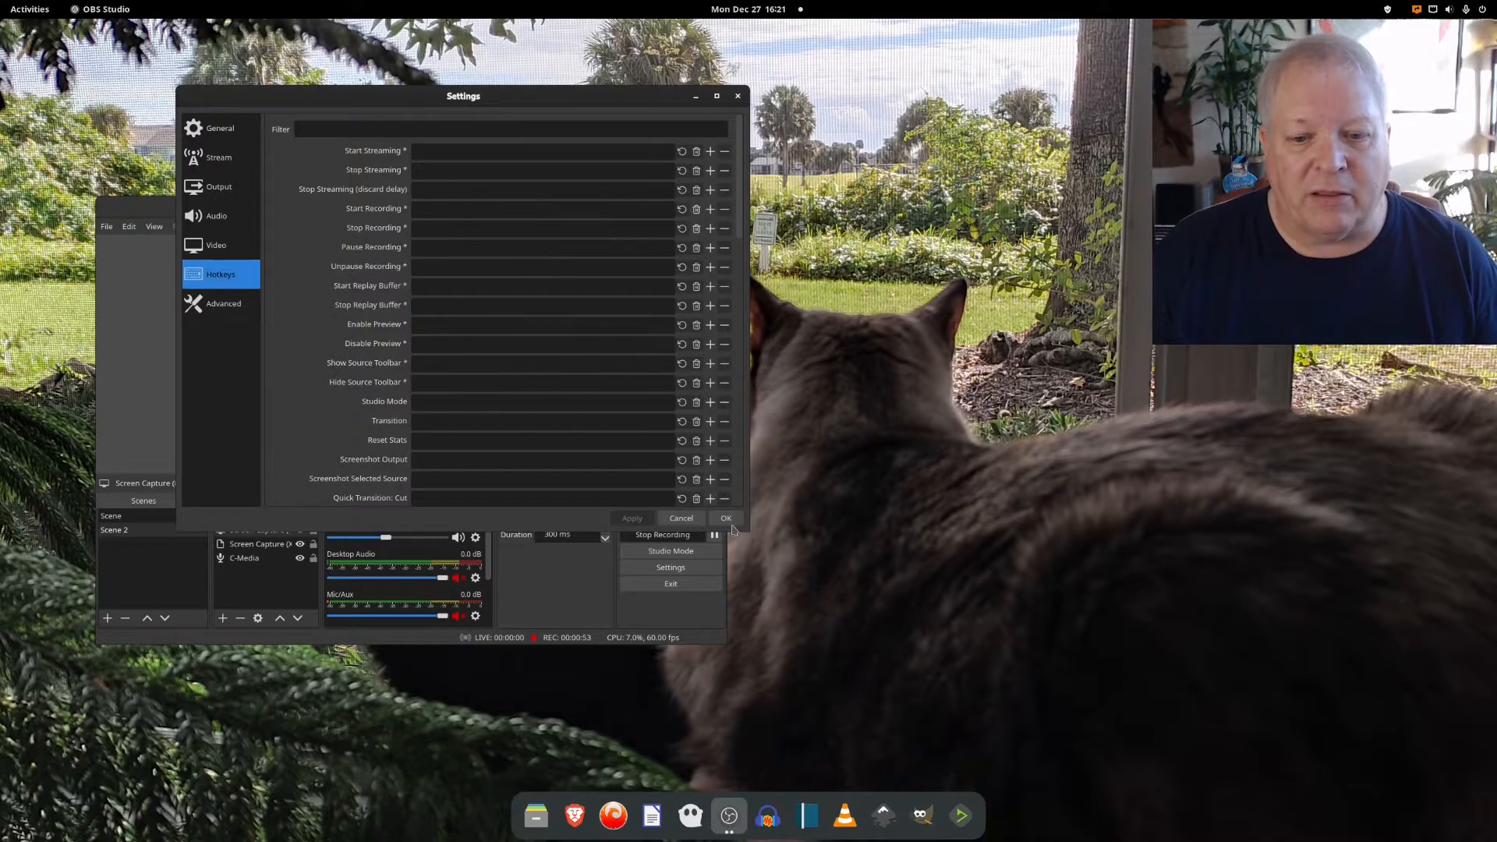
{"action": "left_click", "coordinate": [725, 518]}
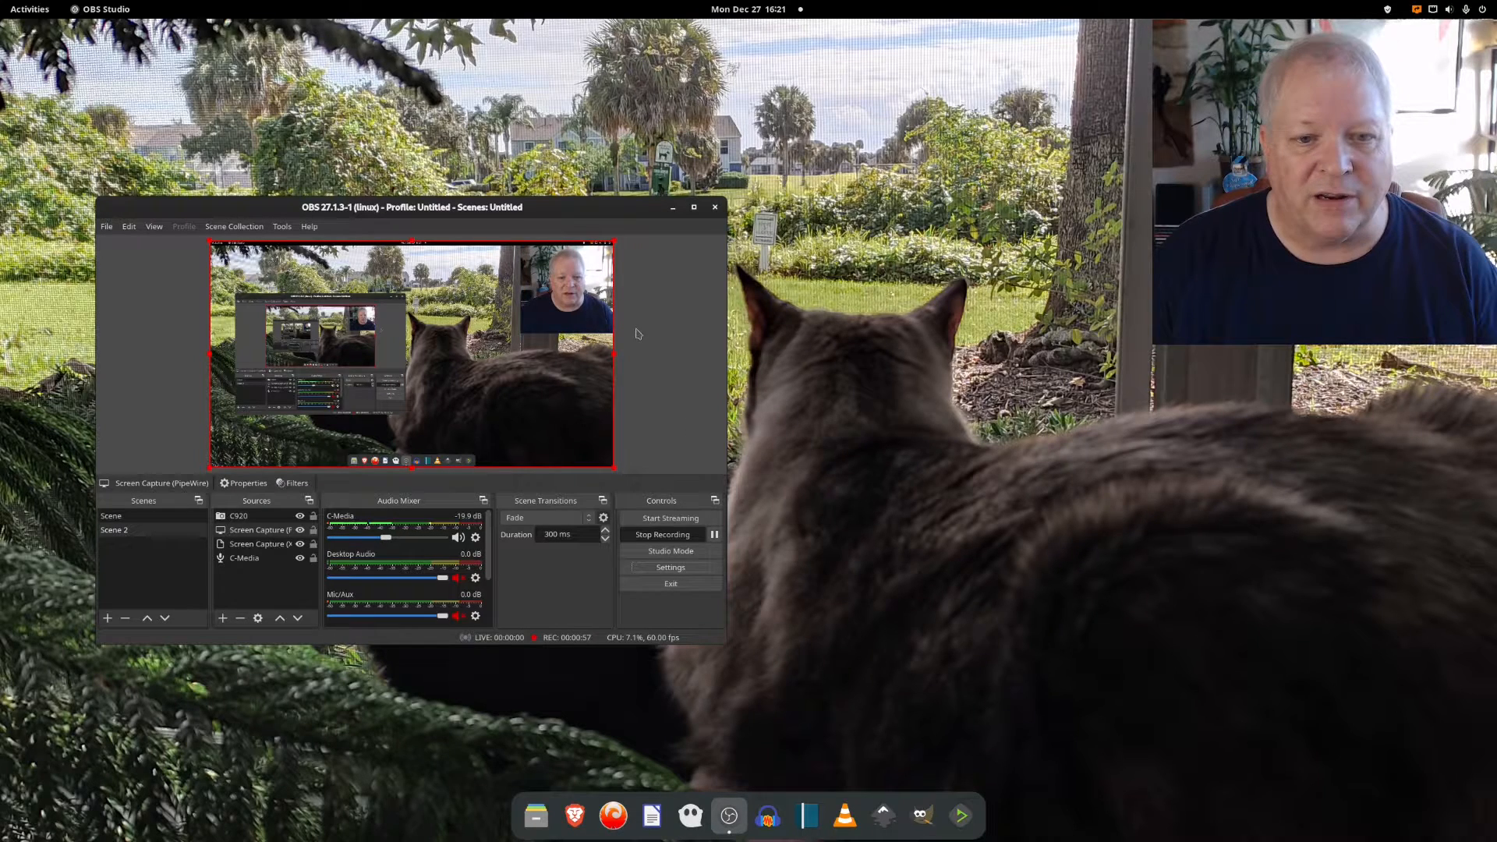
{"action": "mouse_move", "coordinate": [627, 331]}
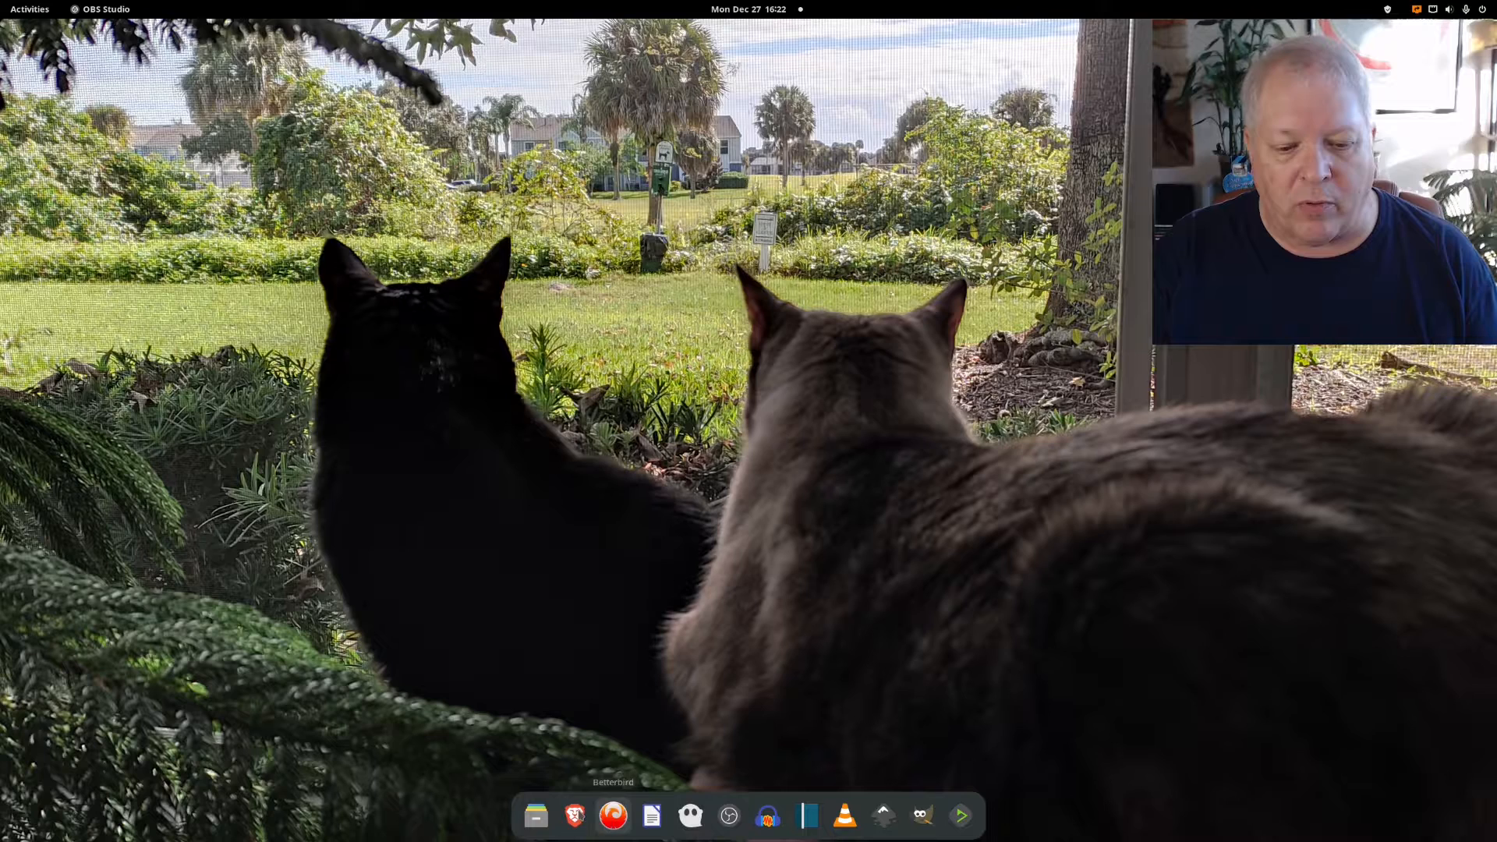
- Launch Brave, restore the previous session, and read the ghacks Windows 11 colour article
{"action": "left_click", "coordinate": [574, 815]}
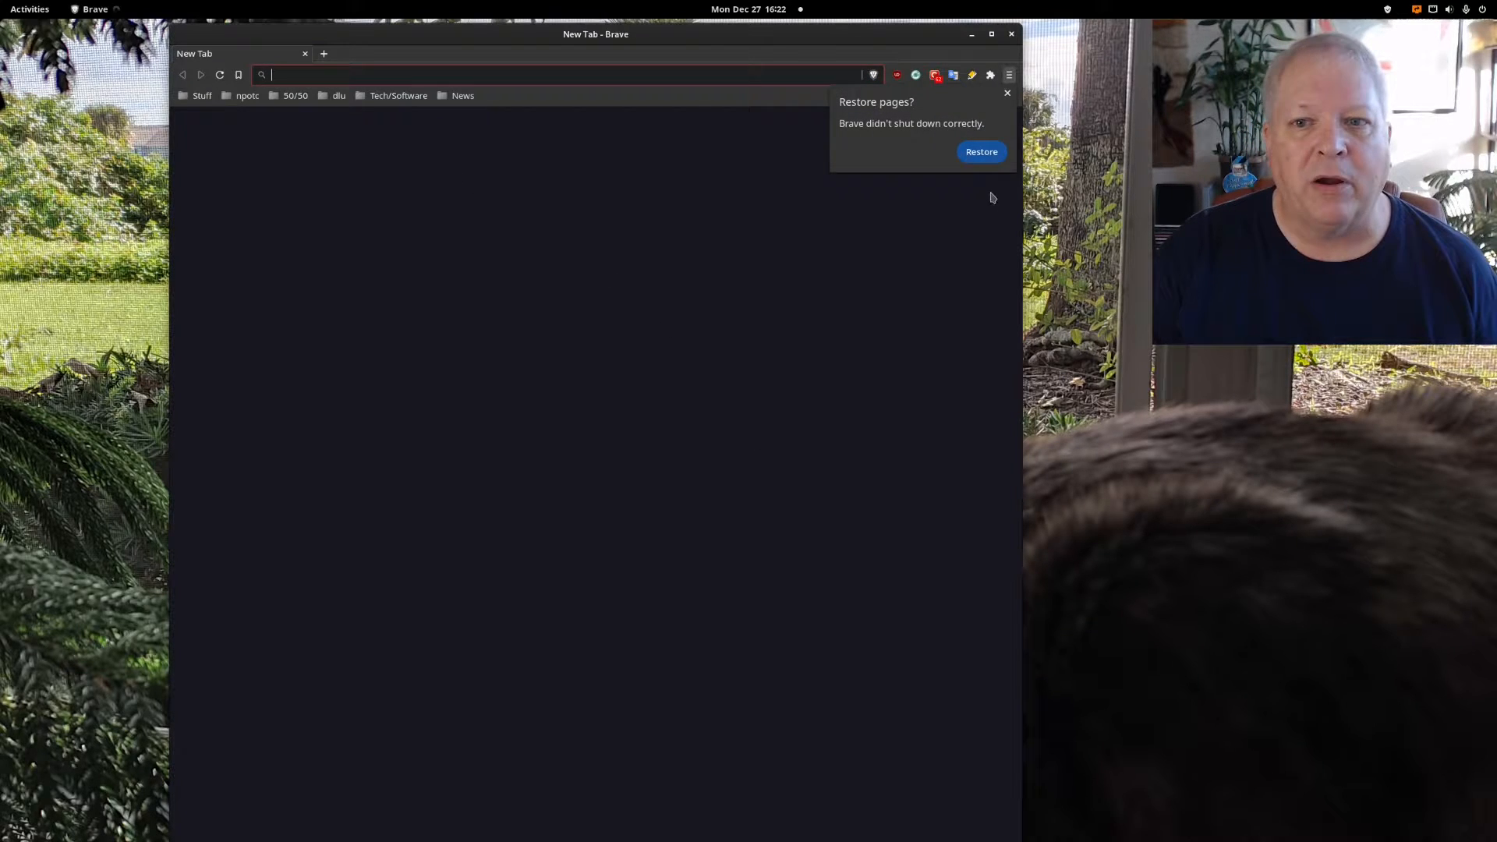
{"action": "left_click", "coordinate": [981, 150]}
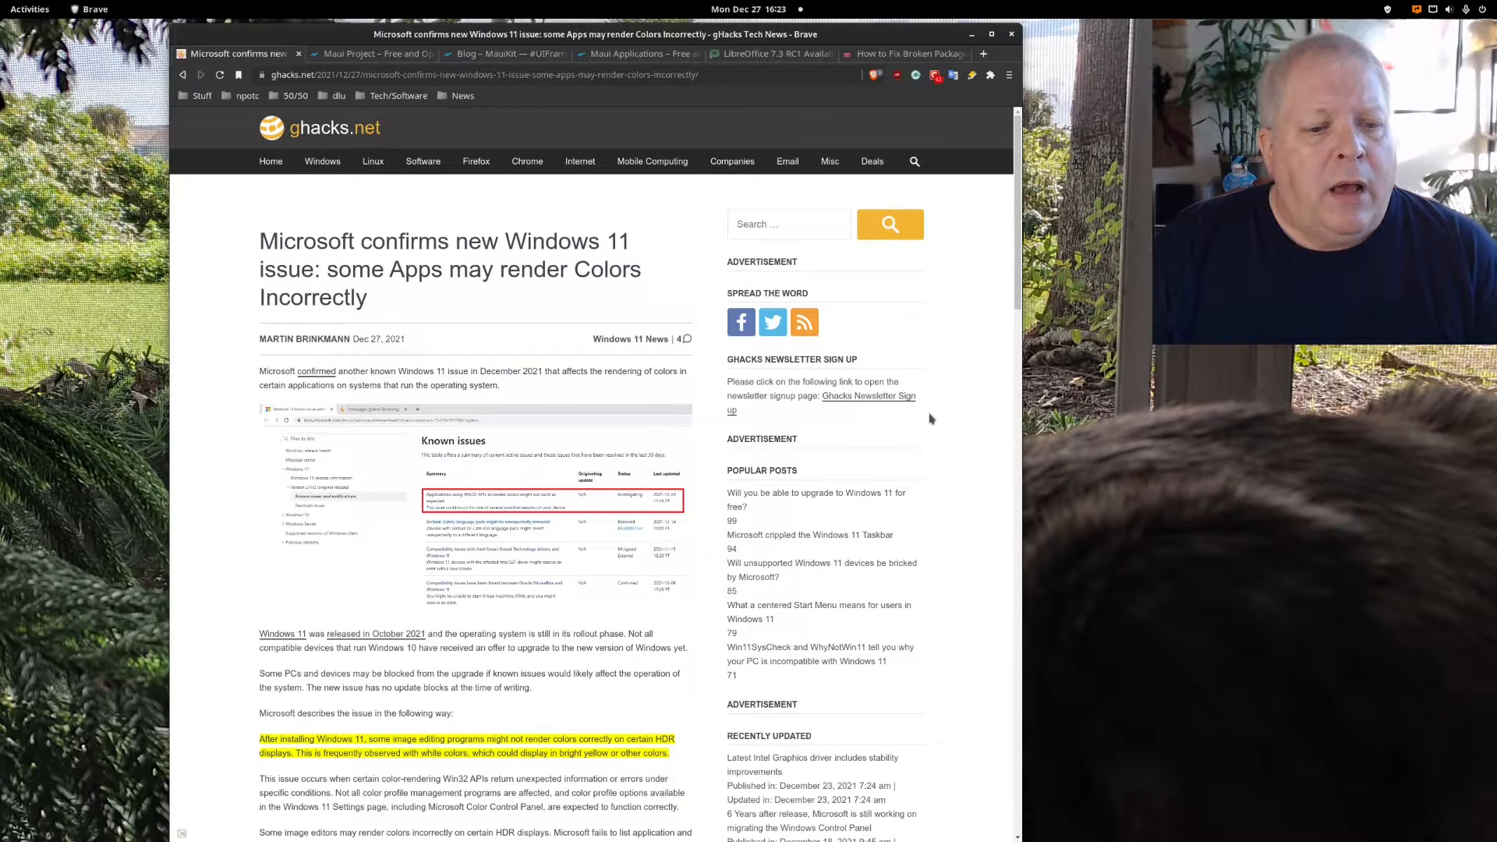
{"action": "scroll", "scroll_direction": "down", "scroll_amount": 3}
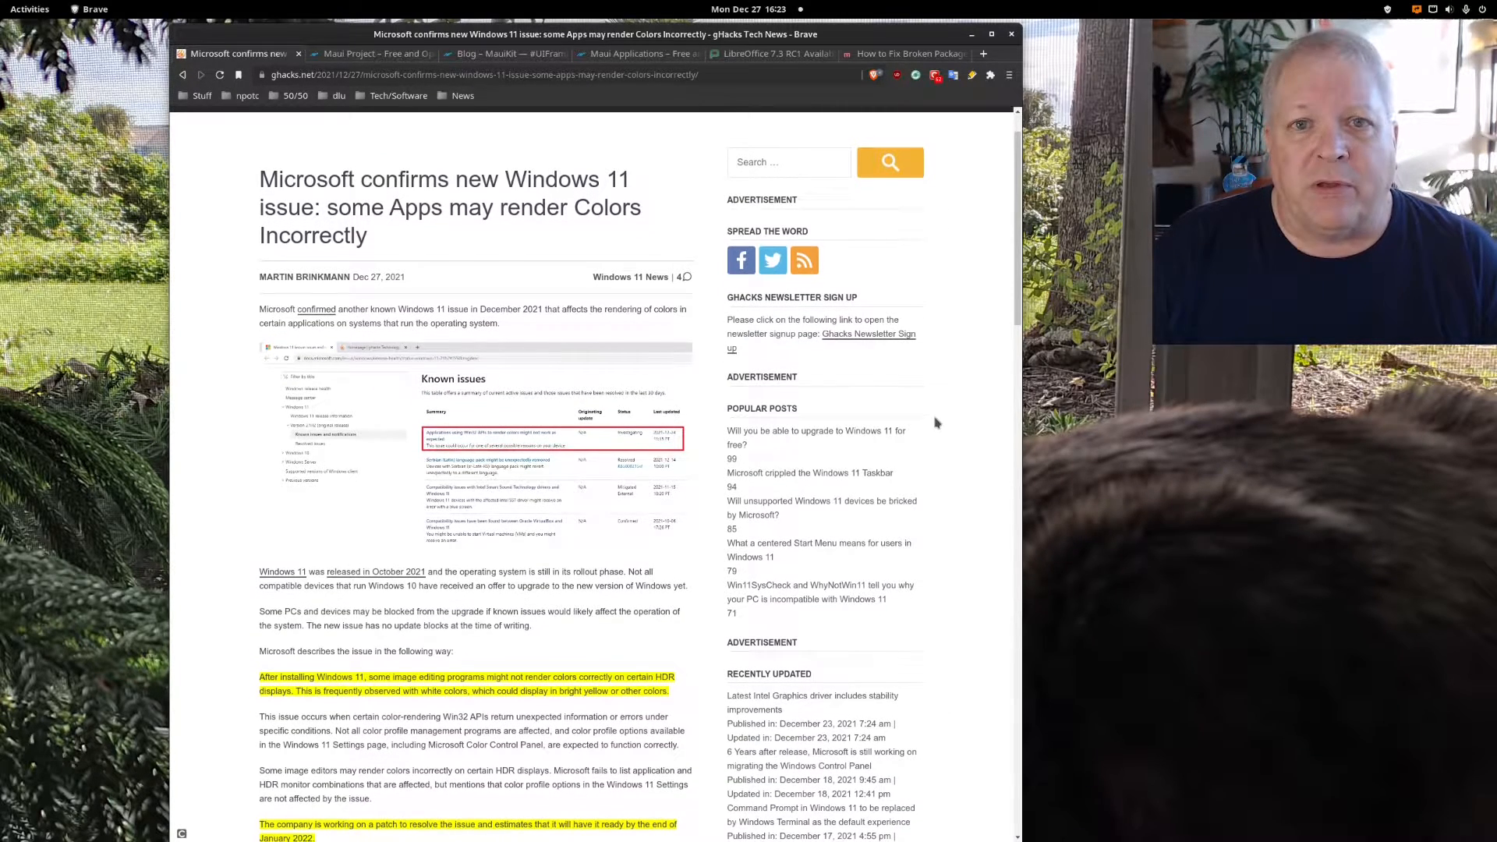
{"action": "scroll", "scroll_direction": "down", "scroll_amount": 3}
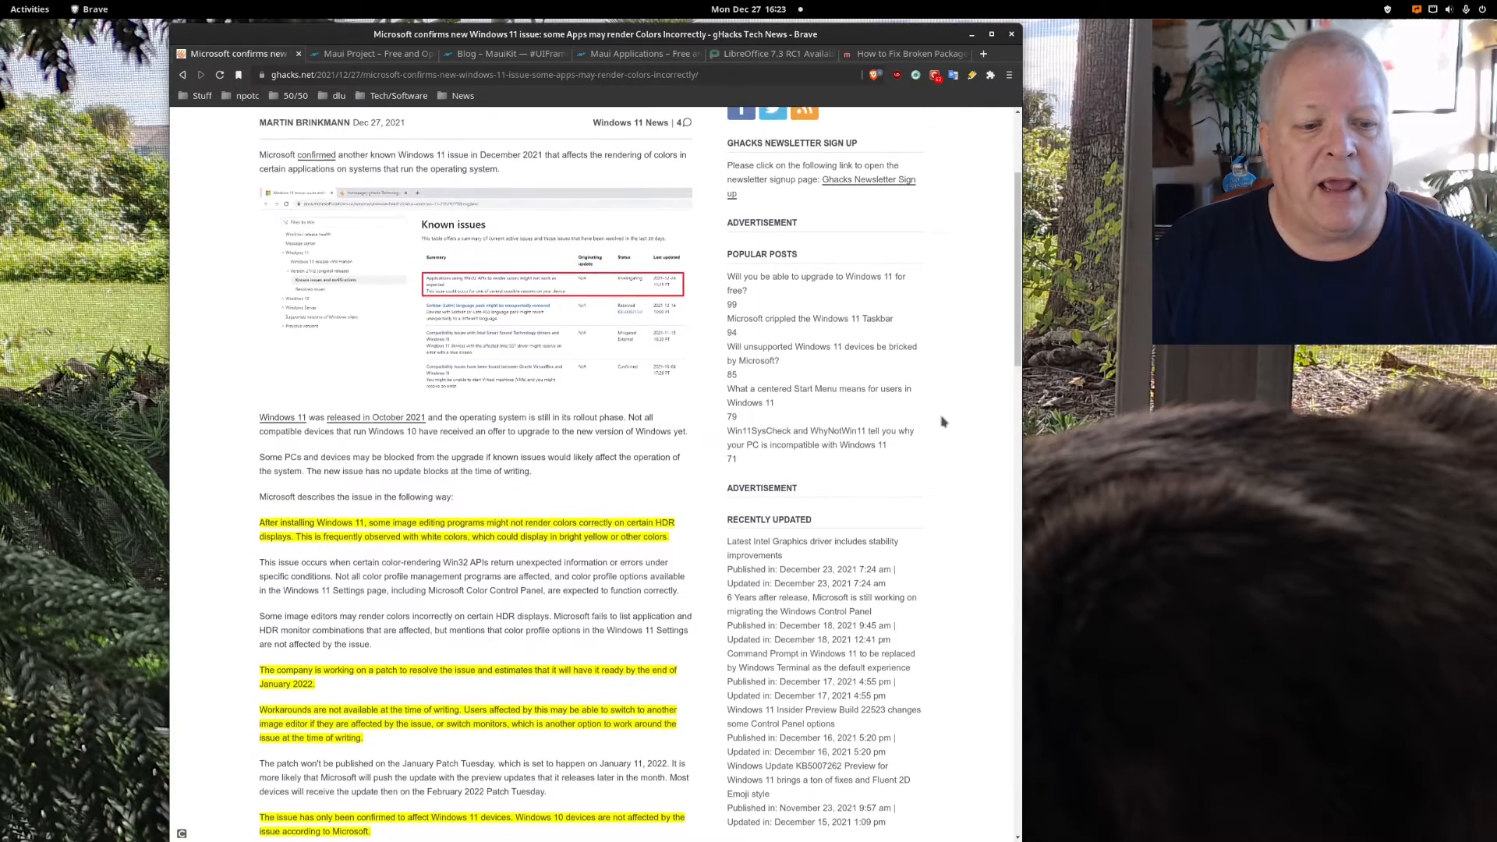
{"action": "scroll", "scroll_direction": "down", "scroll_amount": 3}
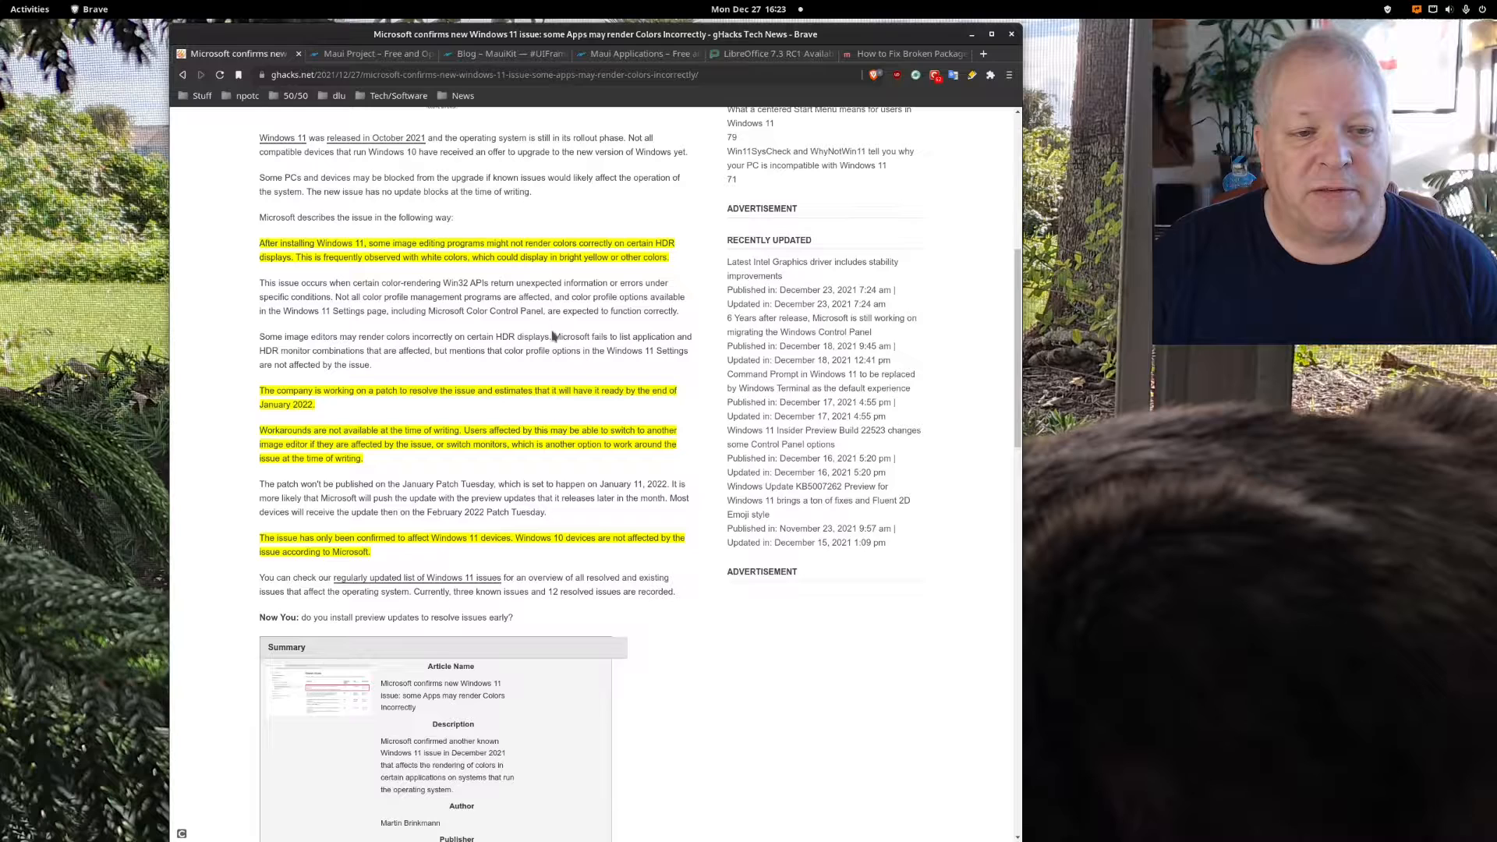
{"action": "mouse_move", "coordinate": [523, 277]}
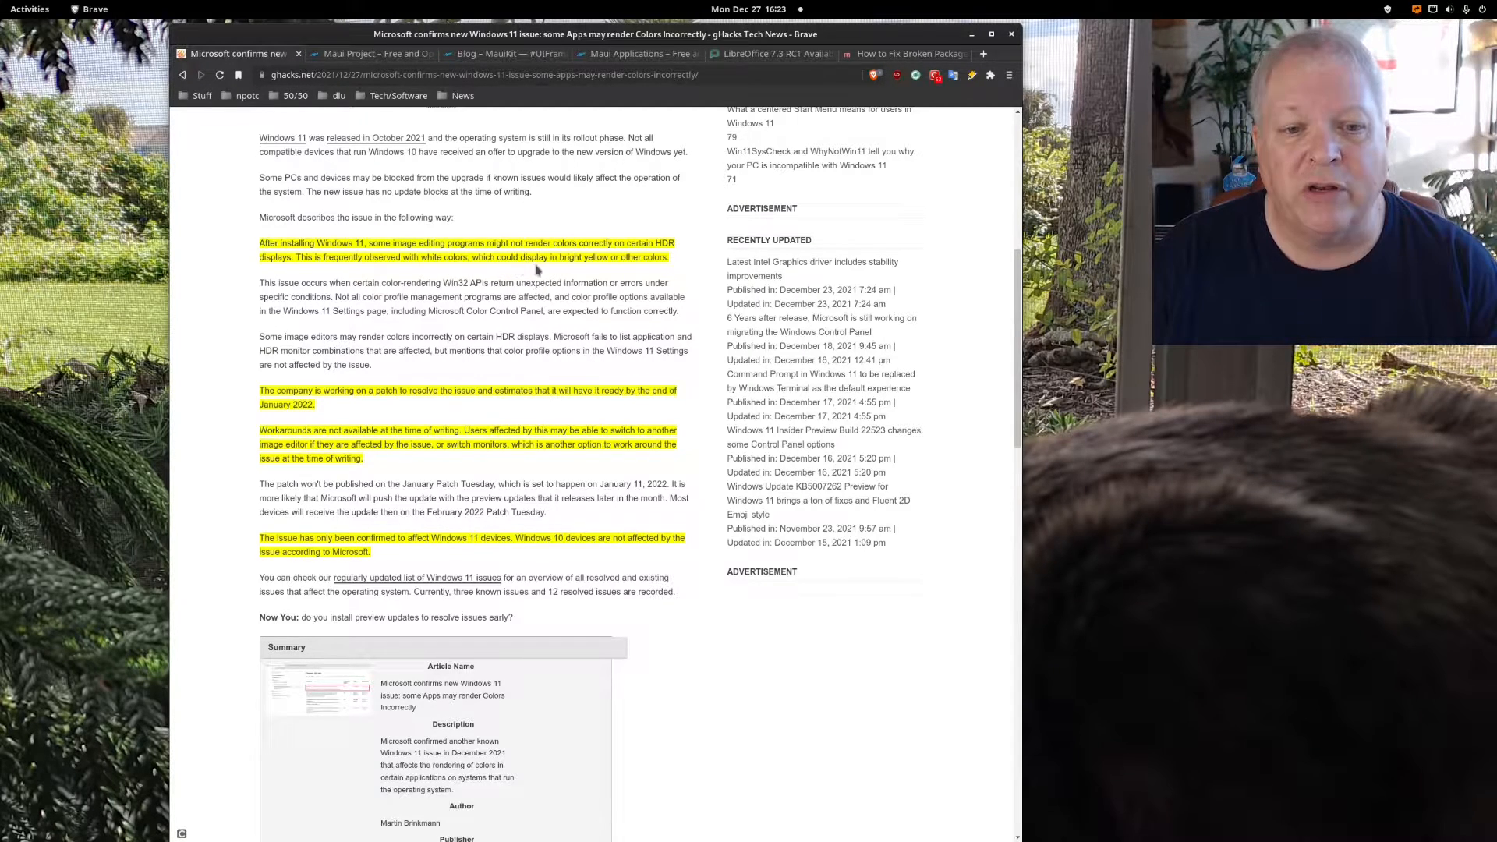
{"action": "mouse_move", "coordinate": [635, 272]}
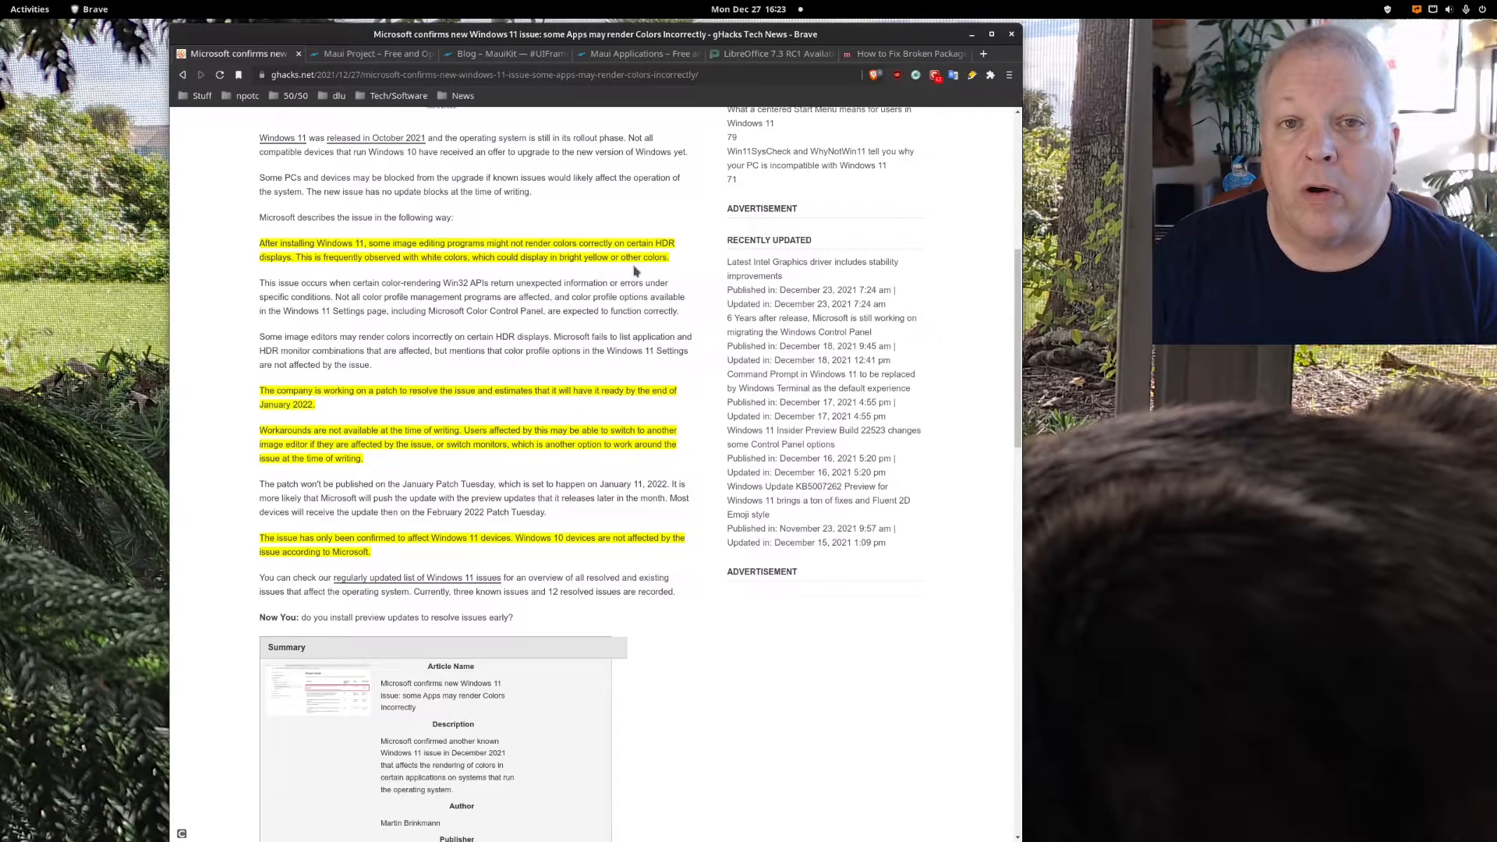
{"action": "mouse_move", "coordinate": [702, 301]}
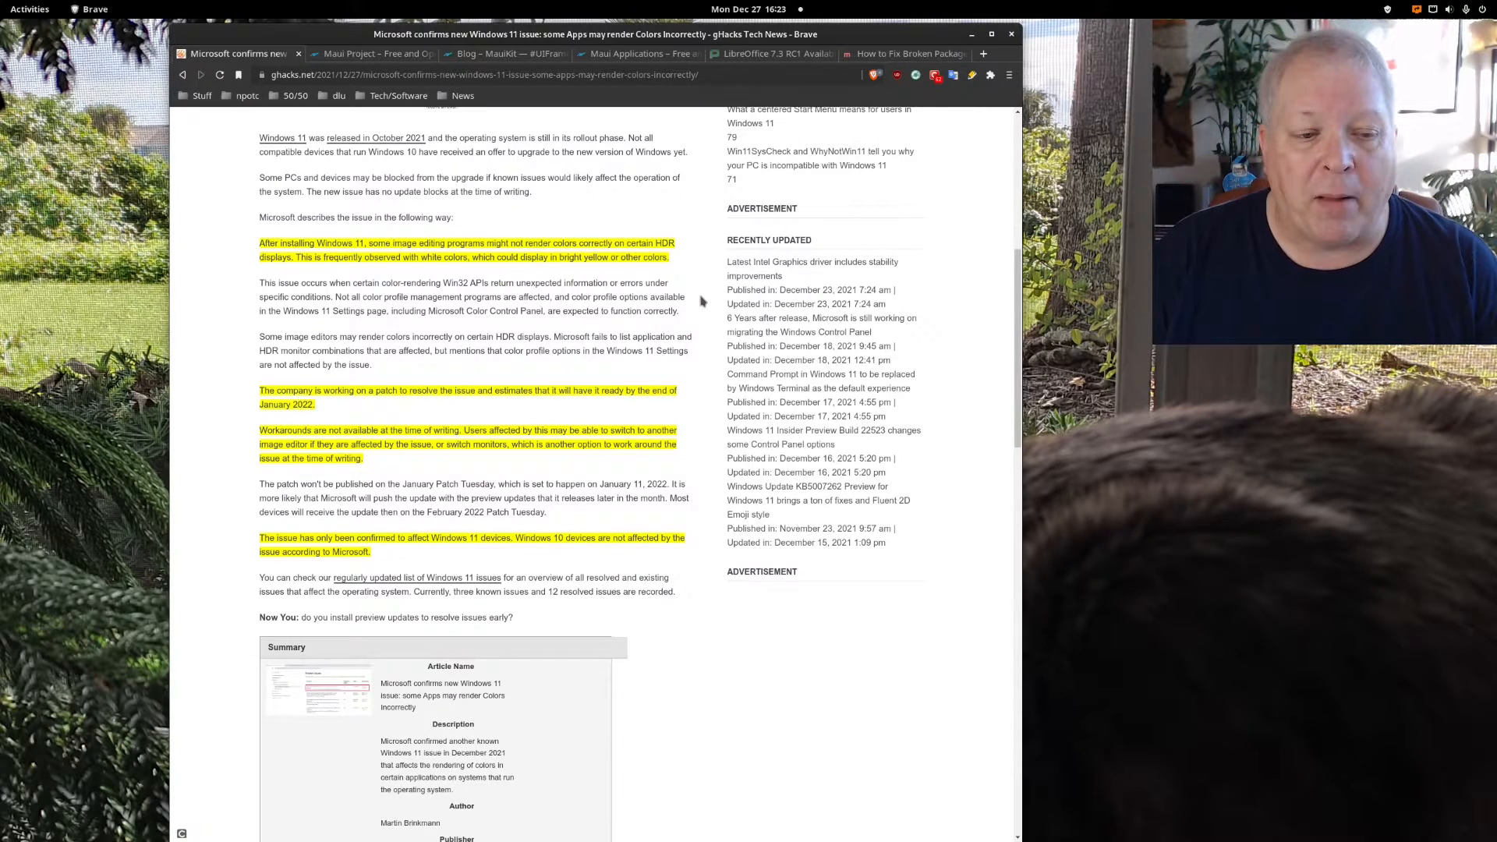
{"action": "scroll", "scroll_direction": "down", "scroll_amount": 3}
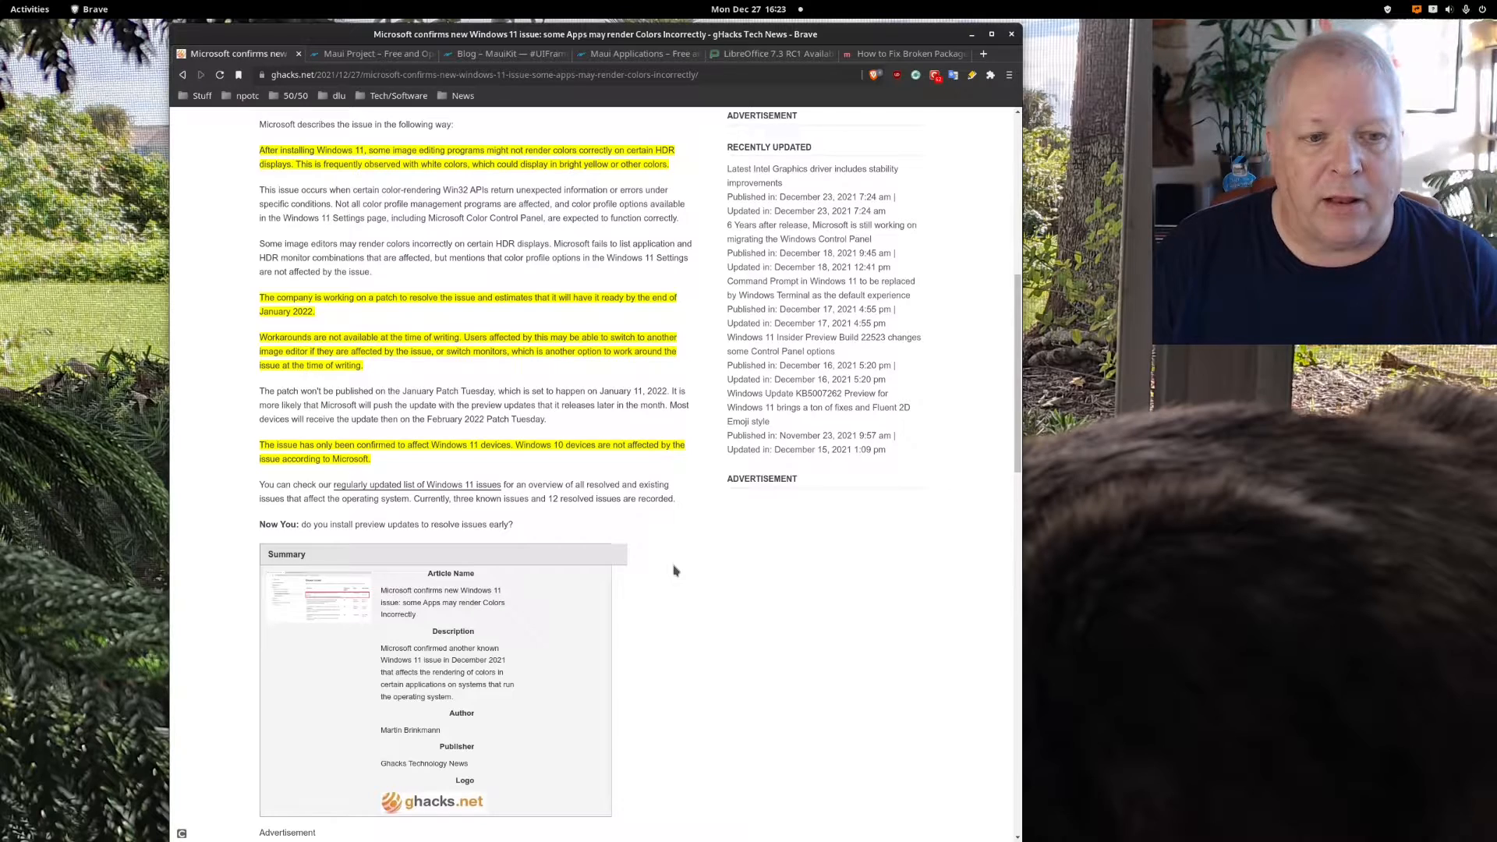
{"action": "mouse_move", "coordinate": [685, 552]}
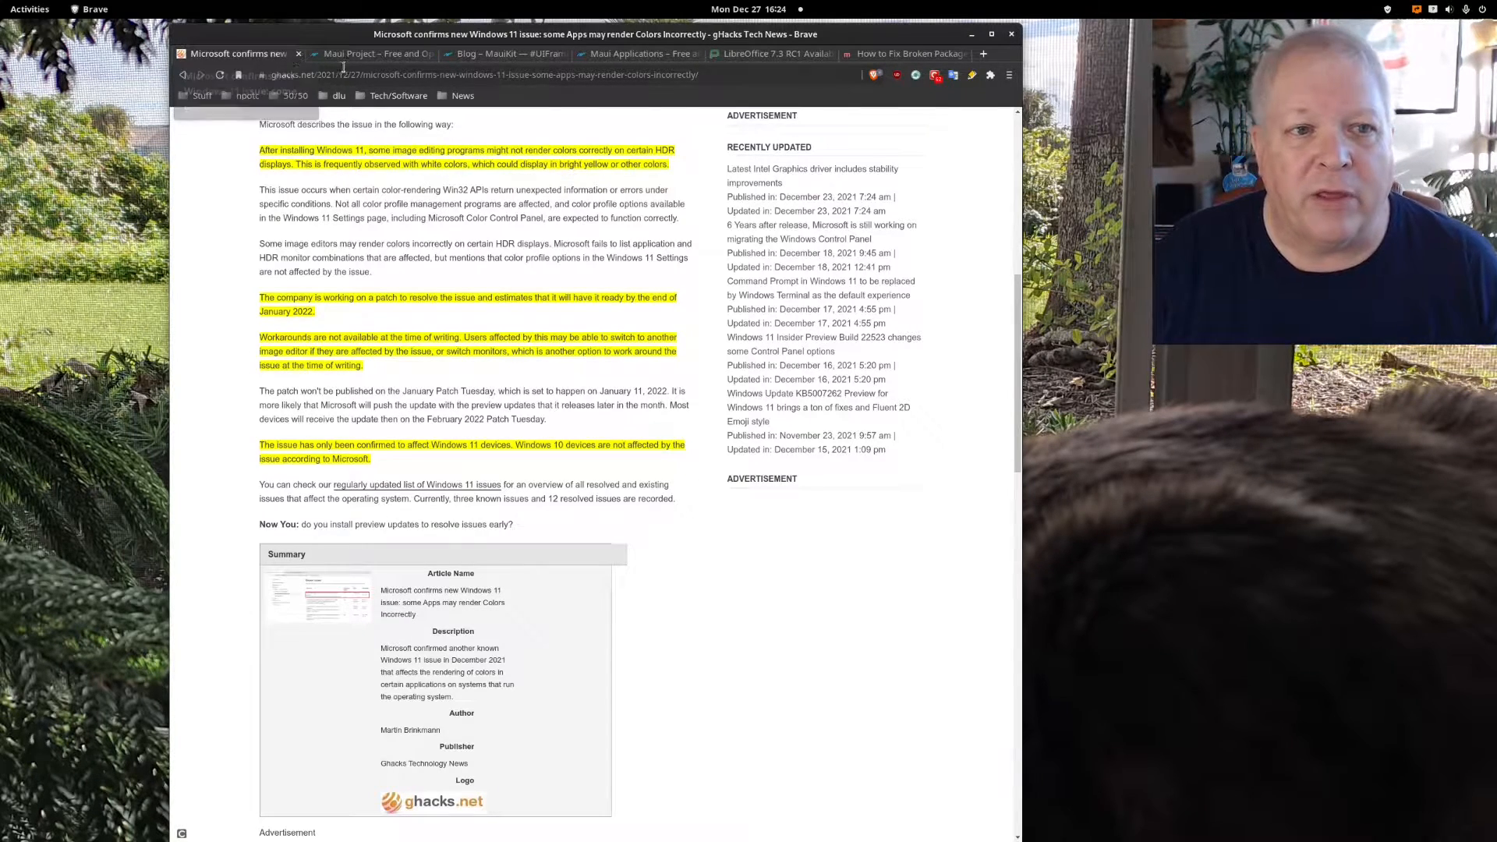
{"action": "mouse_move", "coordinate": [373, 52]}
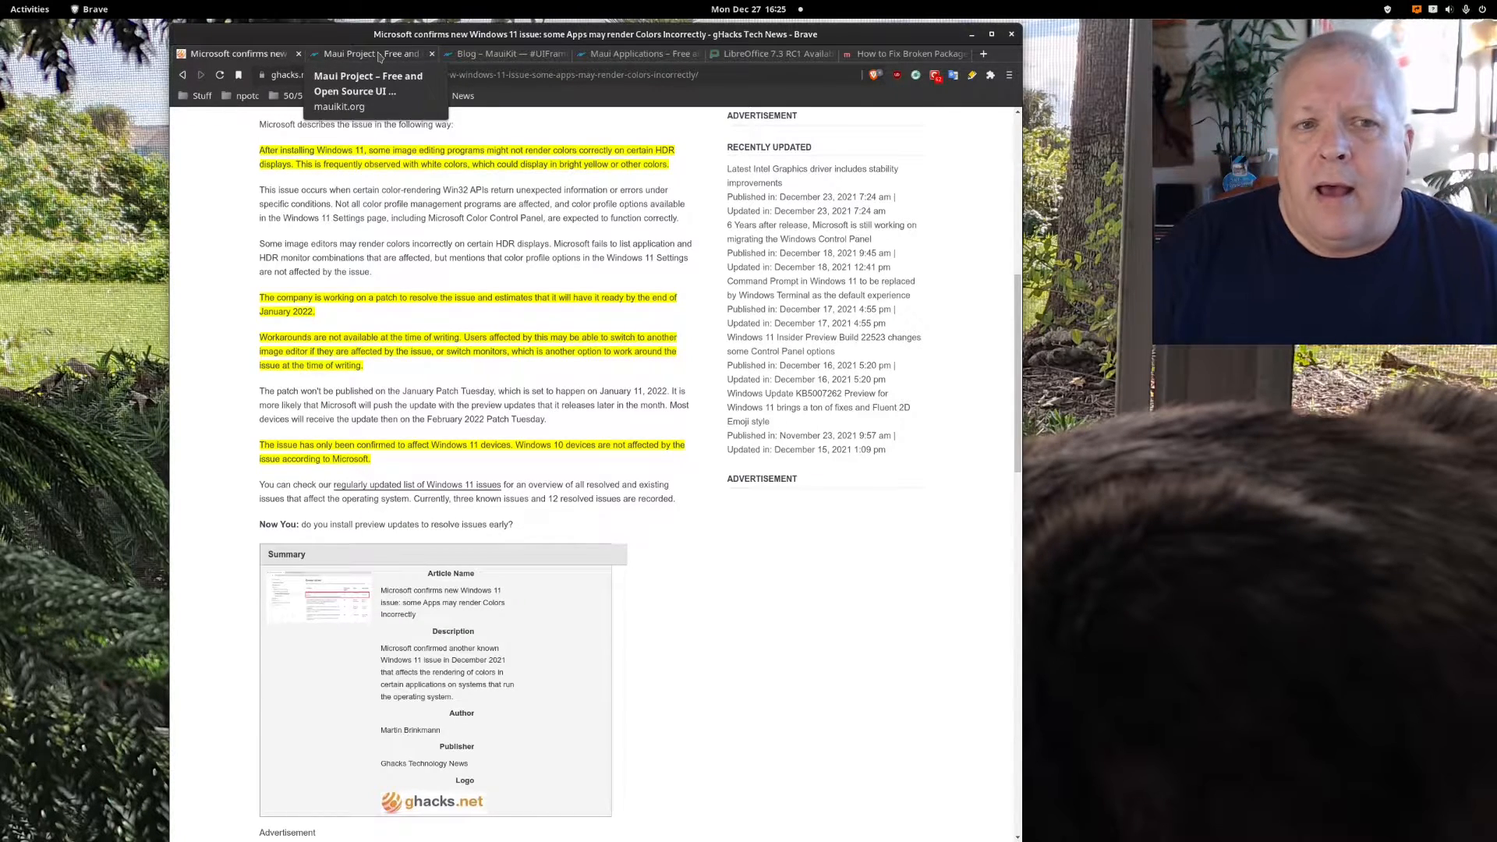
- Switch to the Maui Project tab and scroll mauikit.org down to Why MauiKit
{"action": "left_click", "coordinate": [370, 53]}
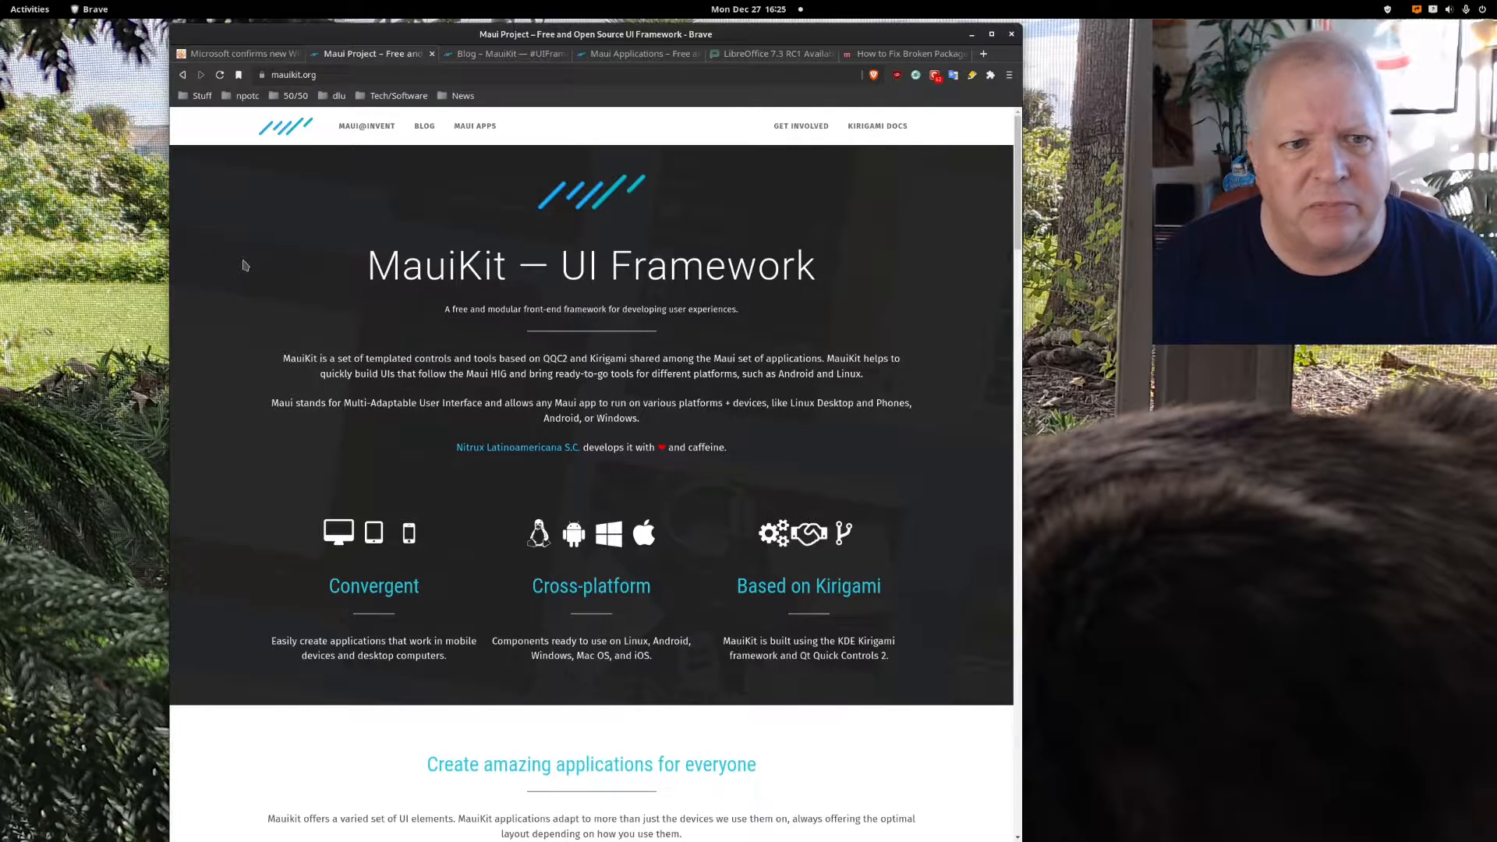
{"action": "scroll", "scroll_direction": "down", "scroll_amount": 3}
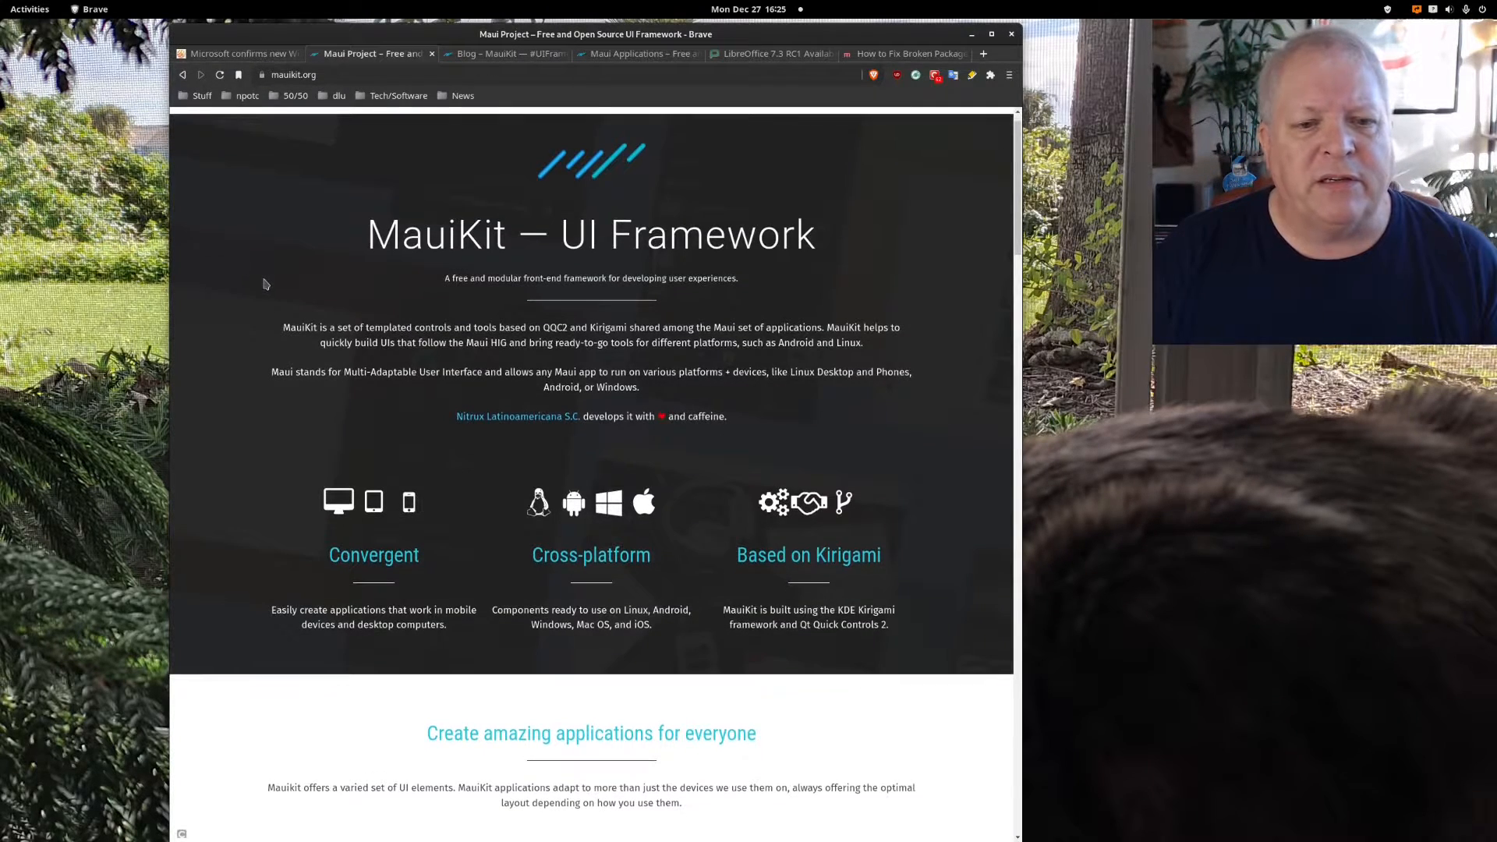
{"action": "scroll", "scroll_direction": "down", "scroll_amount": 3}
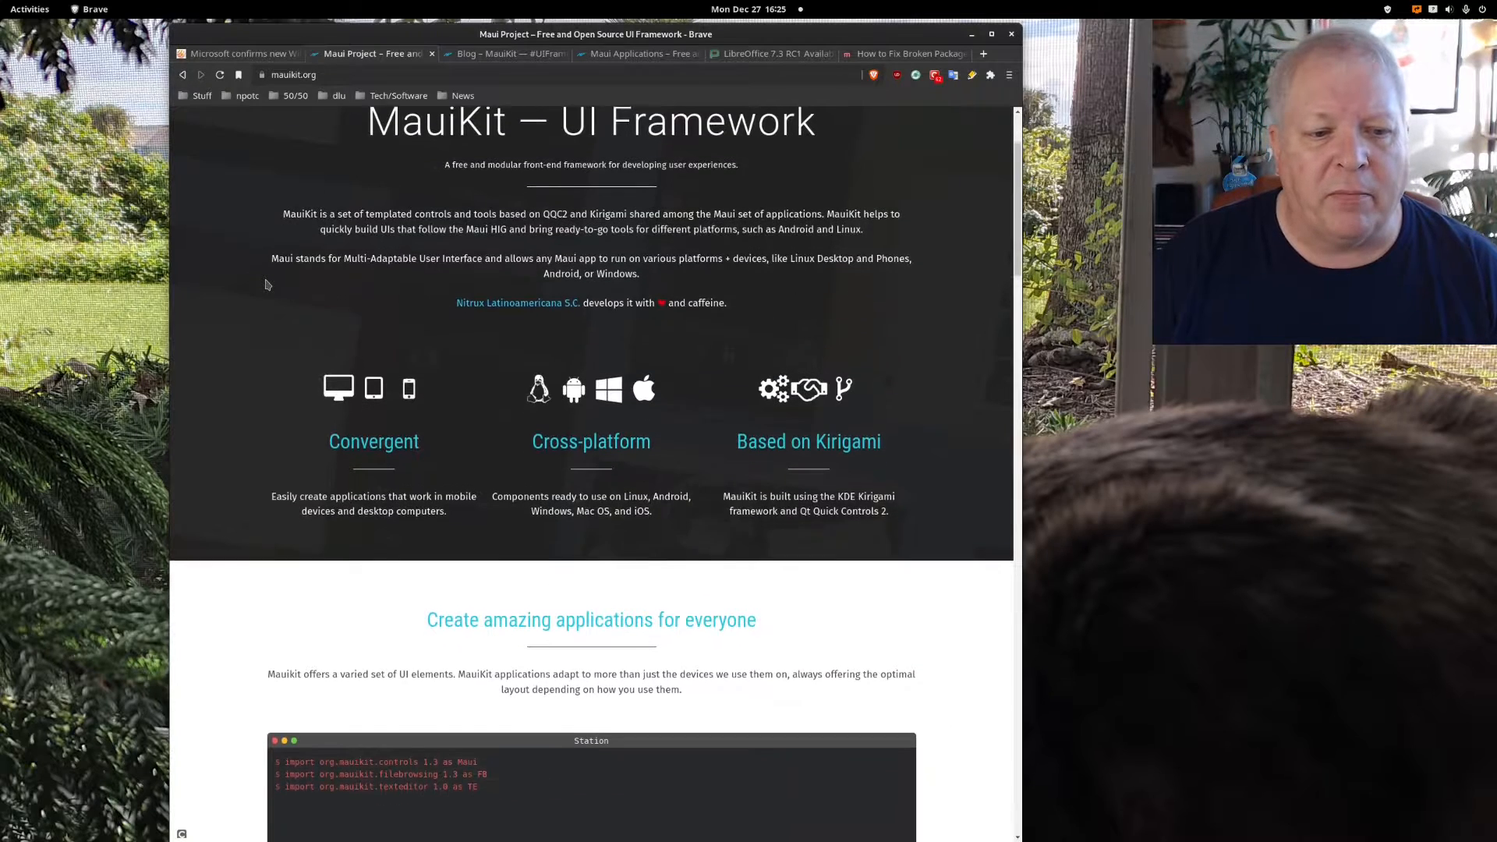
{"action": "scroll", "scroll_direction": "down", "scroll_amount": 3}
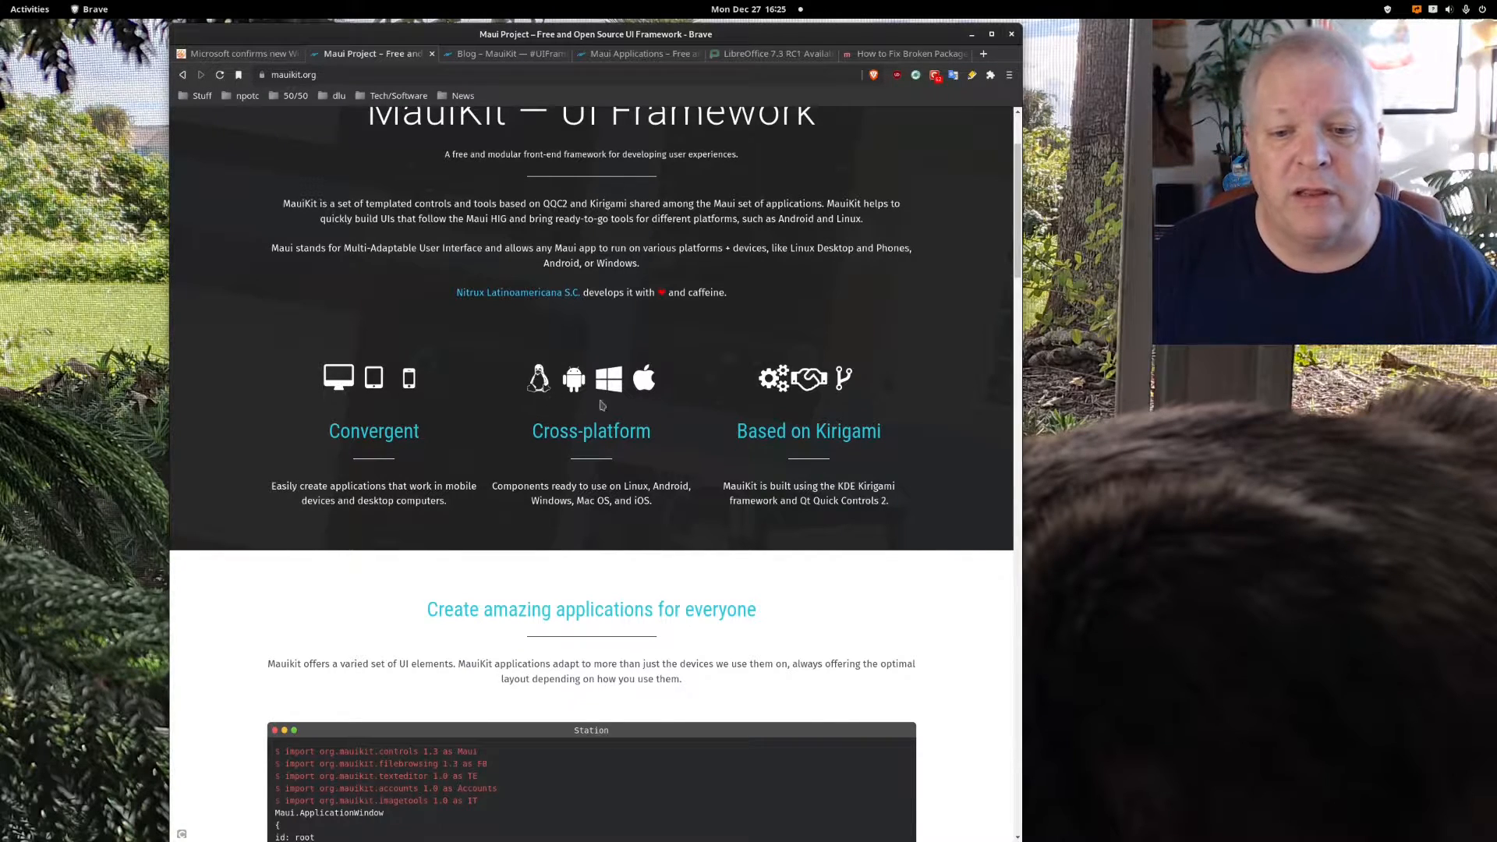
{"action": "scroll", "scroll_direction": "down", "scroll_amount": 3}
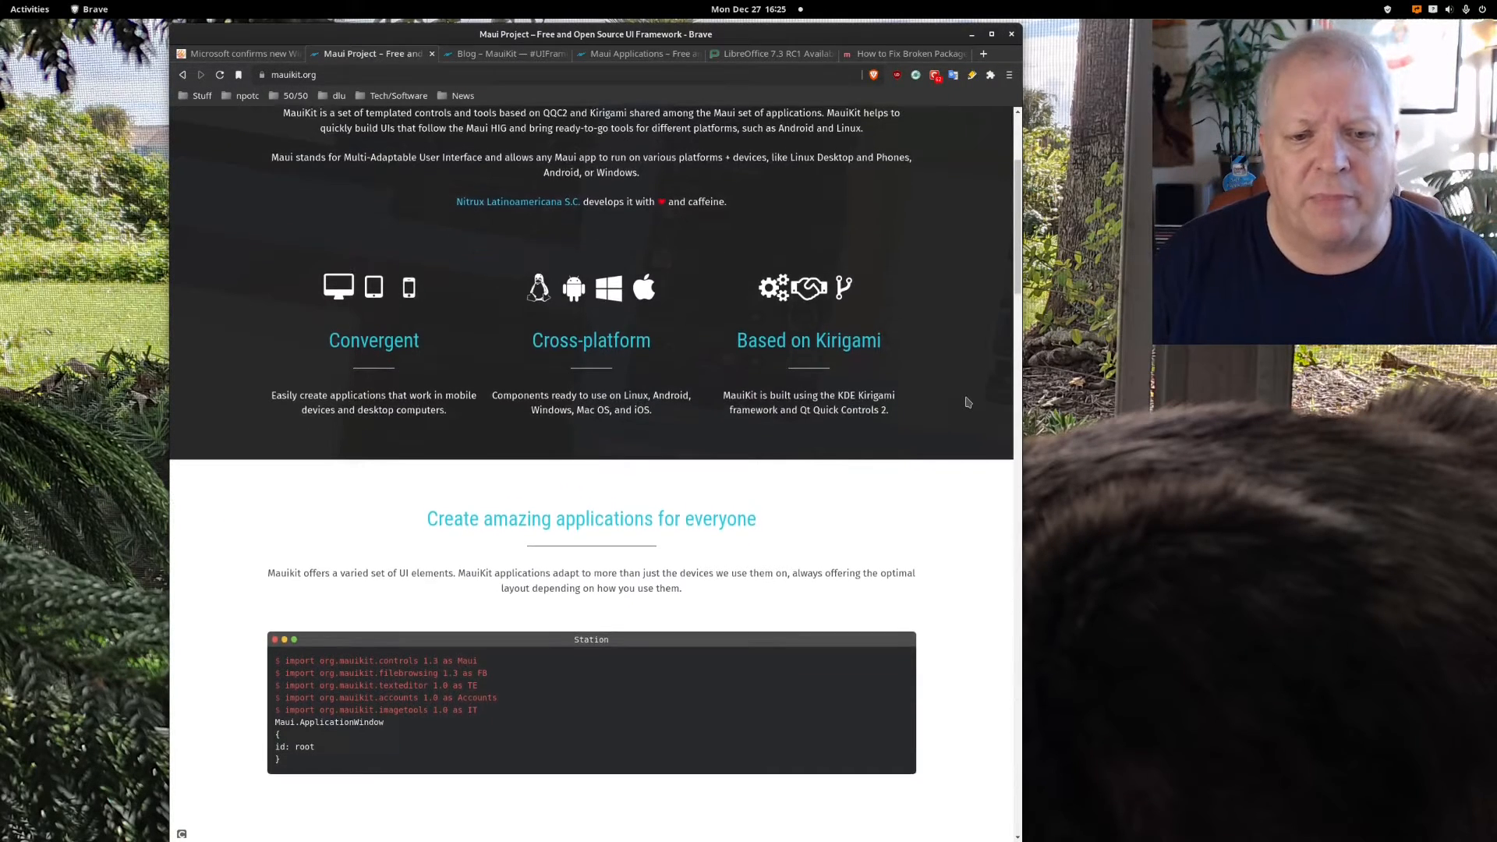
{"action": "scroll", "scroll_direction": "down", "scroll_amount": 3}
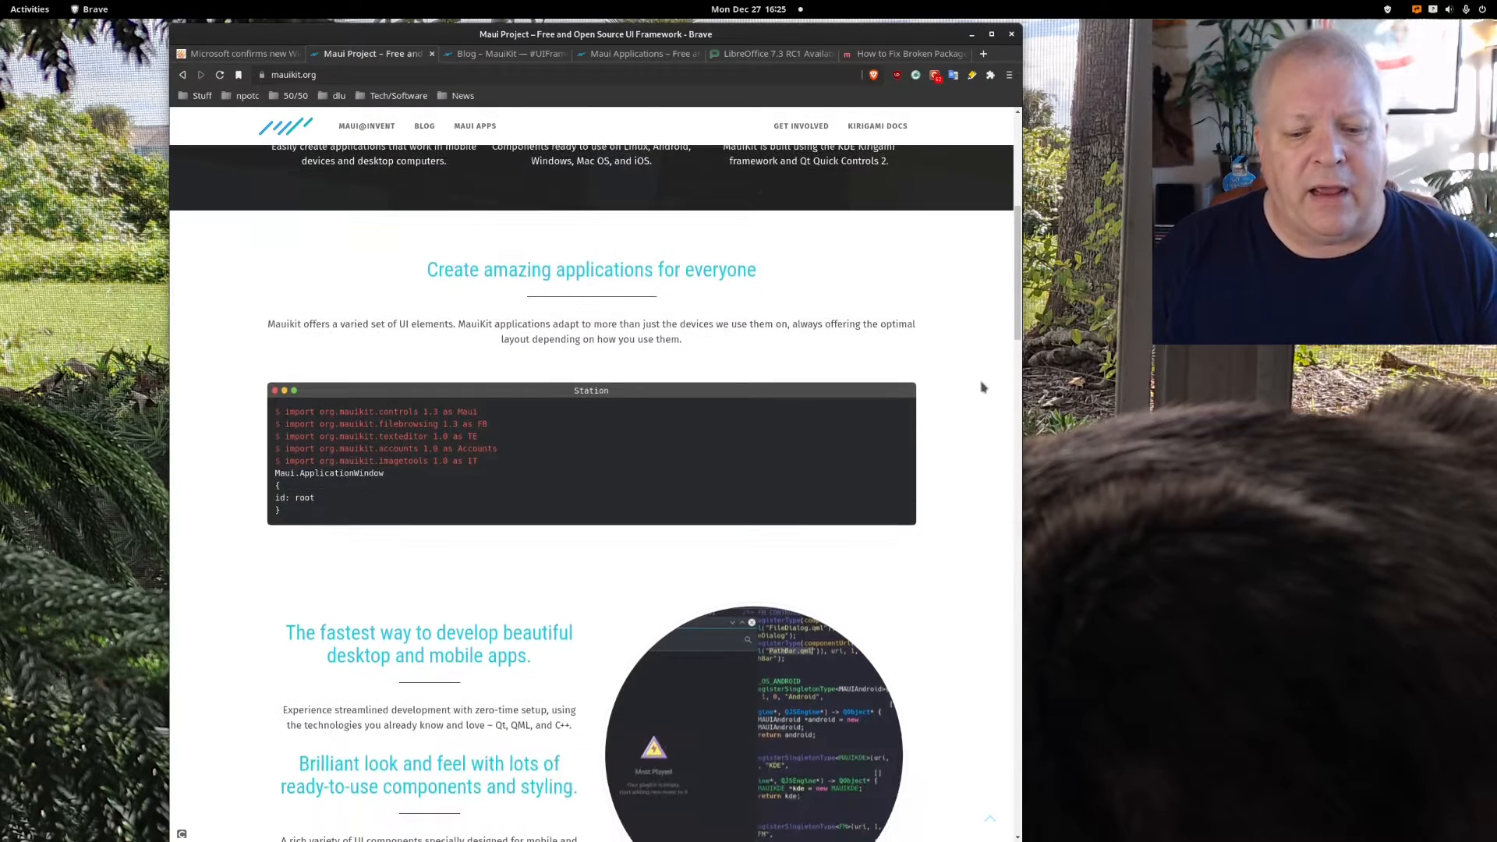
{"action": "scroll", "scroll_direction": "down", "scroll_amount": 3}
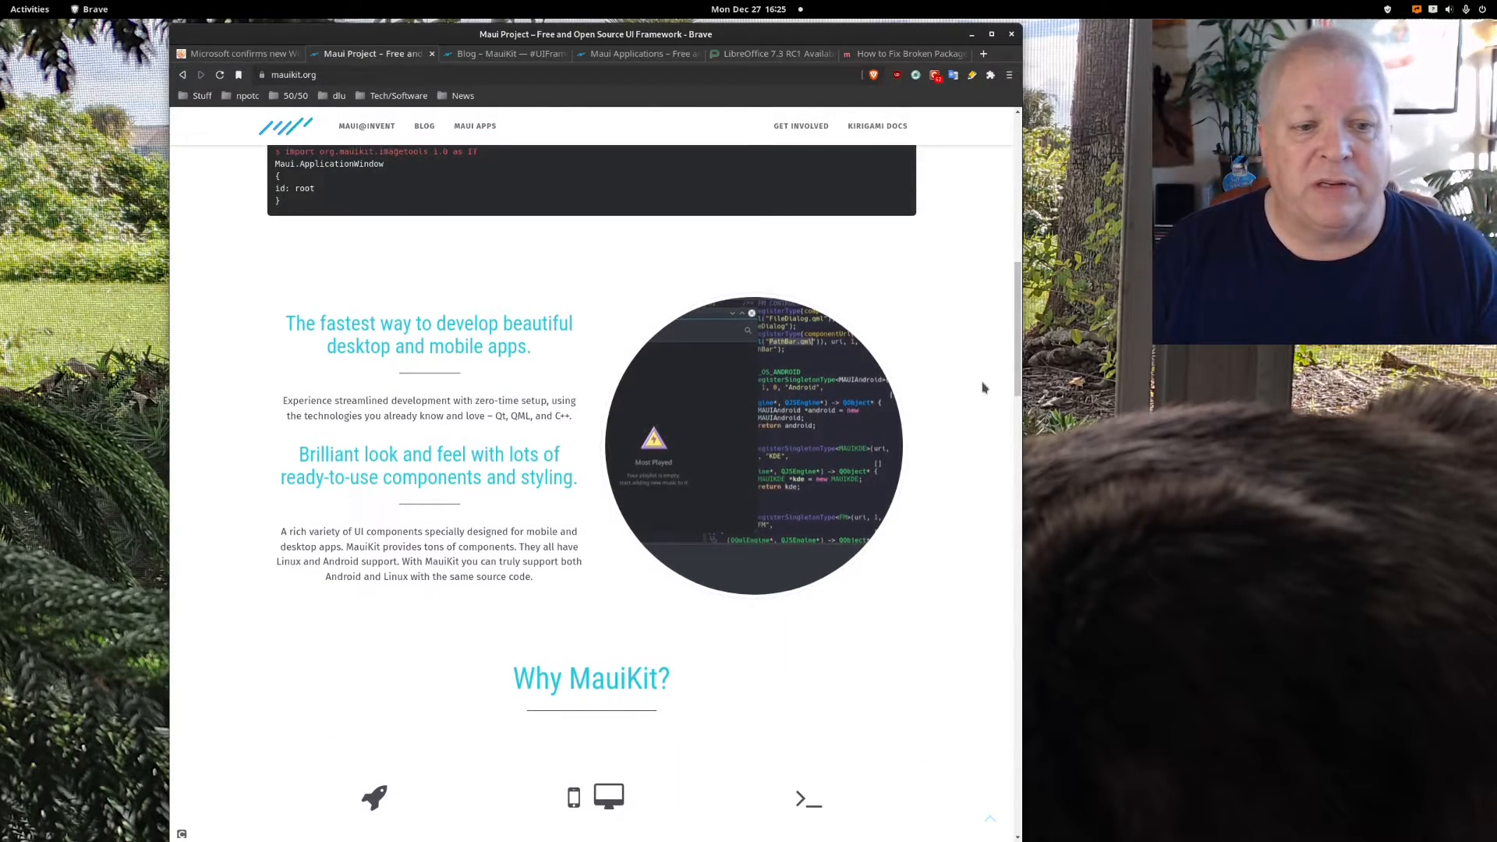
{"action": "scroll", "scroll_direction": "down", "scroll_amount": 3}
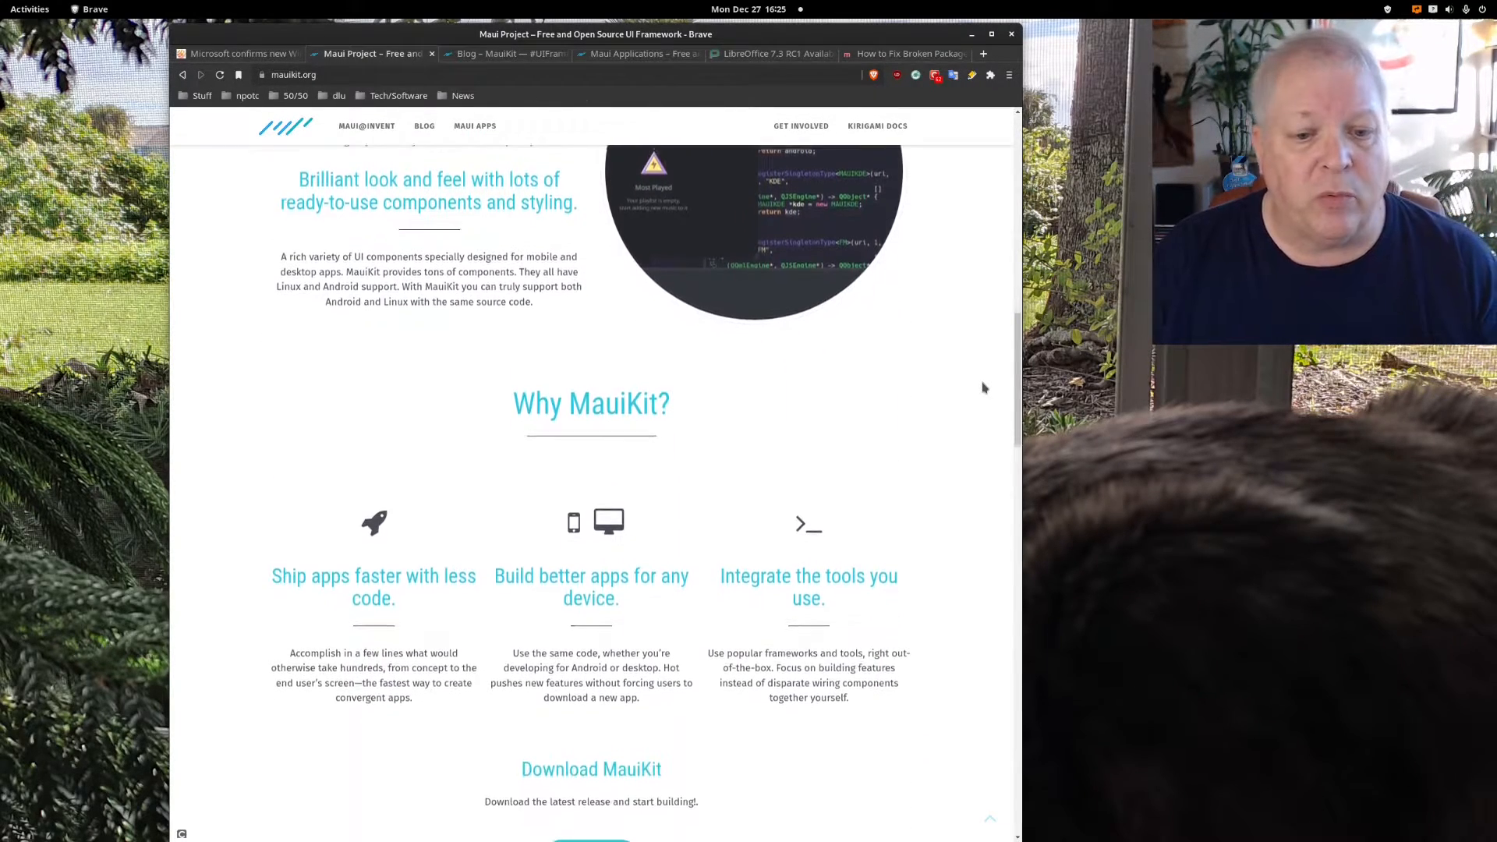
{"action": "scroll", "scroll_direction": "down", "scroll_amount": 3}
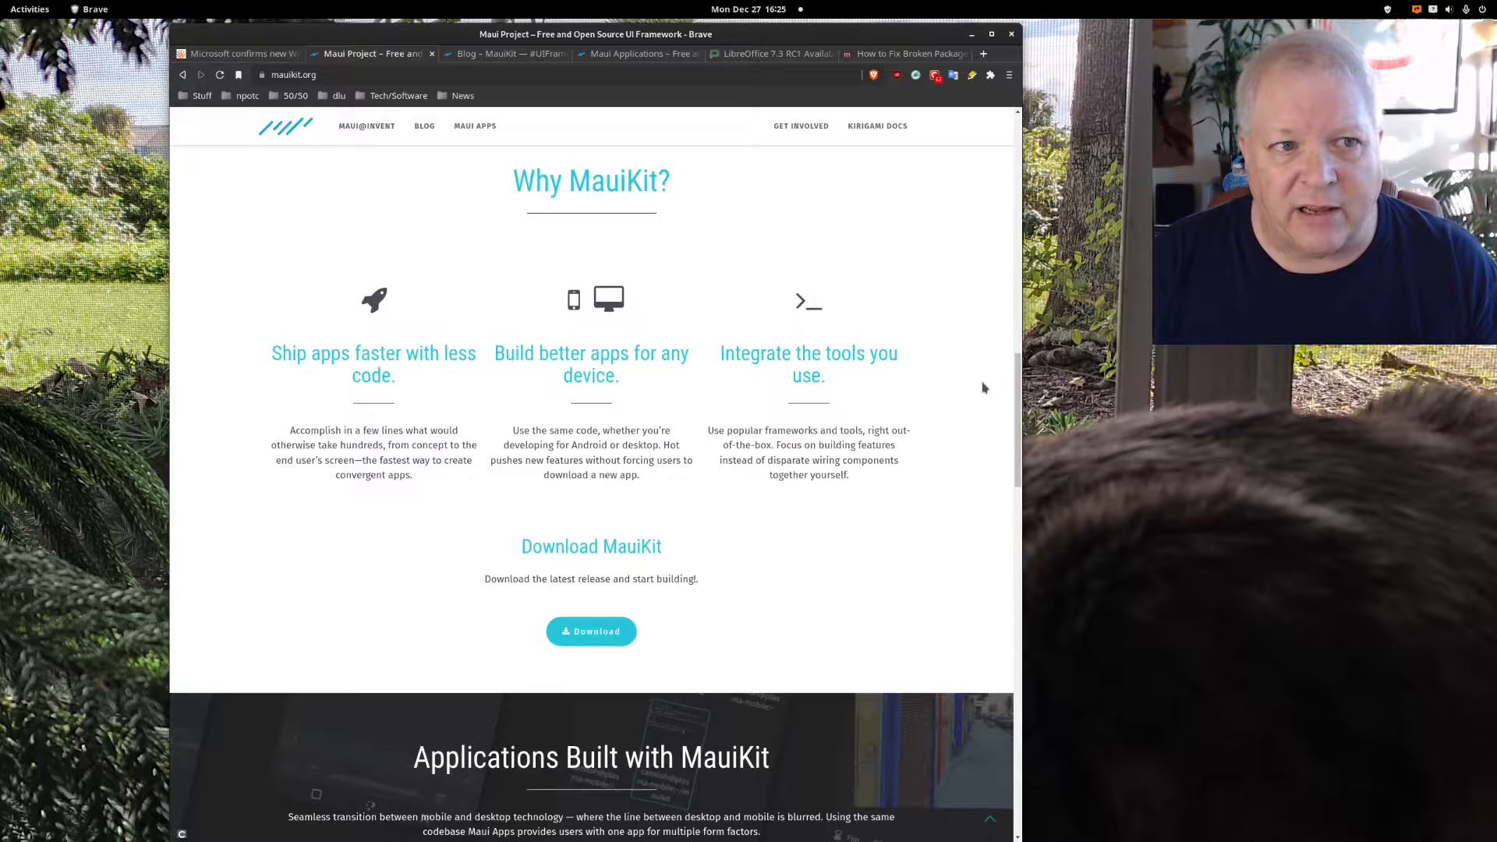
{"action": "mouse_move", "coordinate": [744, 182]}
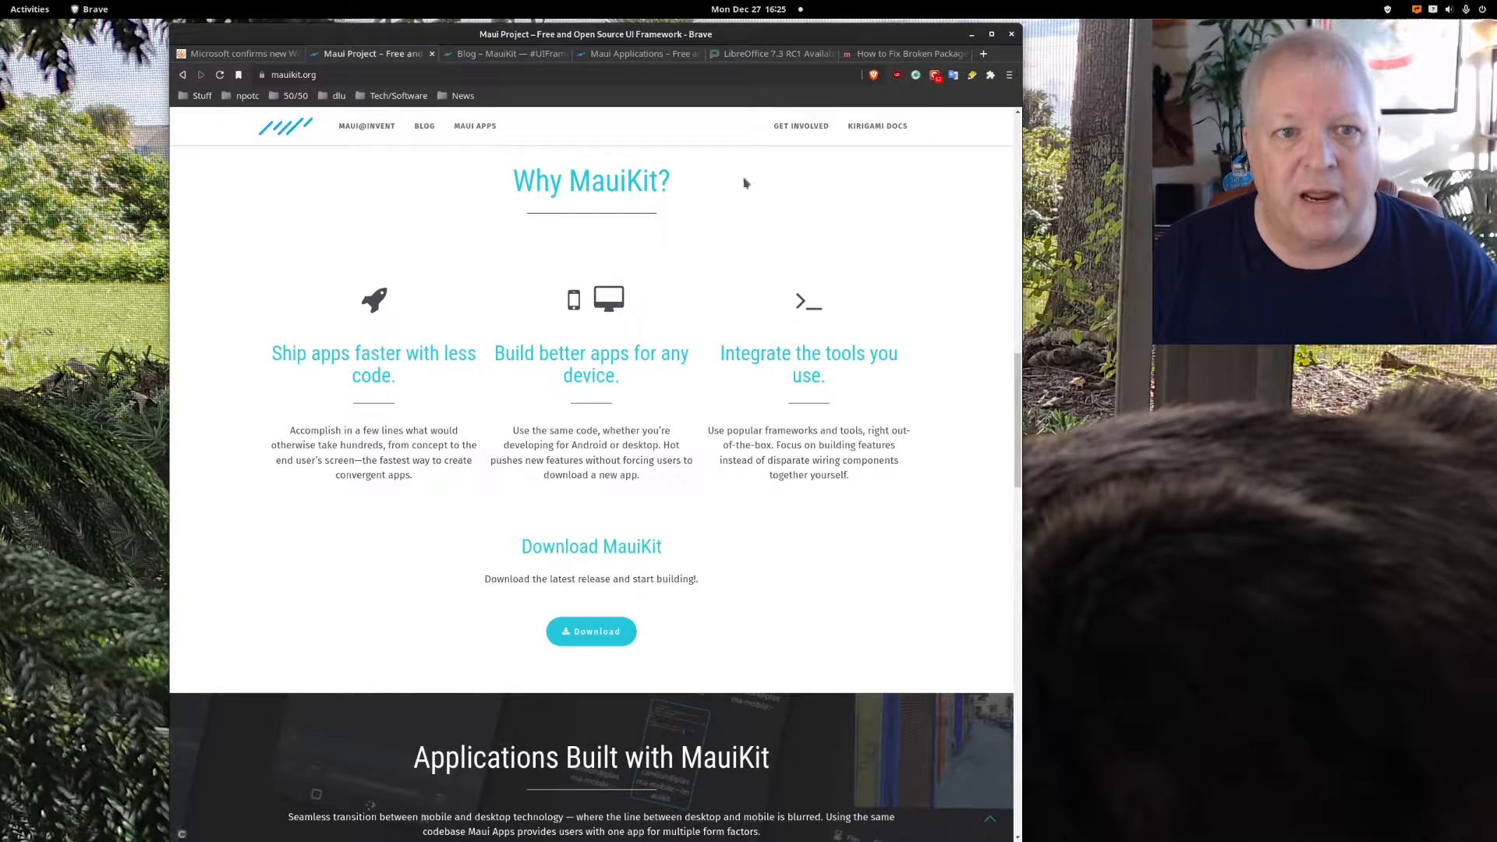
{"action": "mouse_move", "coordinate": [501, 53]}
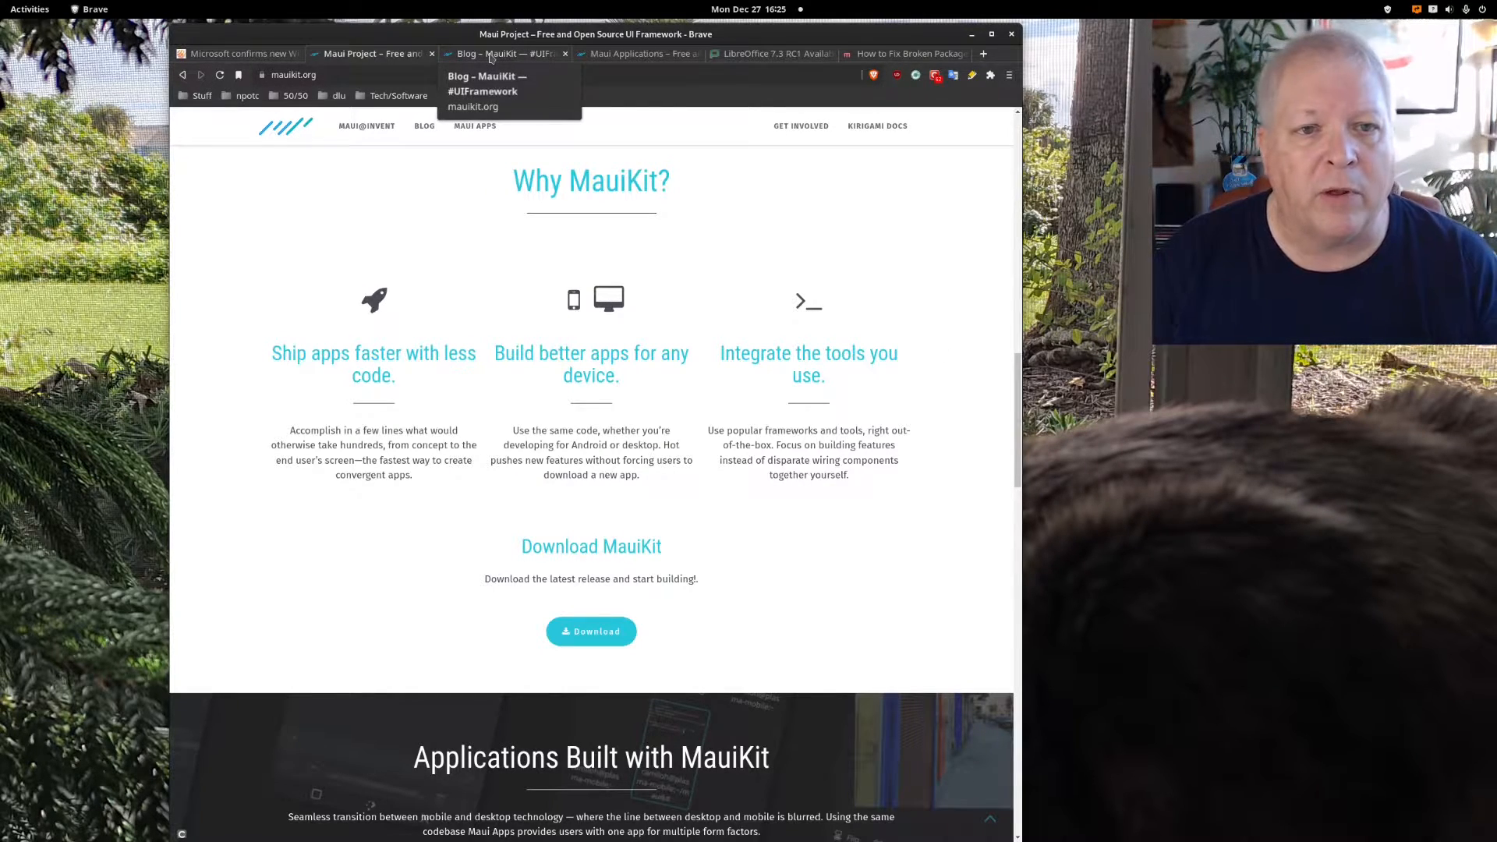
- Switch to the Blog – MauiKit tab and scroll through the post list
{"action": "left_click", "coordinate": [506, 54]}
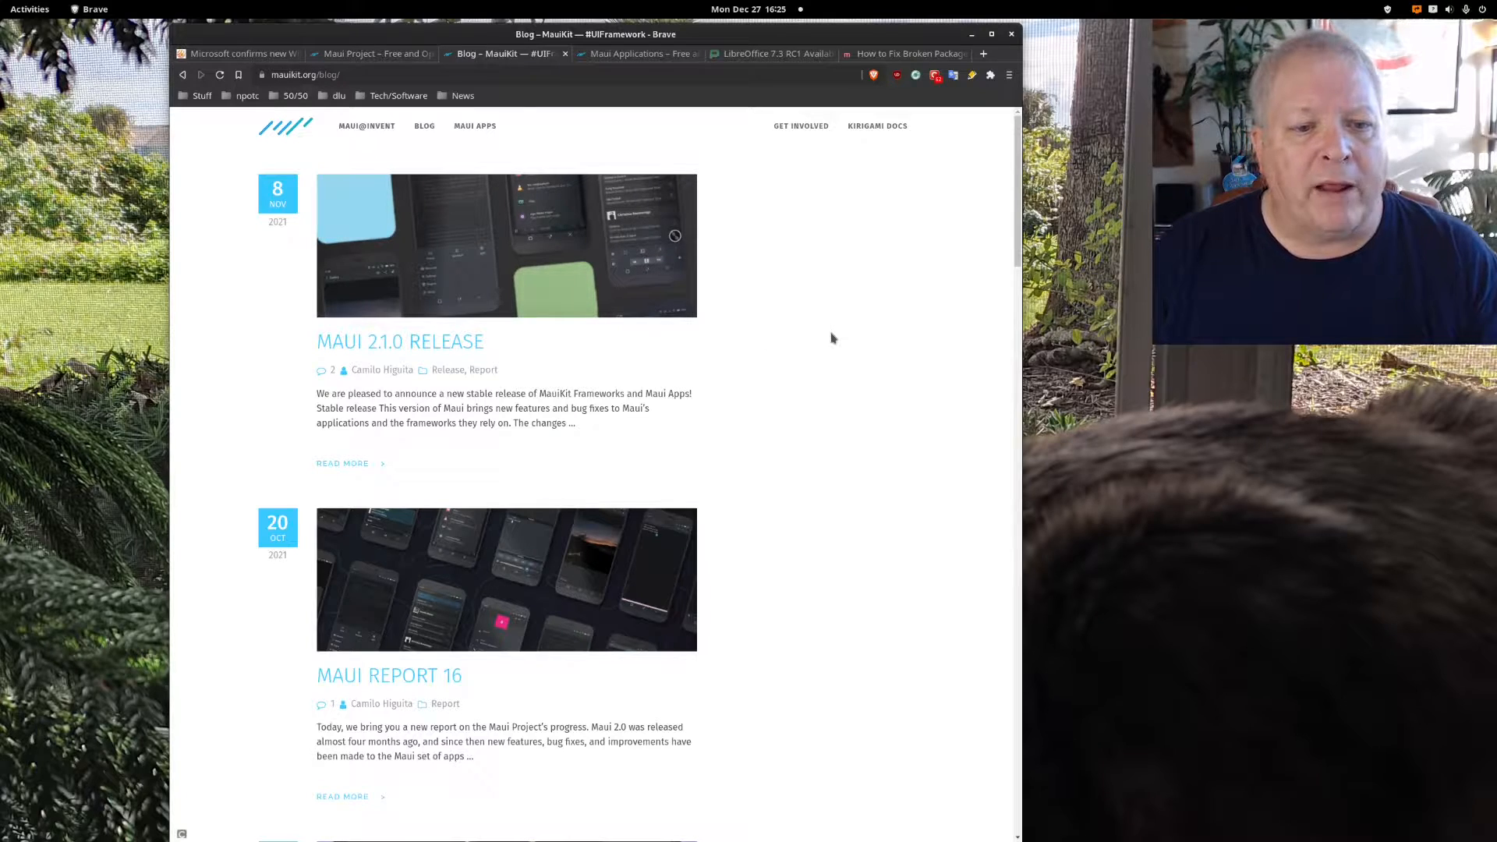
{"action": "mouse_move", "coordinate": [816, 337]}
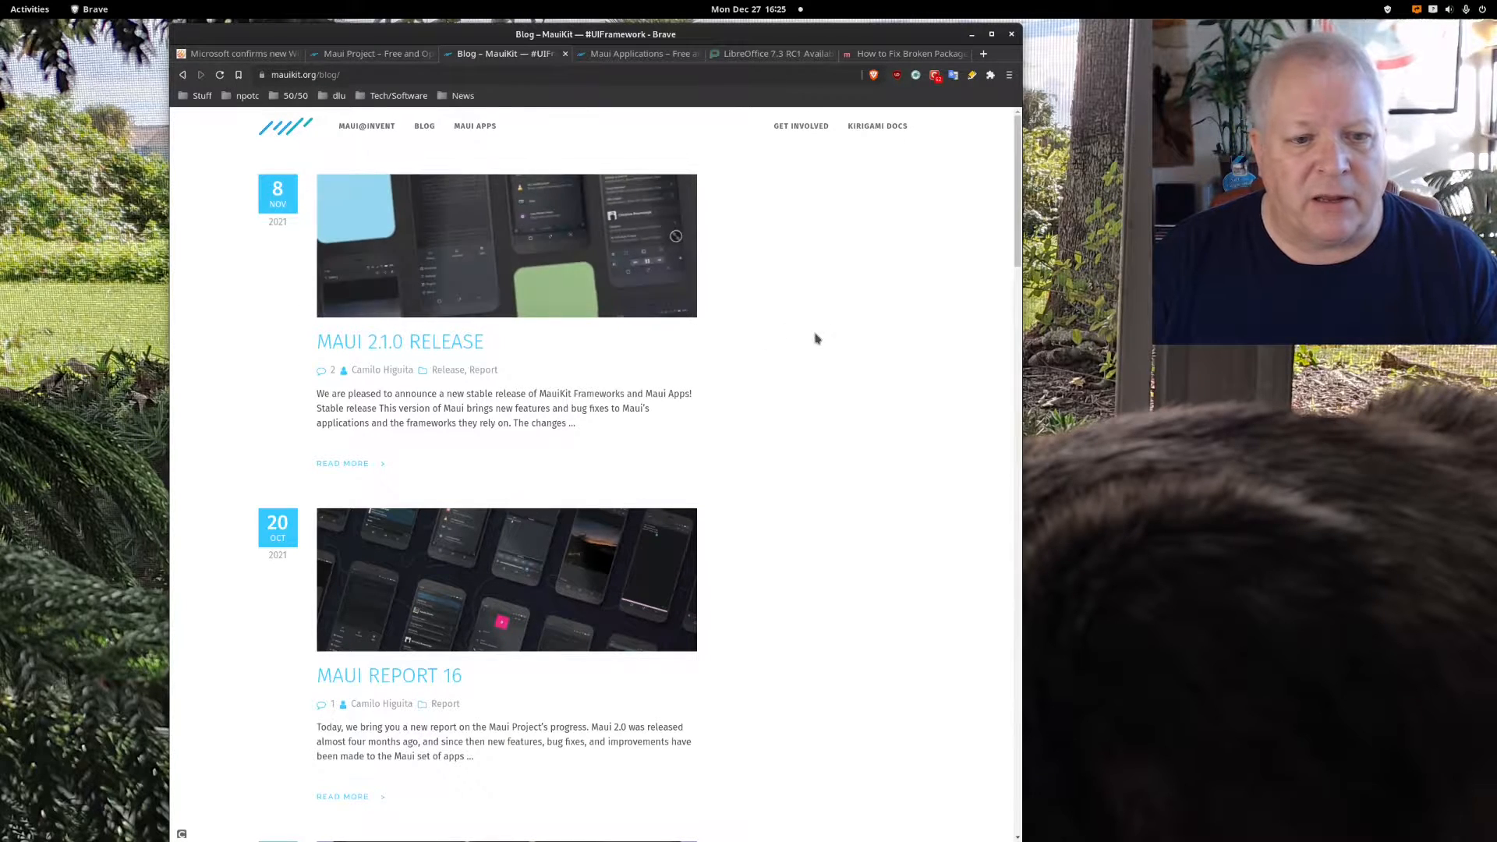
{"action": "scroll", "scroll_direction": "down", "scroll_amount": 3}
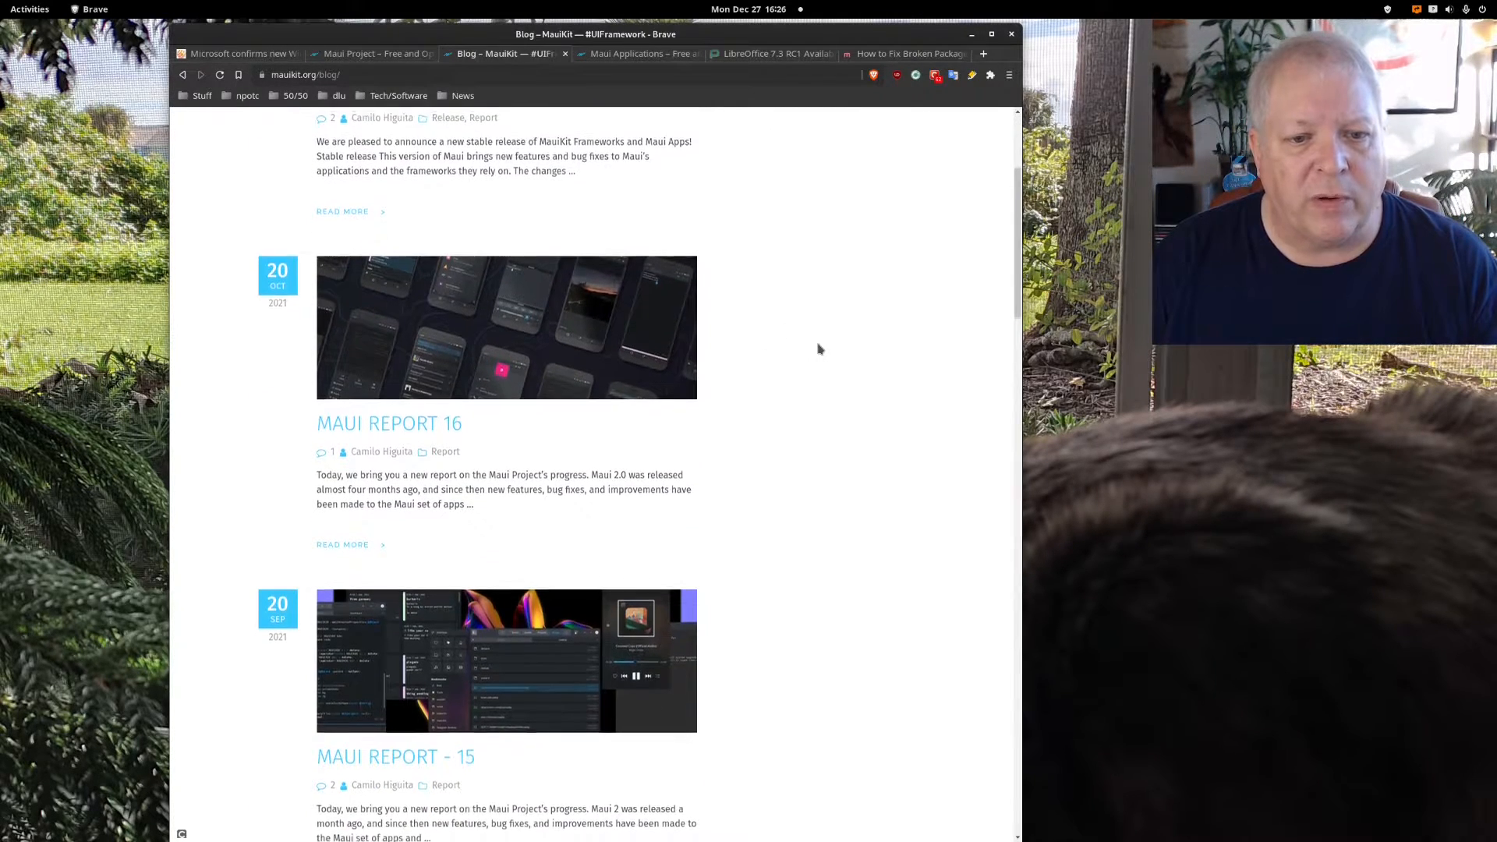
{"action": "scroll", "scroll_direction": "down", "scroll_amount": 3}
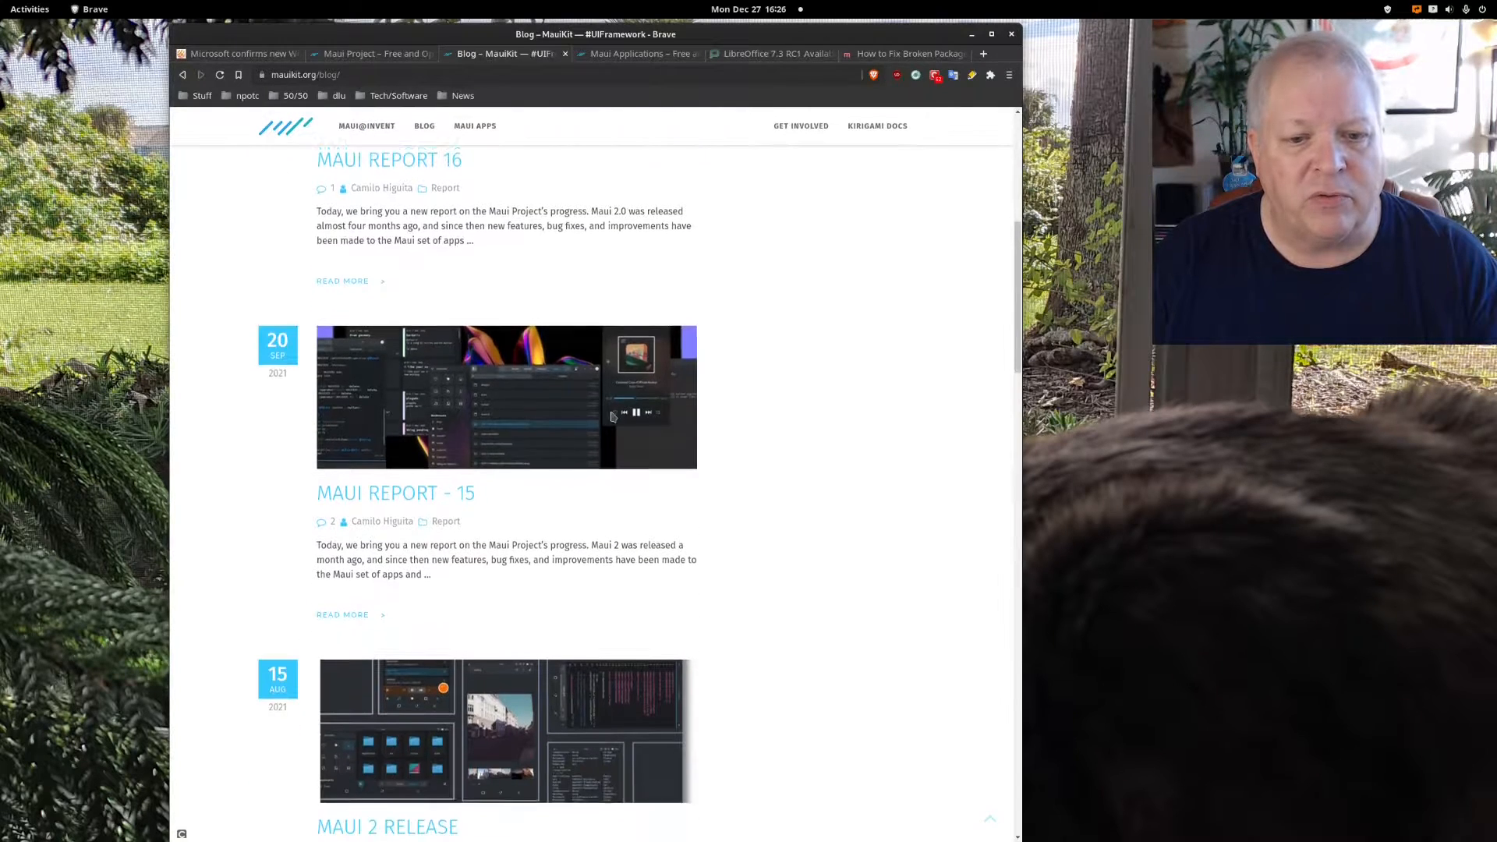
{"action": "scroll", "scroll_direction": "down", "scroll_amount": 3}
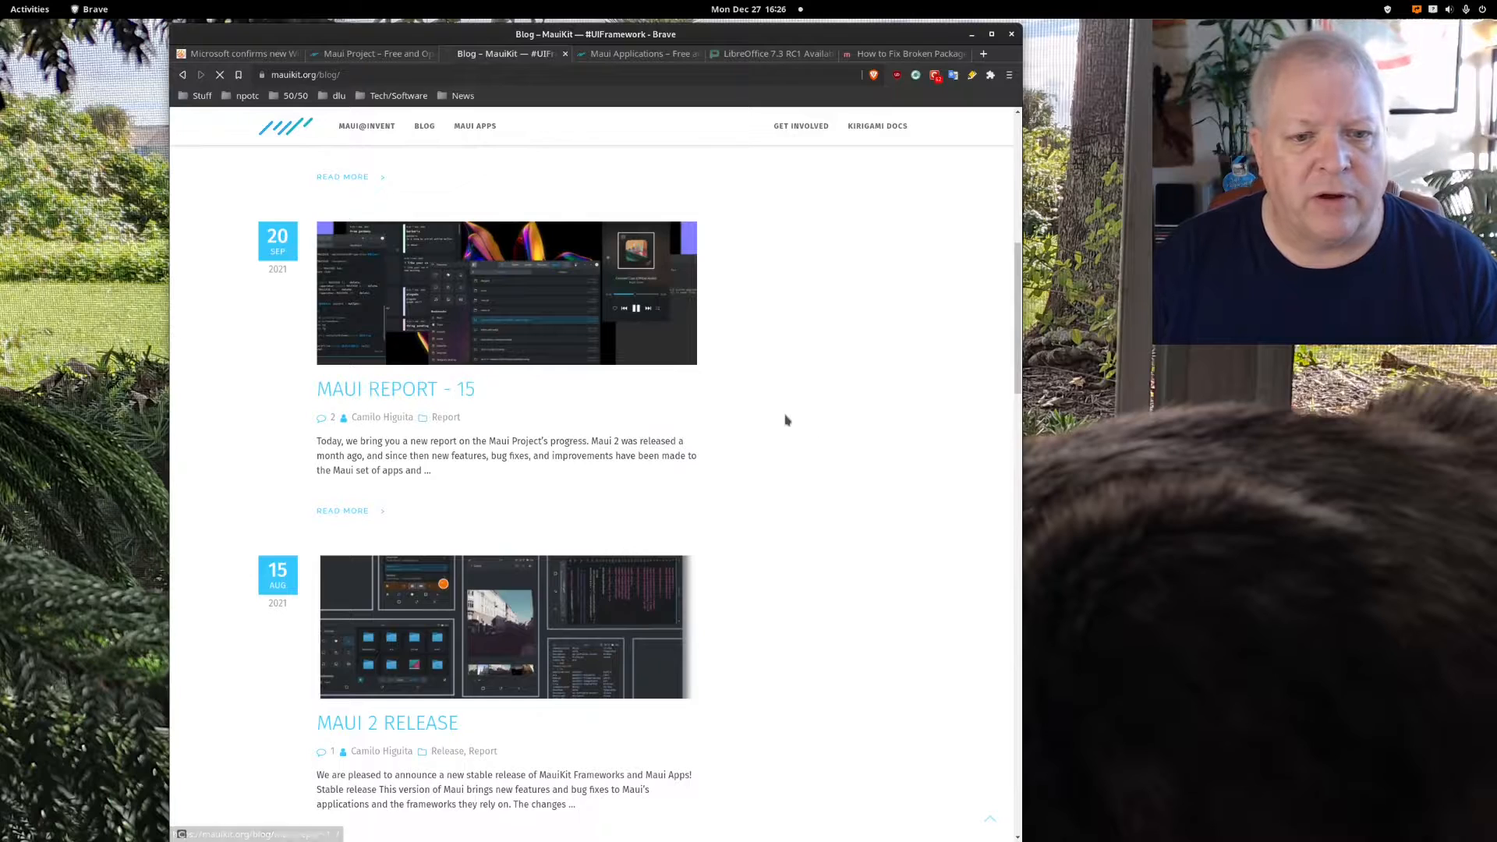
- Open the Maui Report - 15 post and read down to its MauiKit section
{"action": "left_click", "coordinate": [394, 389]}
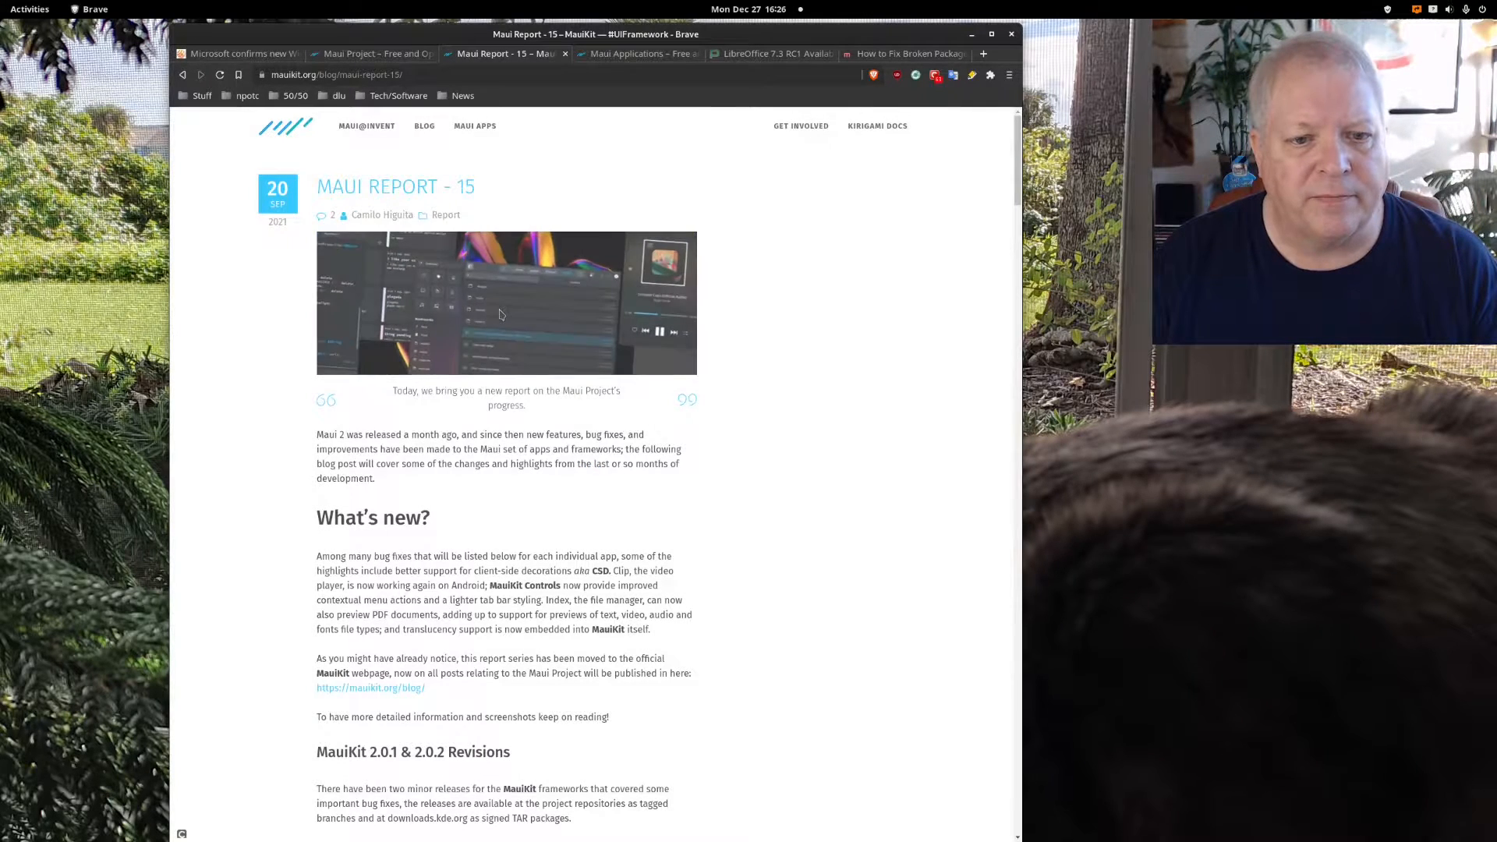
{"action": "scroll", "scroll_direction": "down", "scroll_amount": 3}
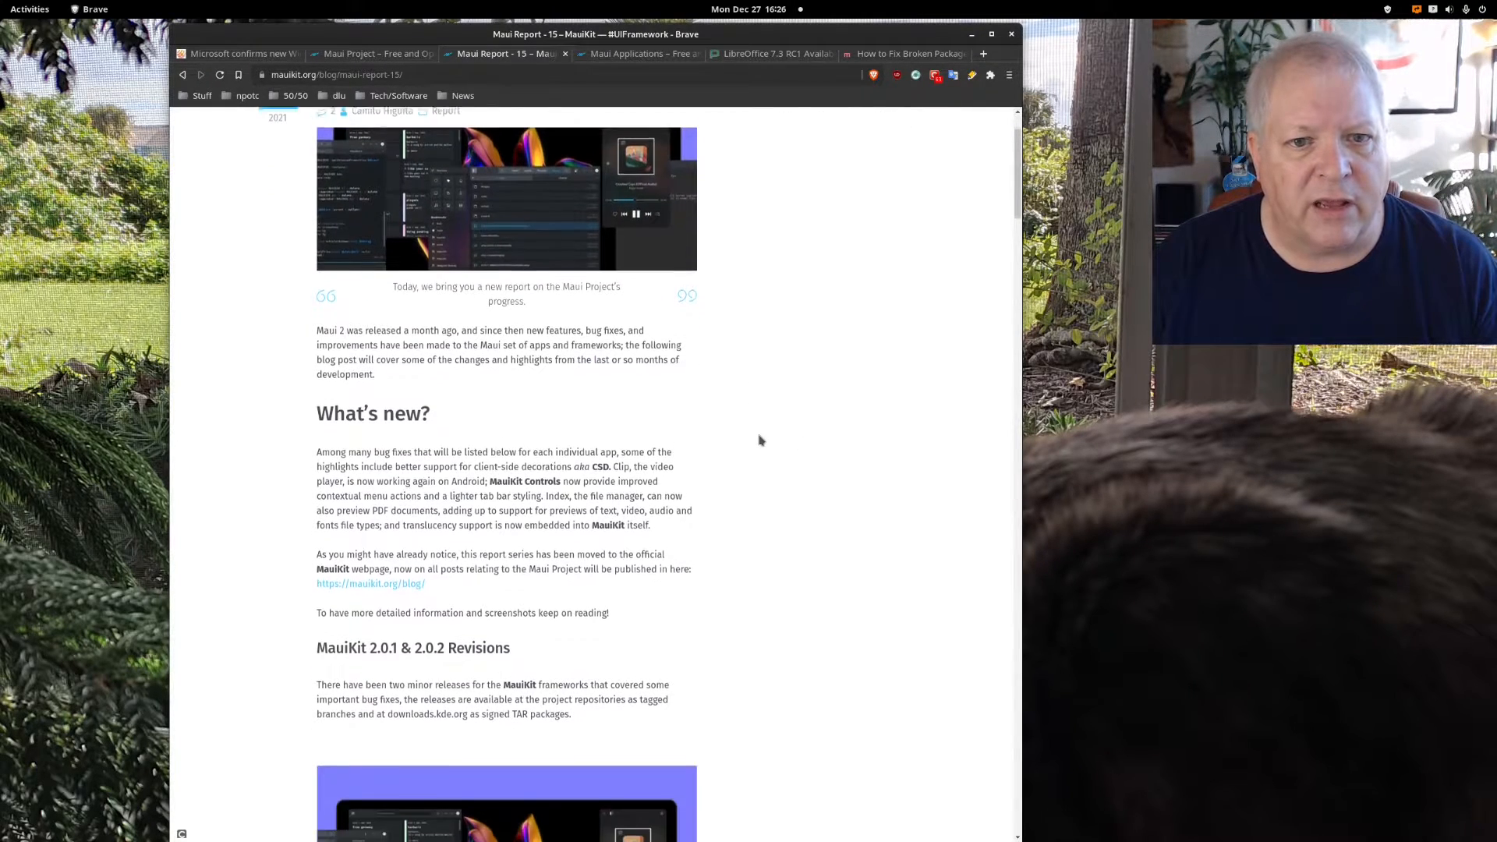
{"action": "scroll", "scroll_direction": "down", "scroll_amount": 3}
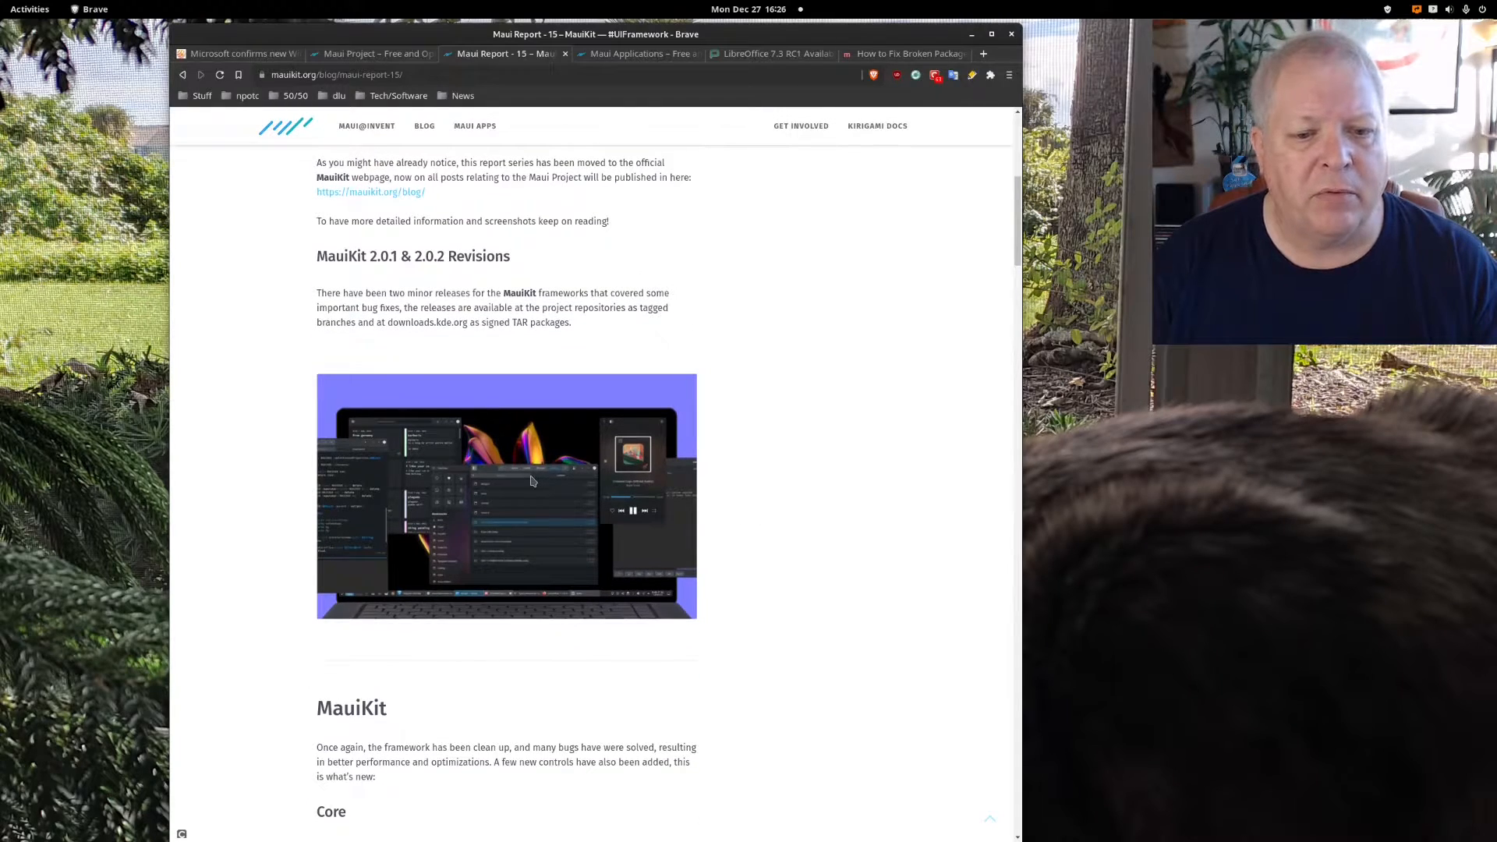
{"action": "scroll", "scroll_direction": "down", "scroll_amount": 3}
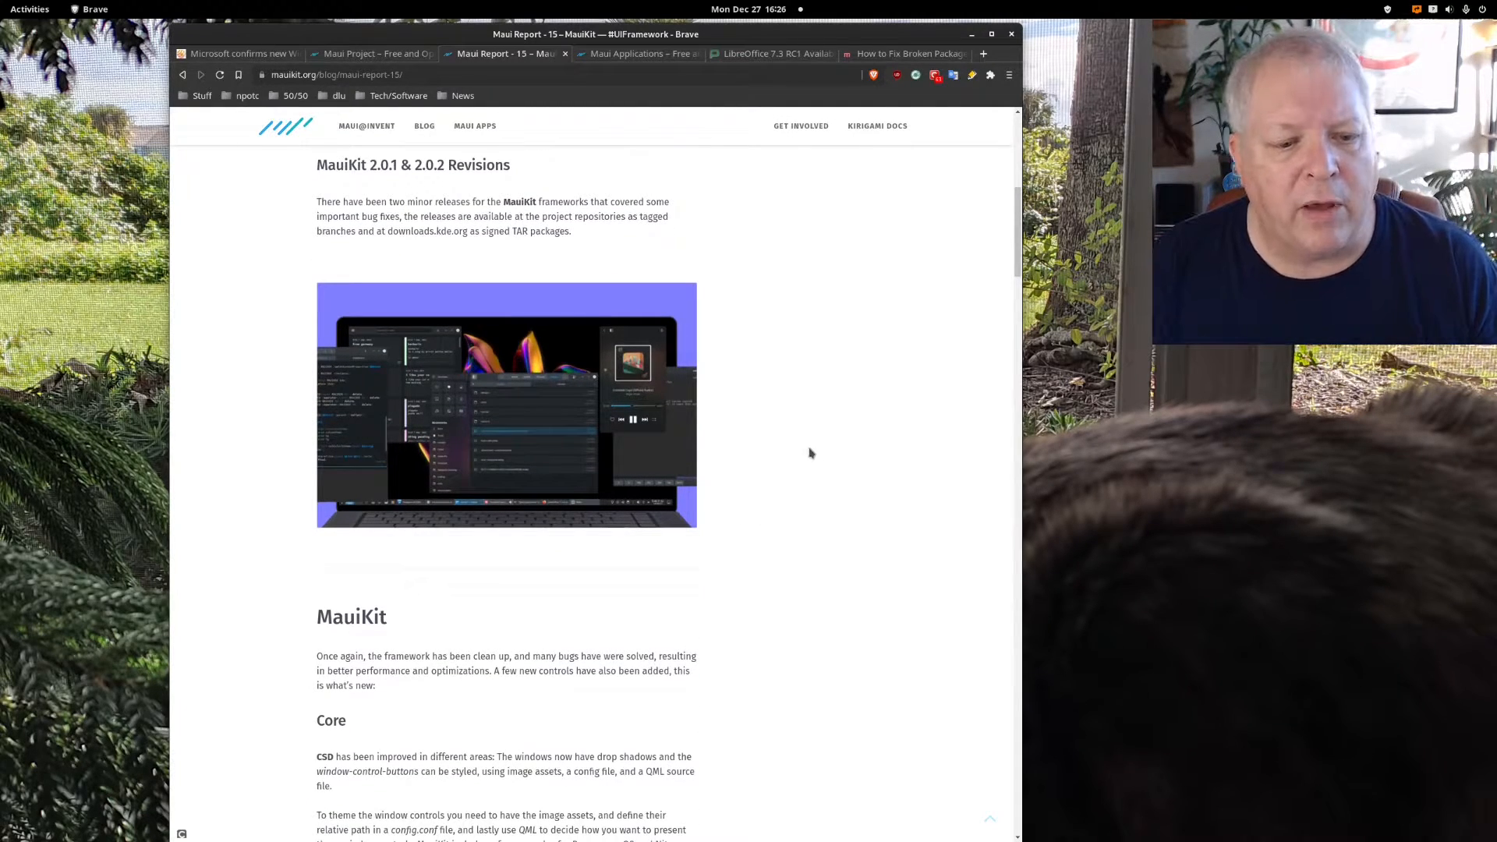
{"action": "scroll", "scroll_direction": "down", "scroll_amount": 3}
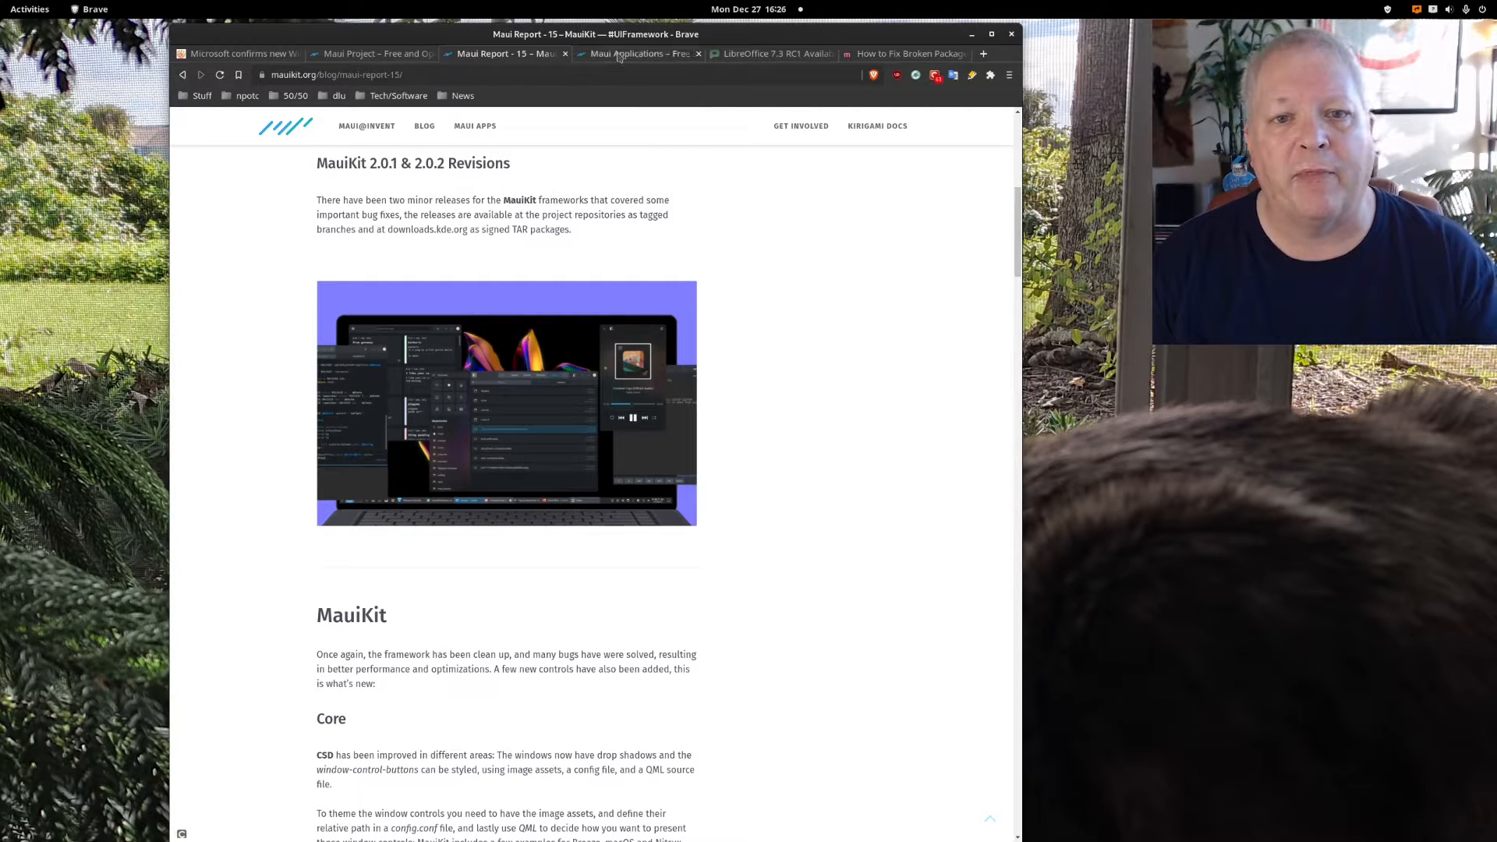
- Switch to the Maui Applications page and browse the list of apps
{"action": "left_click", "coordinate": [638, 52]}
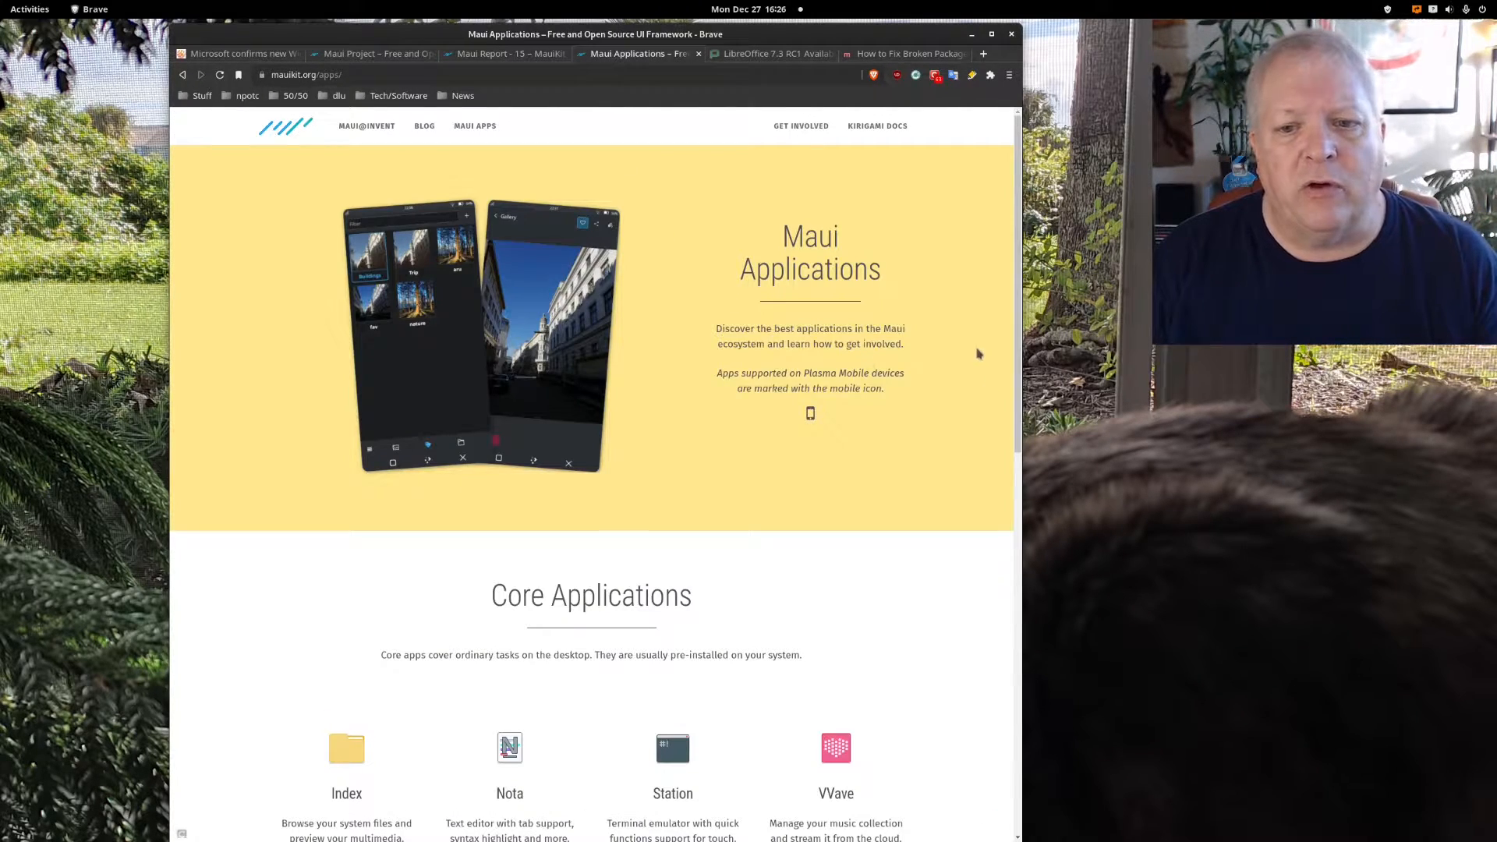
{"action": "scroll", "scroll_direction": "down", "scroll_amount": 3}
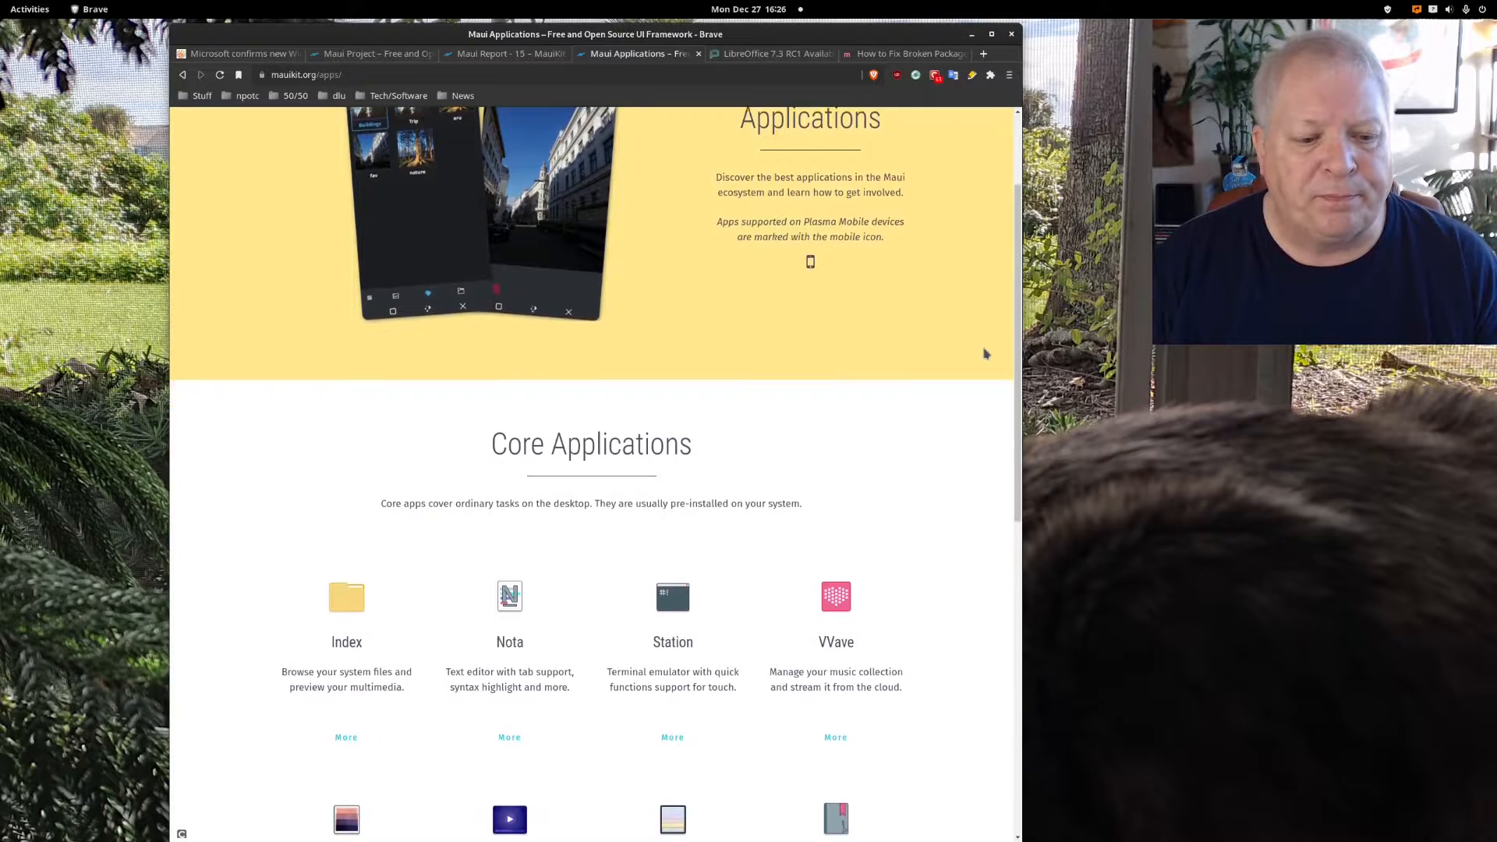
{"action": "scroll", "scroll_direction": "down", "scroll_amount": 3}
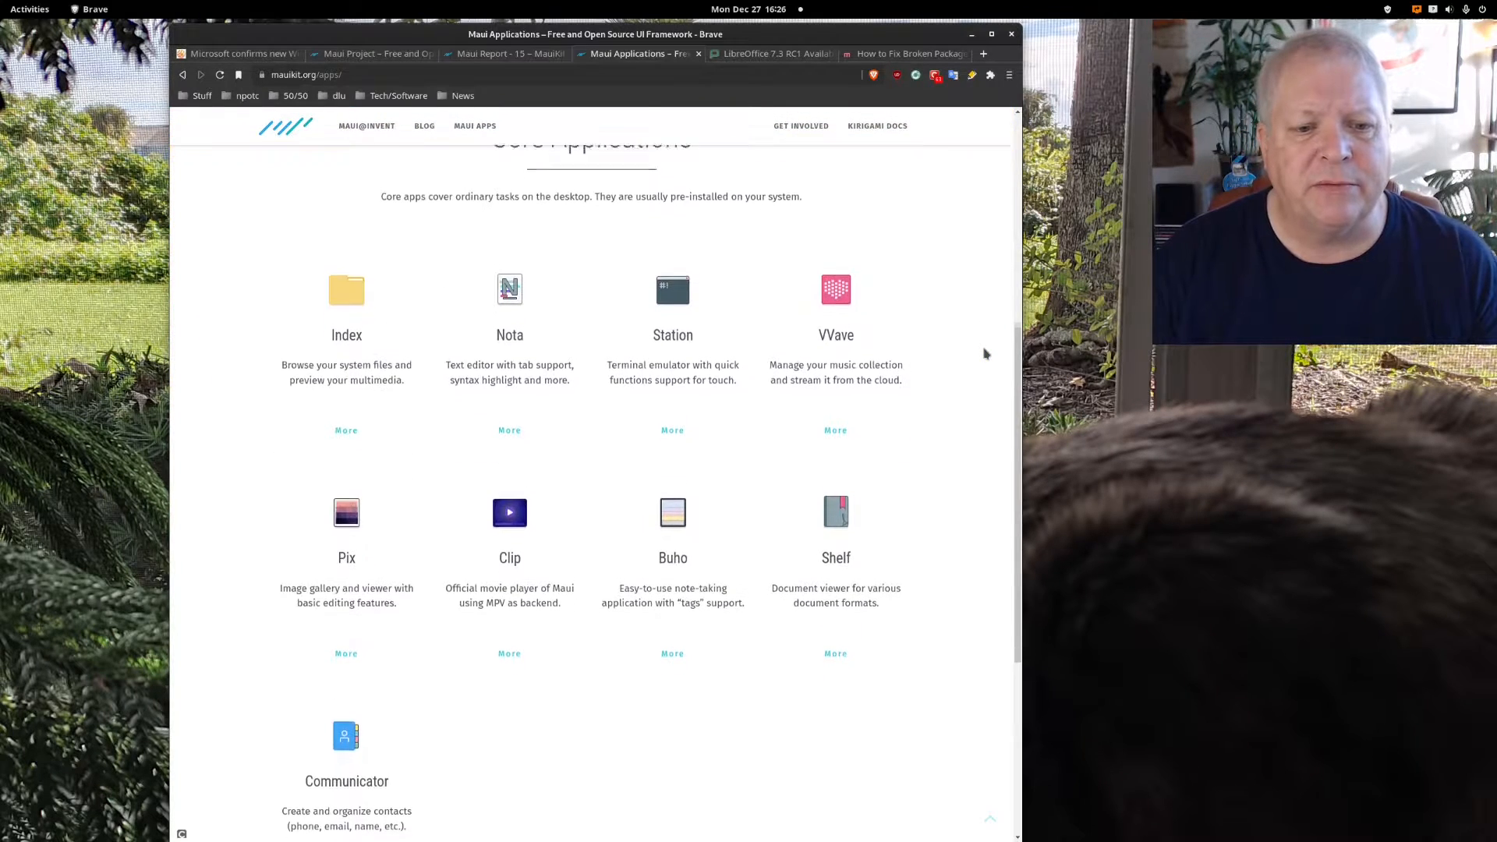
{"action": "scroll", "scroll_direction": "down", "scroll_amount": 3}
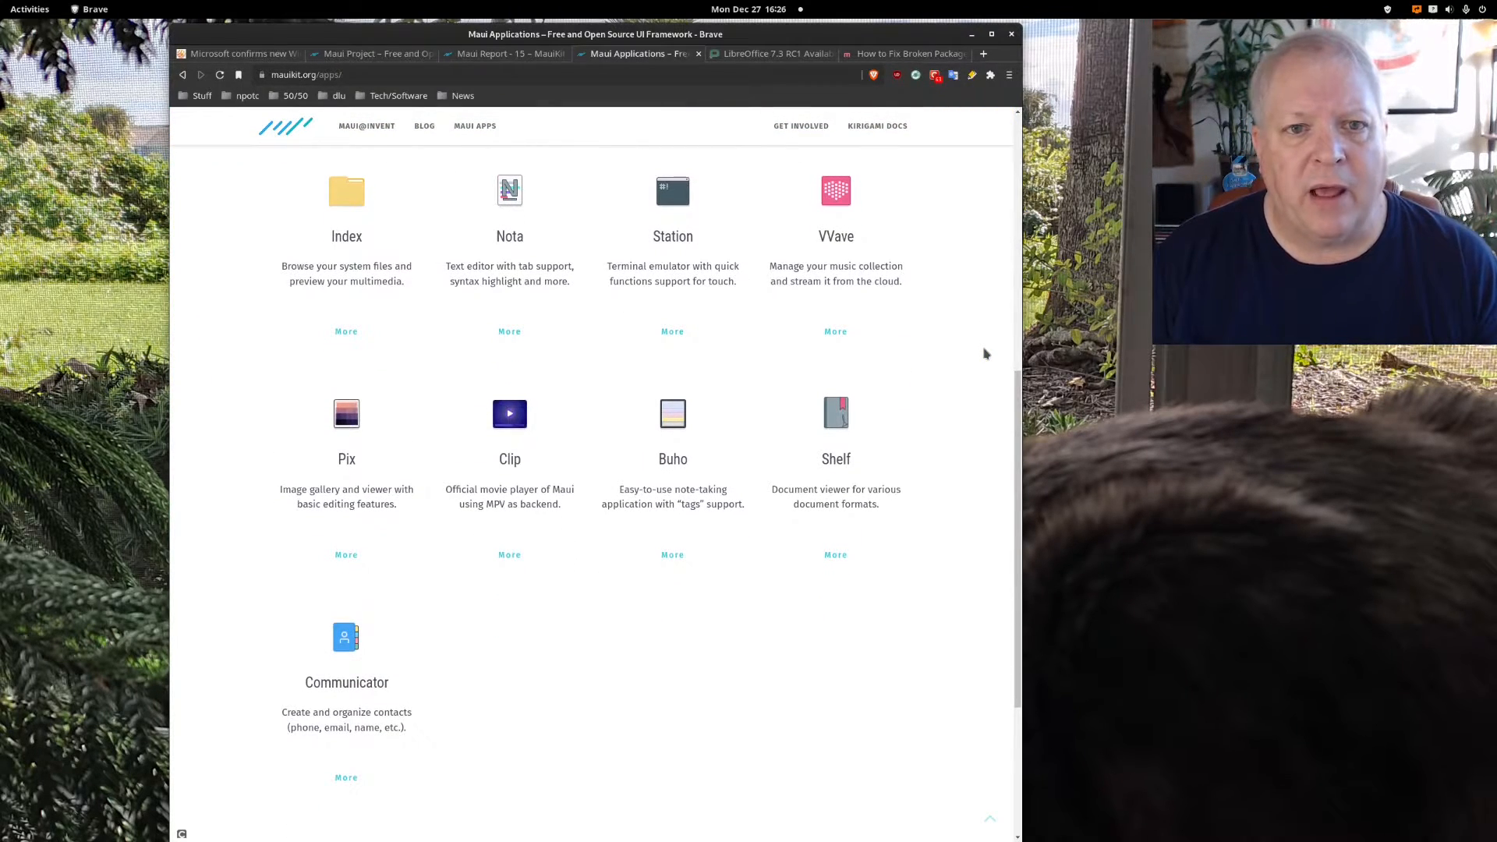
{"action": "scroll", "scroll_direction": "up", "scroll_amount": 3}
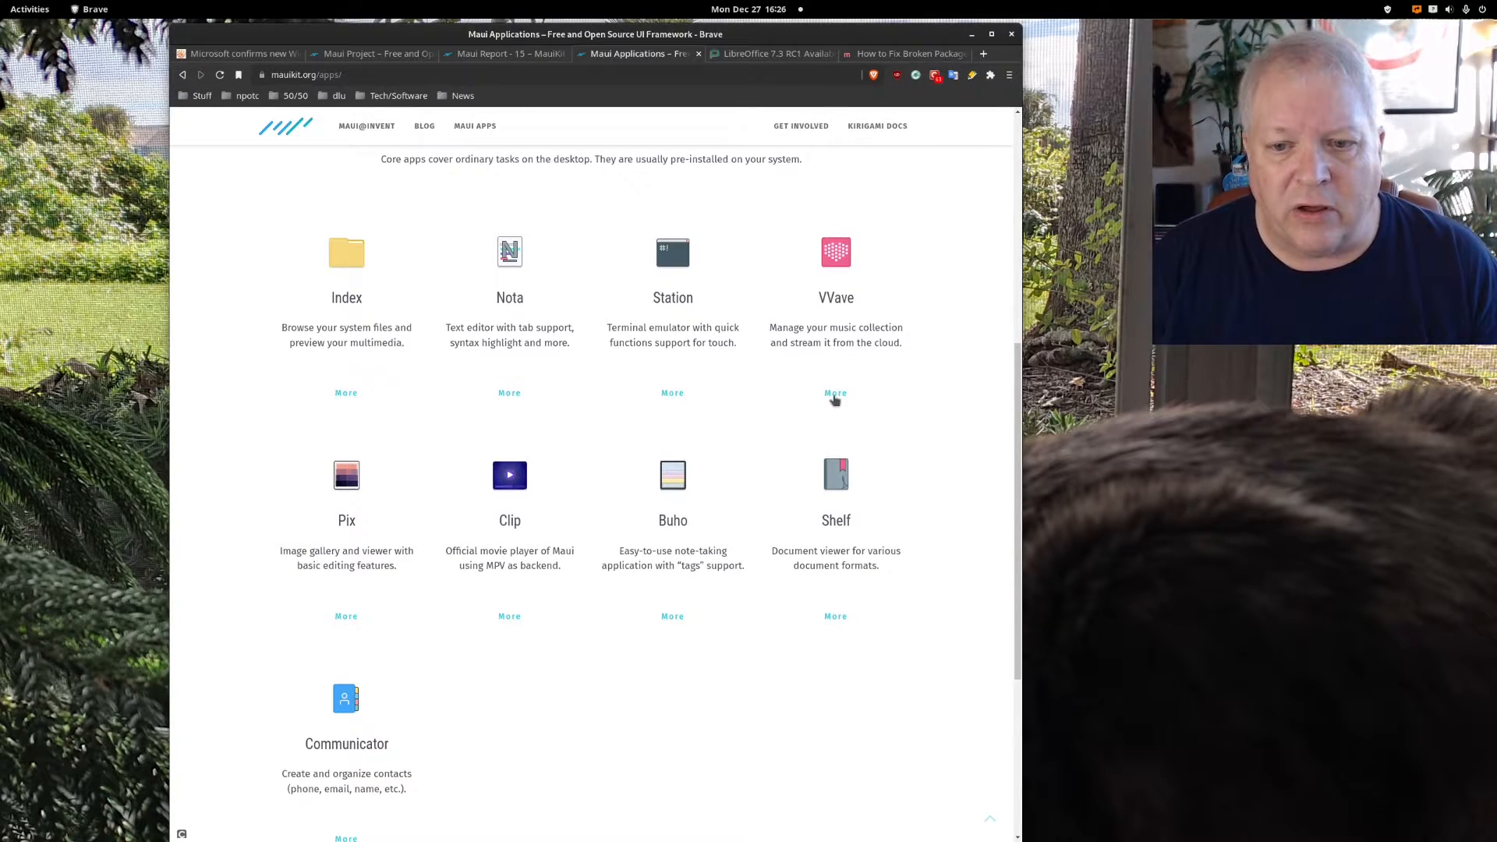
- Open VVave's detail page and scroll through its description and screenshots
{"action": "left_click", "coordinate": [834, 392]}
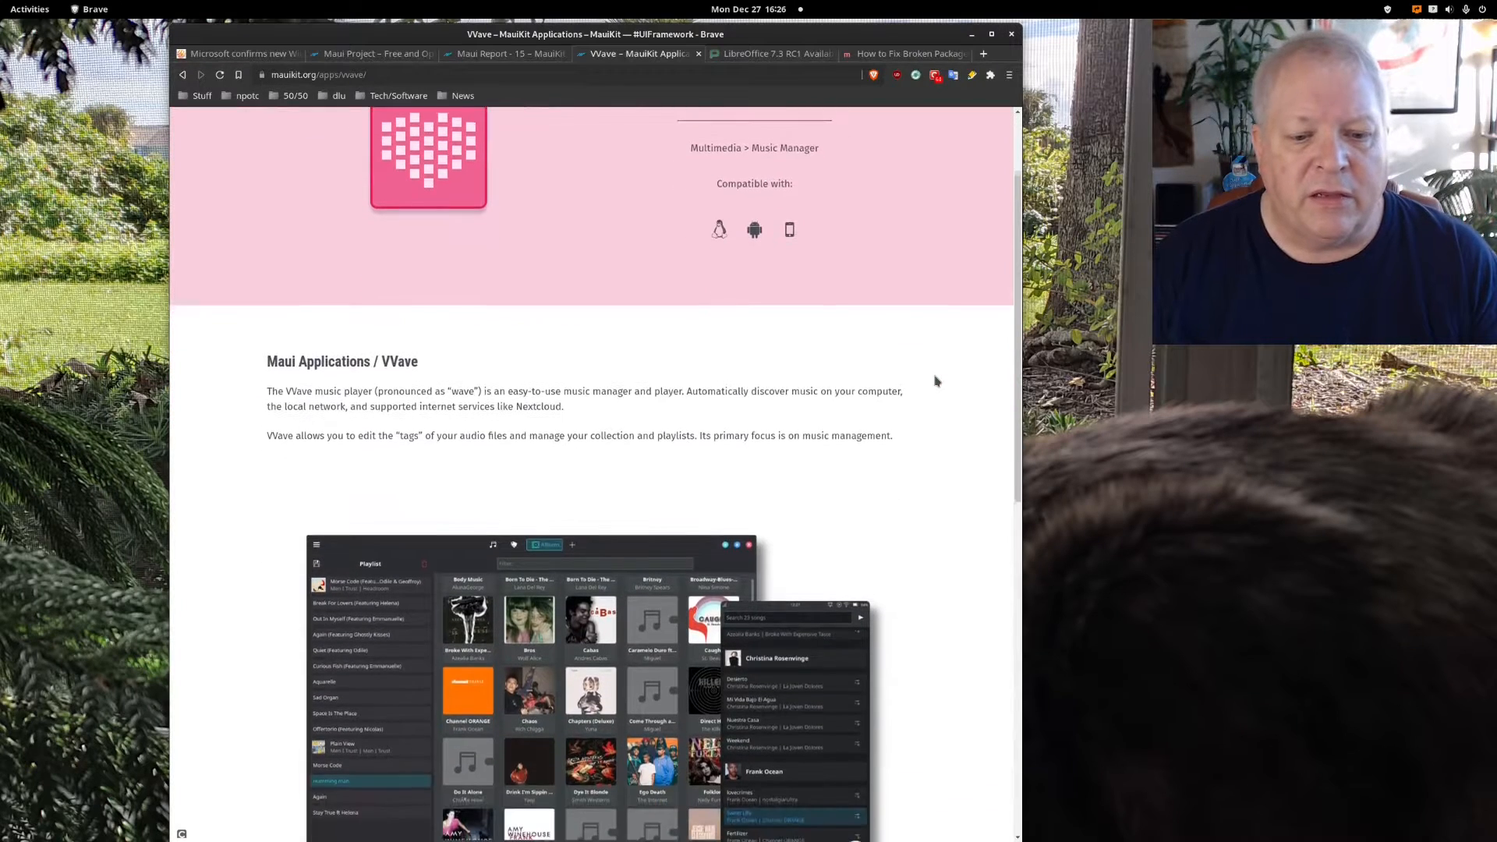
{"action": "scroll", "scroll_direction": "down", "scroll_amount": 3}
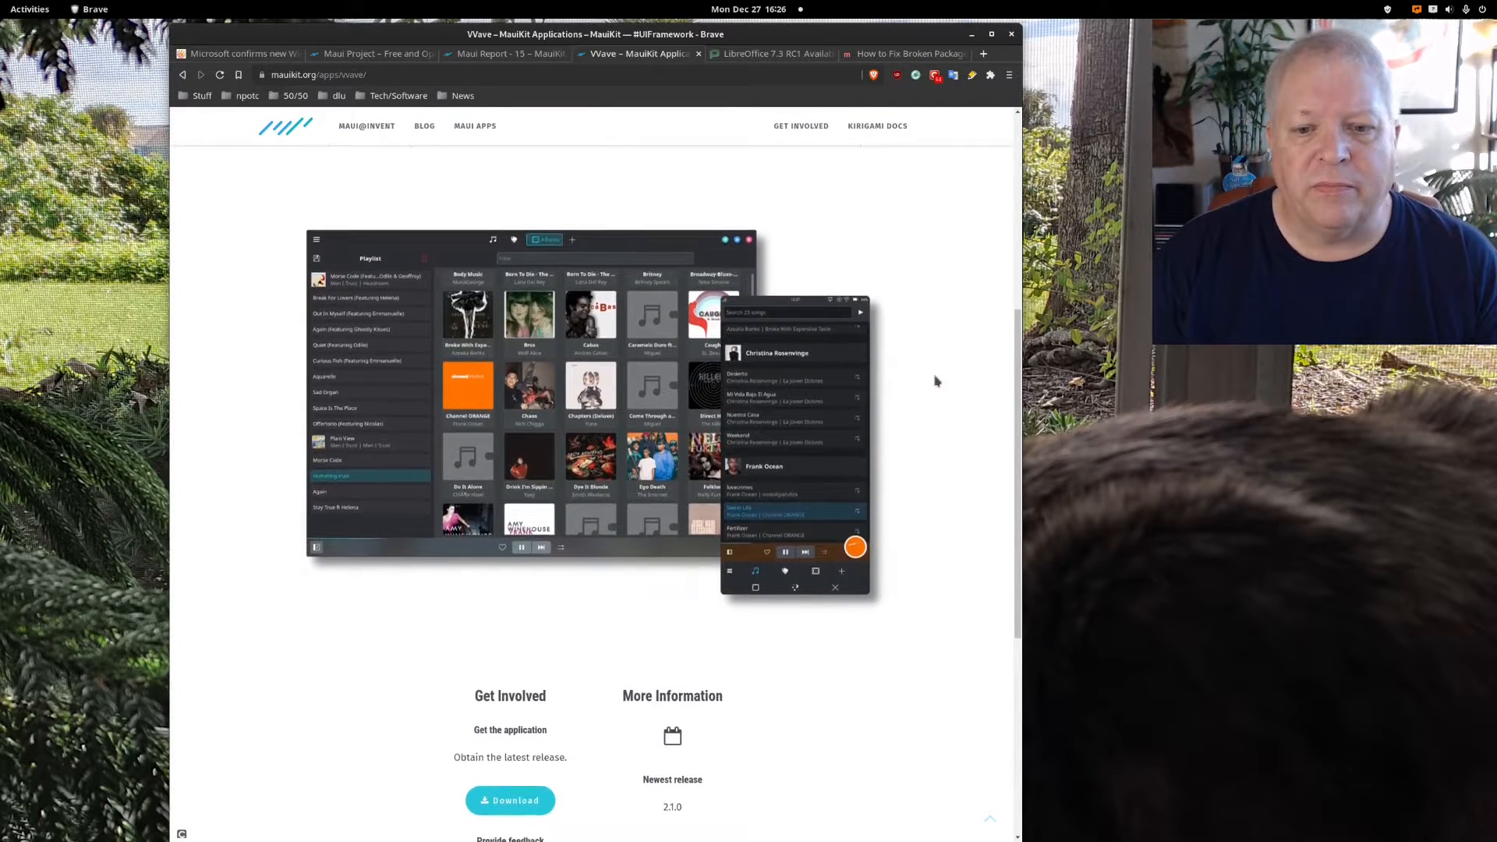
{"action": "scroll", "scroll_direction": "down", "scroll_amount": 3}
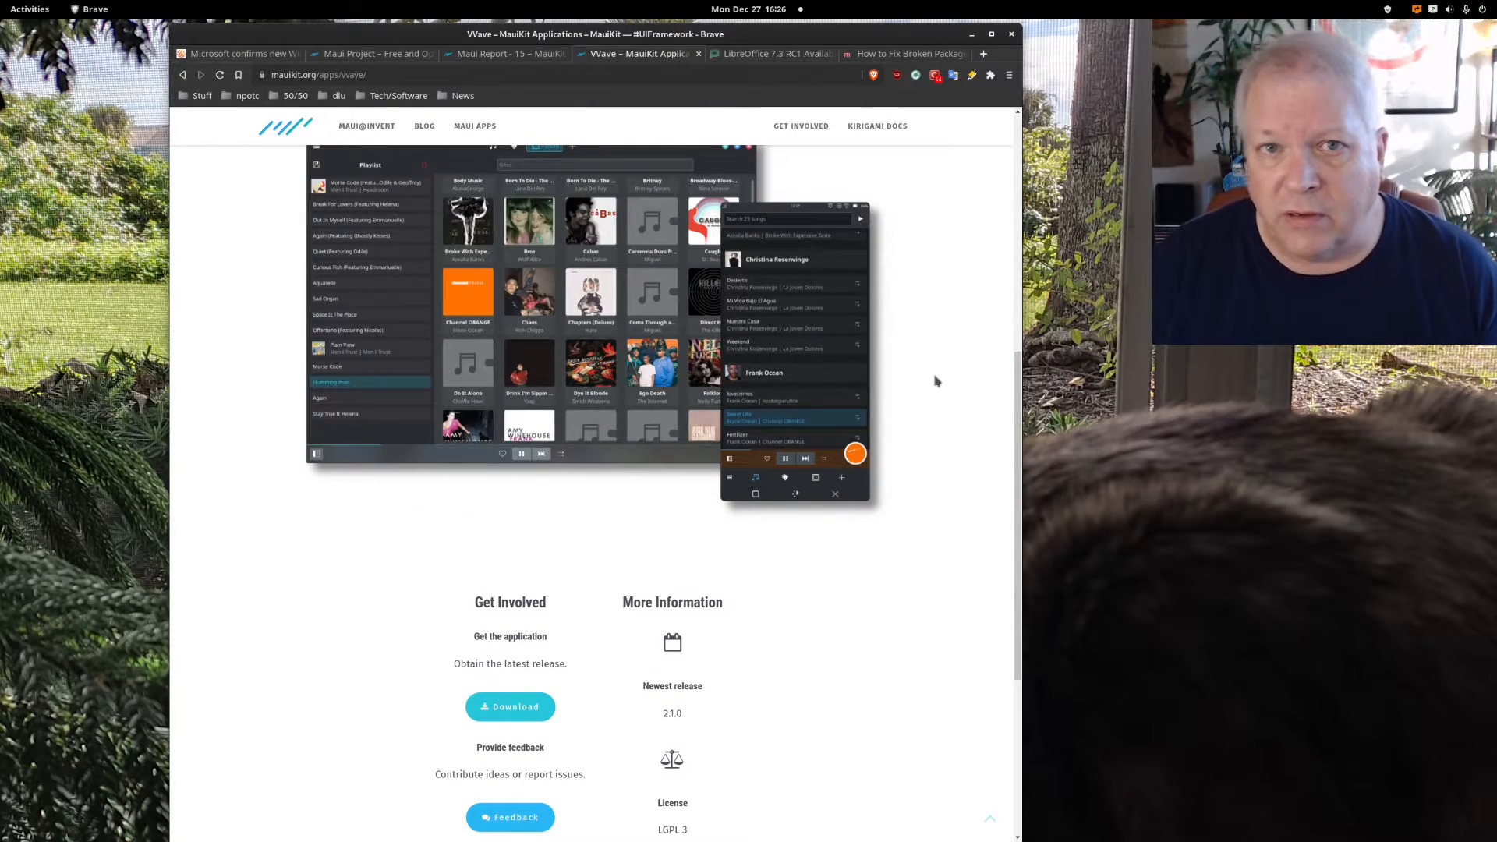
{"action": "mouse_move", "coordinate": [826, 196]}
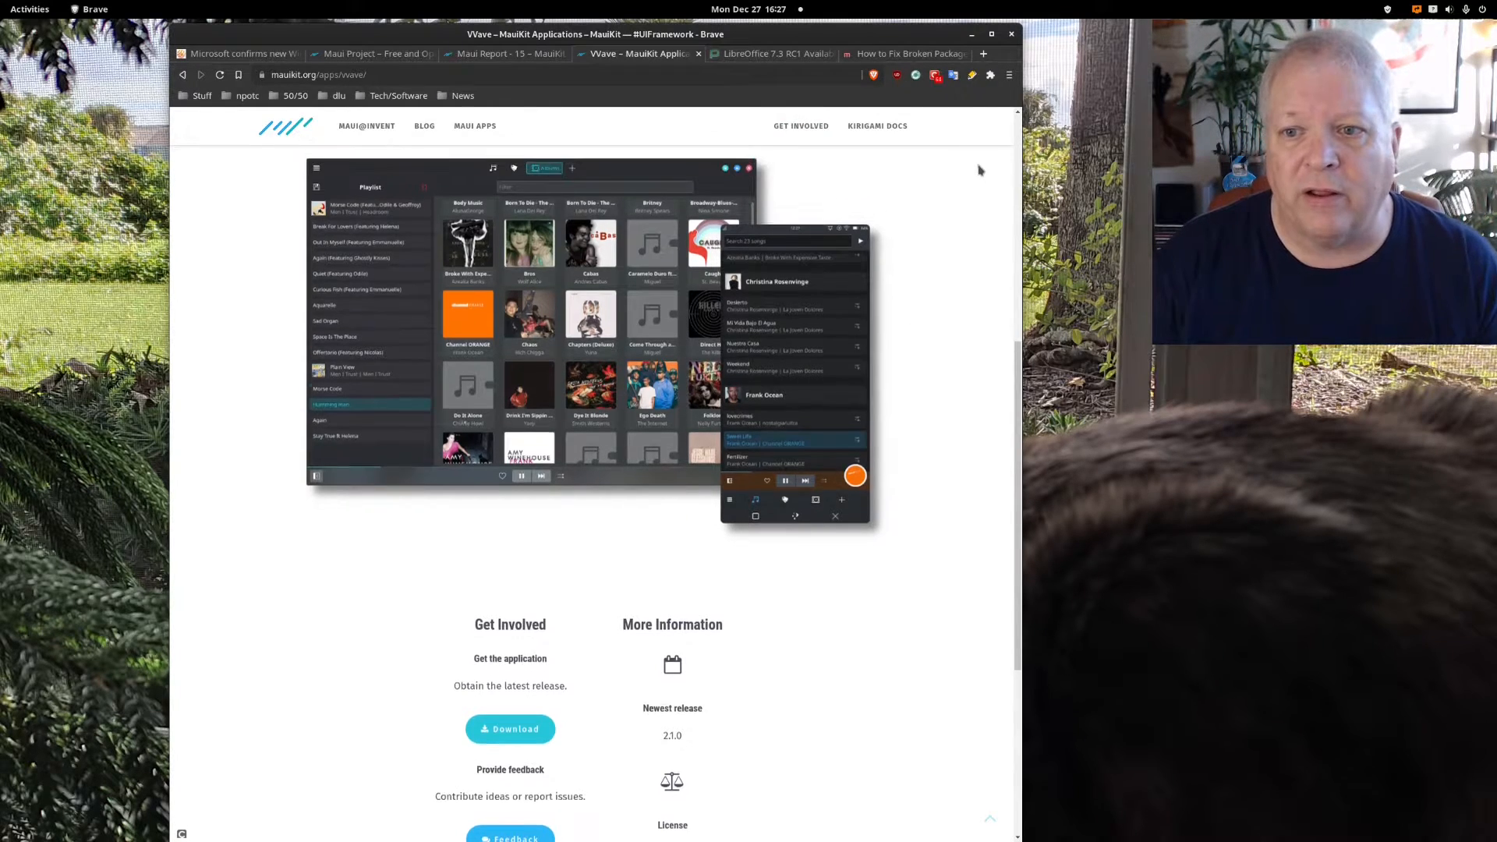
{"action": "scroll", "scroll_direction": "up", "scroll_amount": 3}
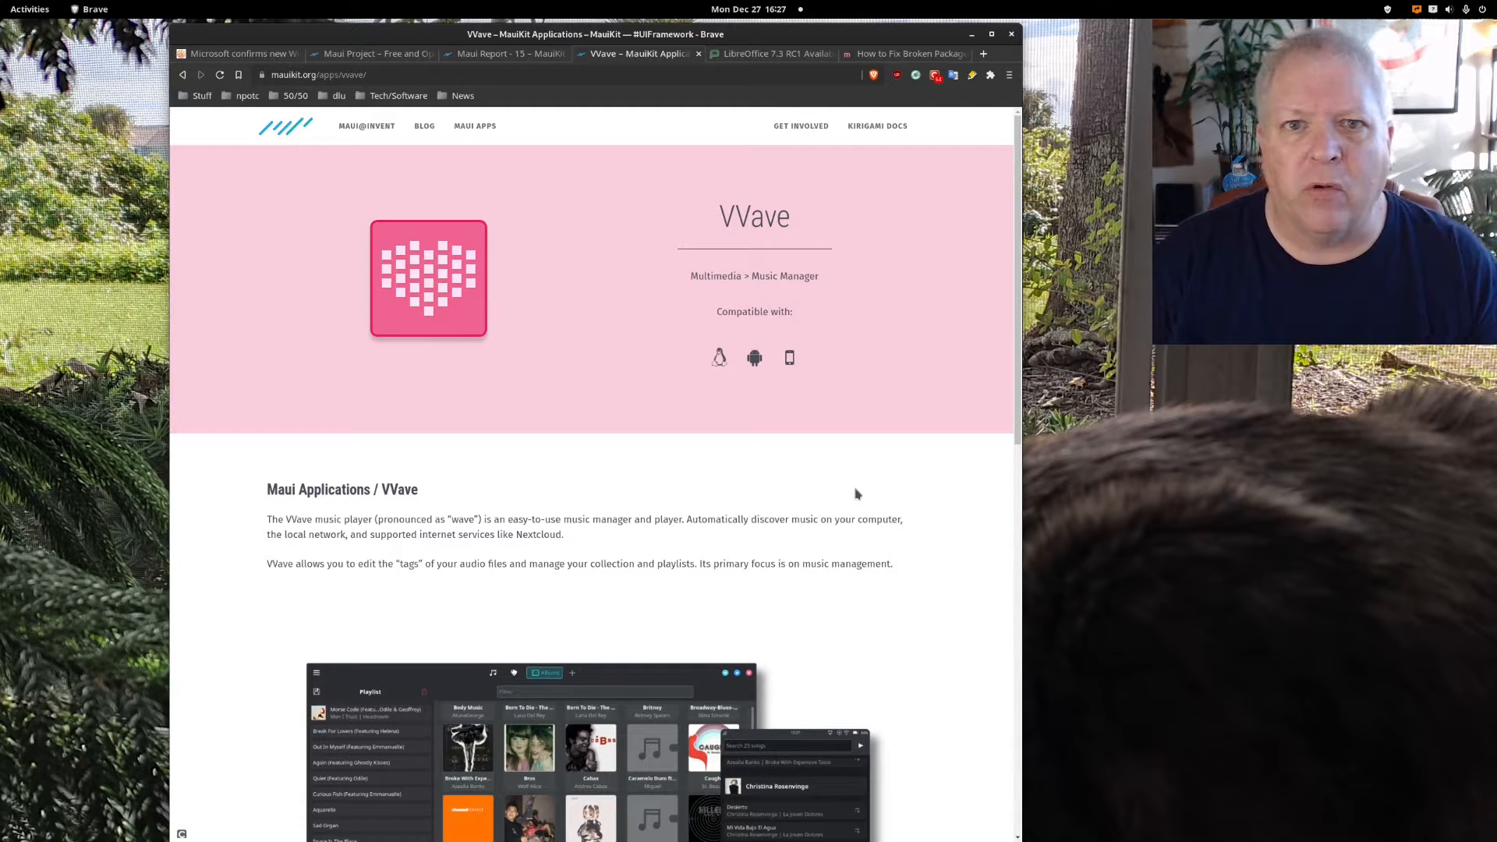
{"action": "mouse_move", "coordinate": [764, 54]}
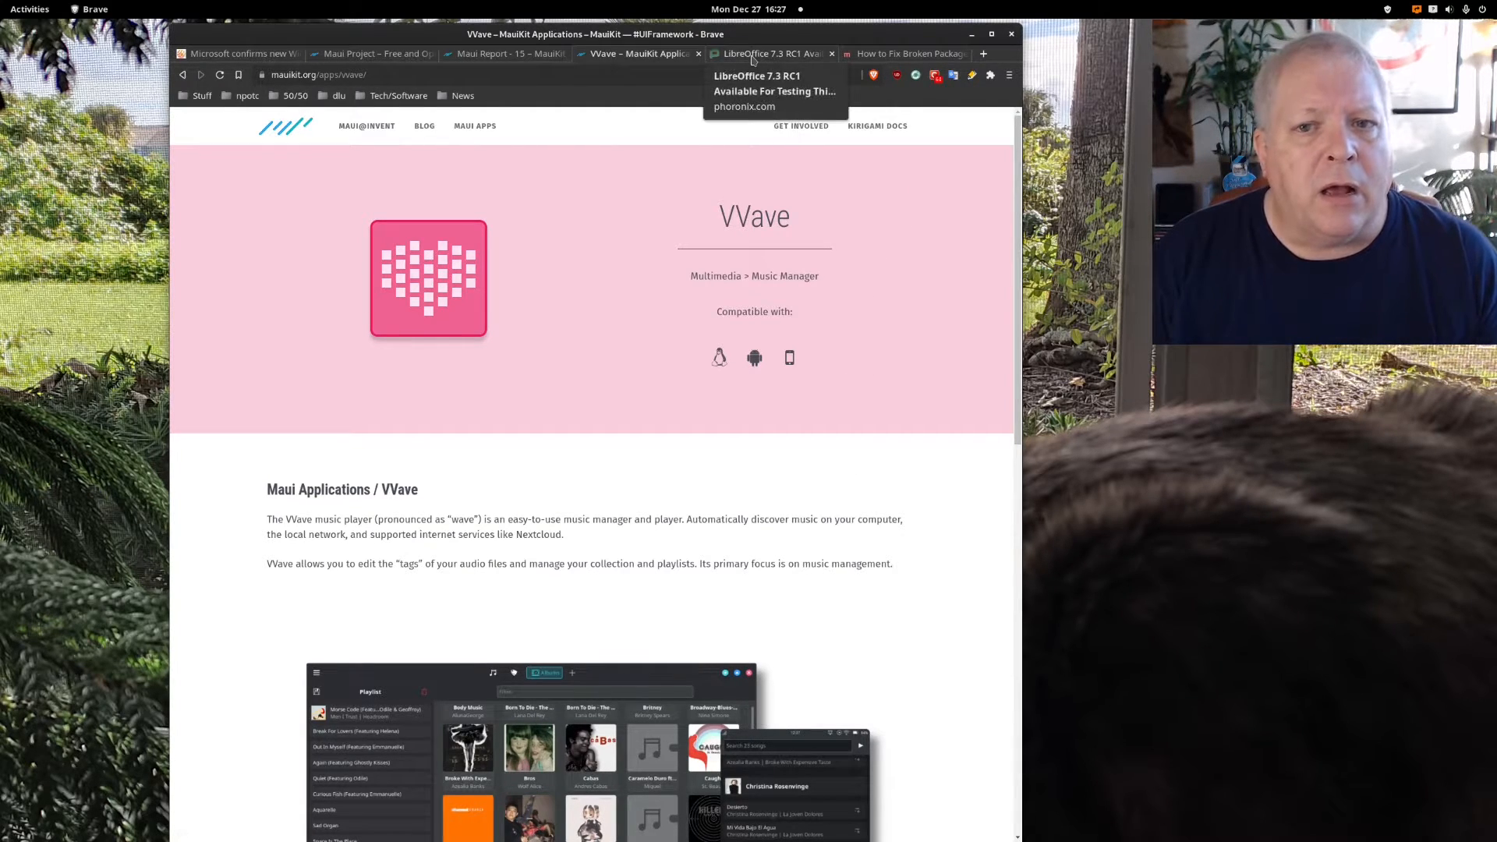
- Switch to the 'LibreOffice 7.3 RC1 Available' Phoronix tab and skim the article
{"action": "left_click", "coordinate": [768, 54]}
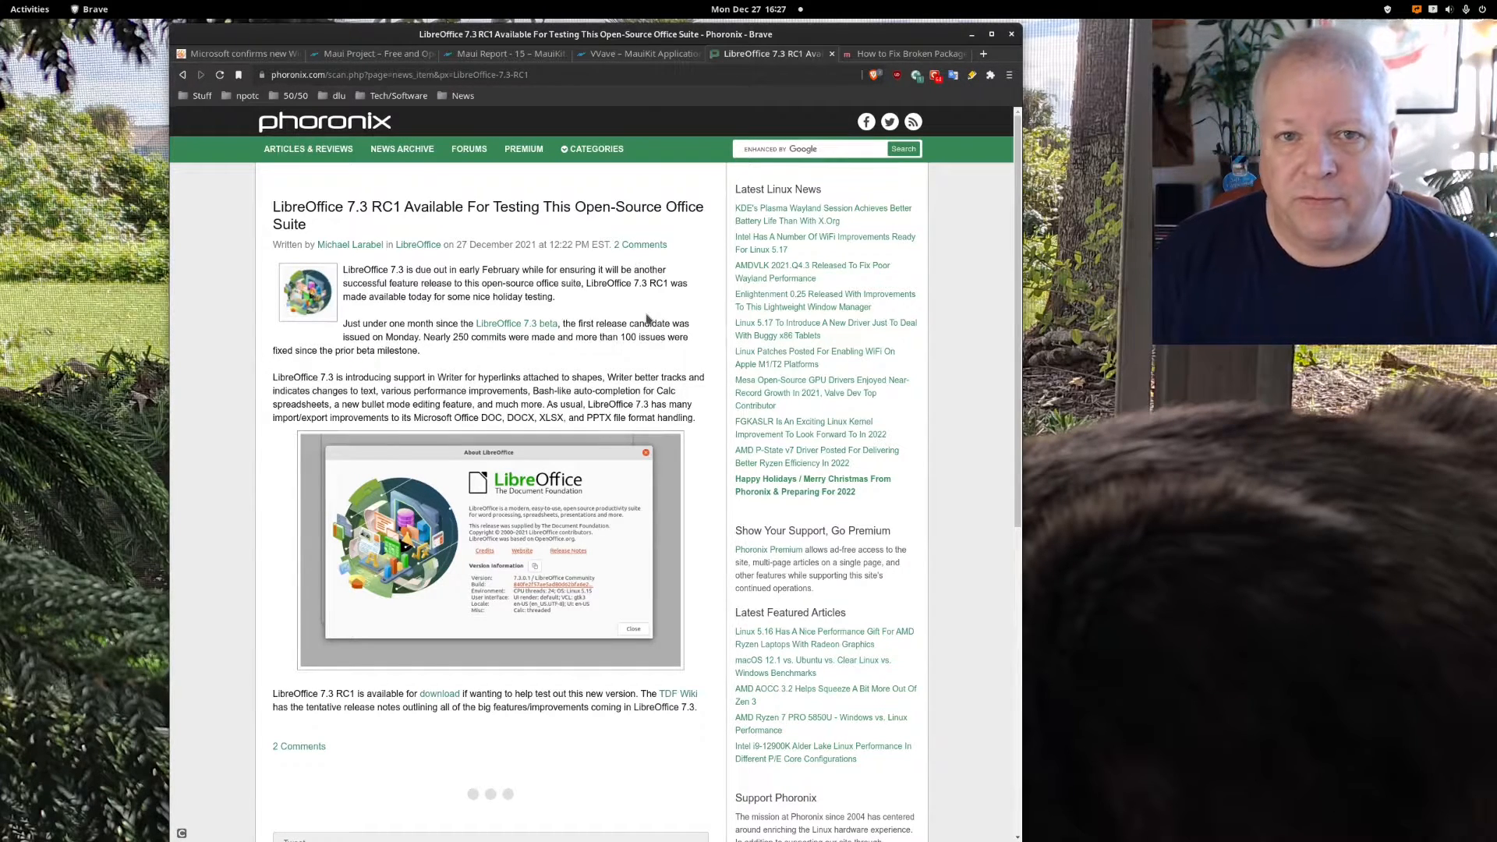
{"action": "mouse_move", "coordinate": [632, 303]}
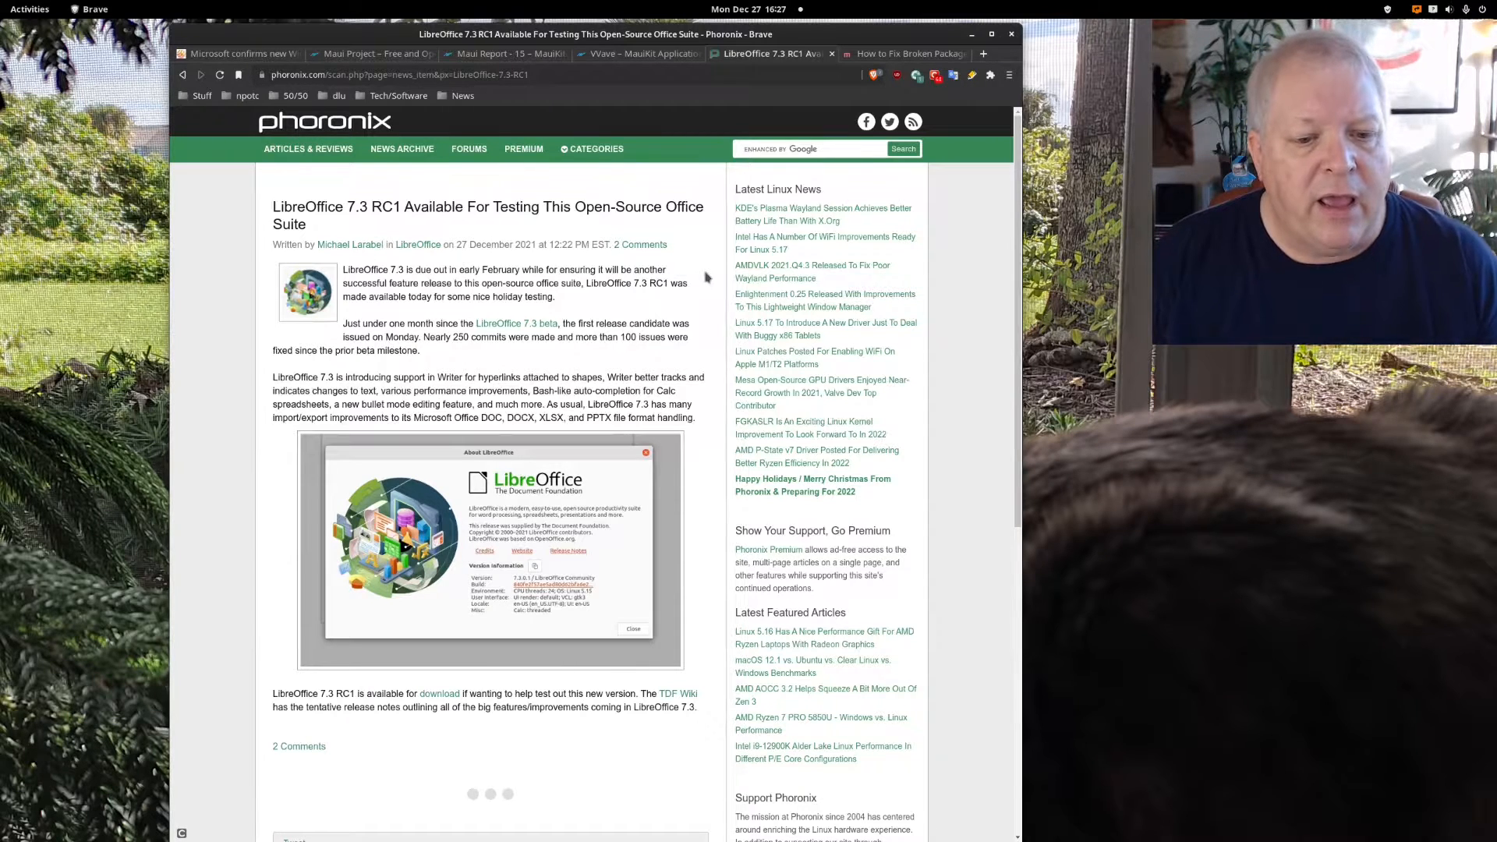
{"action": "mouse_move", "coordinate": [345, 452]}
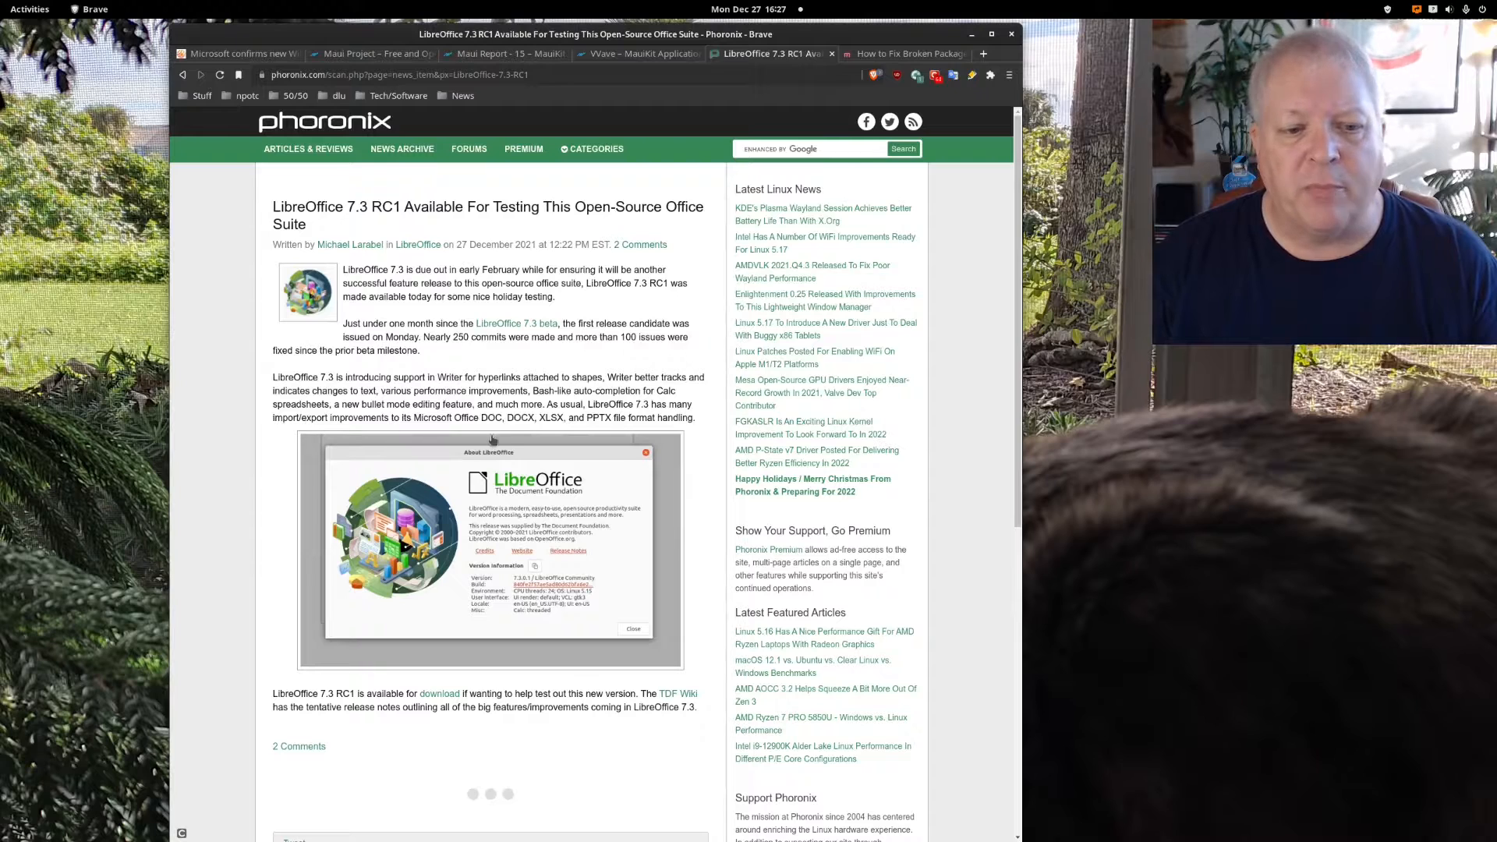
{"action": "mouse_move", "coordinate": [490, 548]}
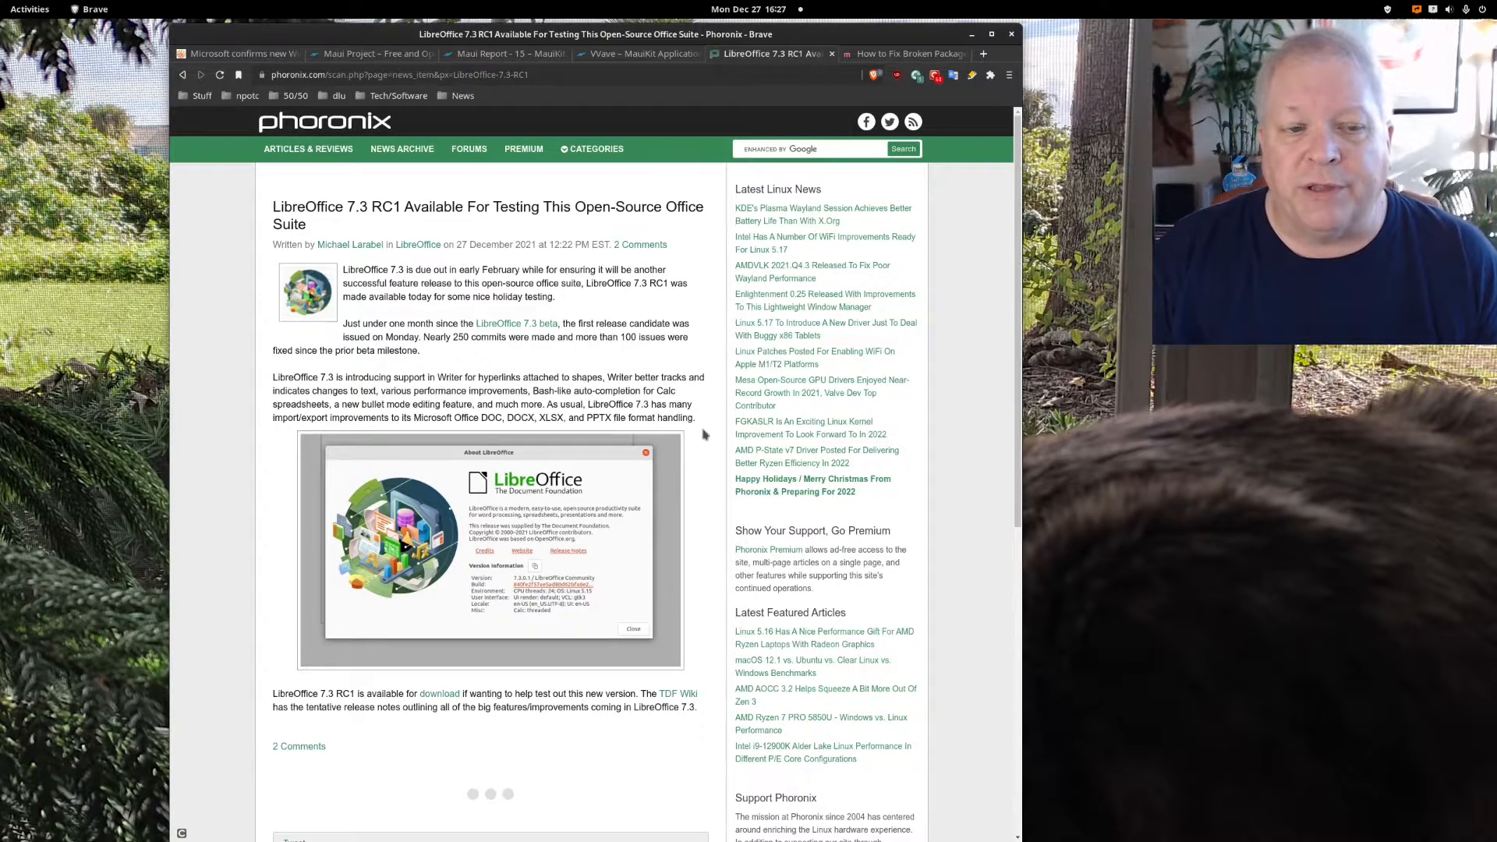
{"action": "scroll", "scroll_direction": "down", "scroll_amount": 3}
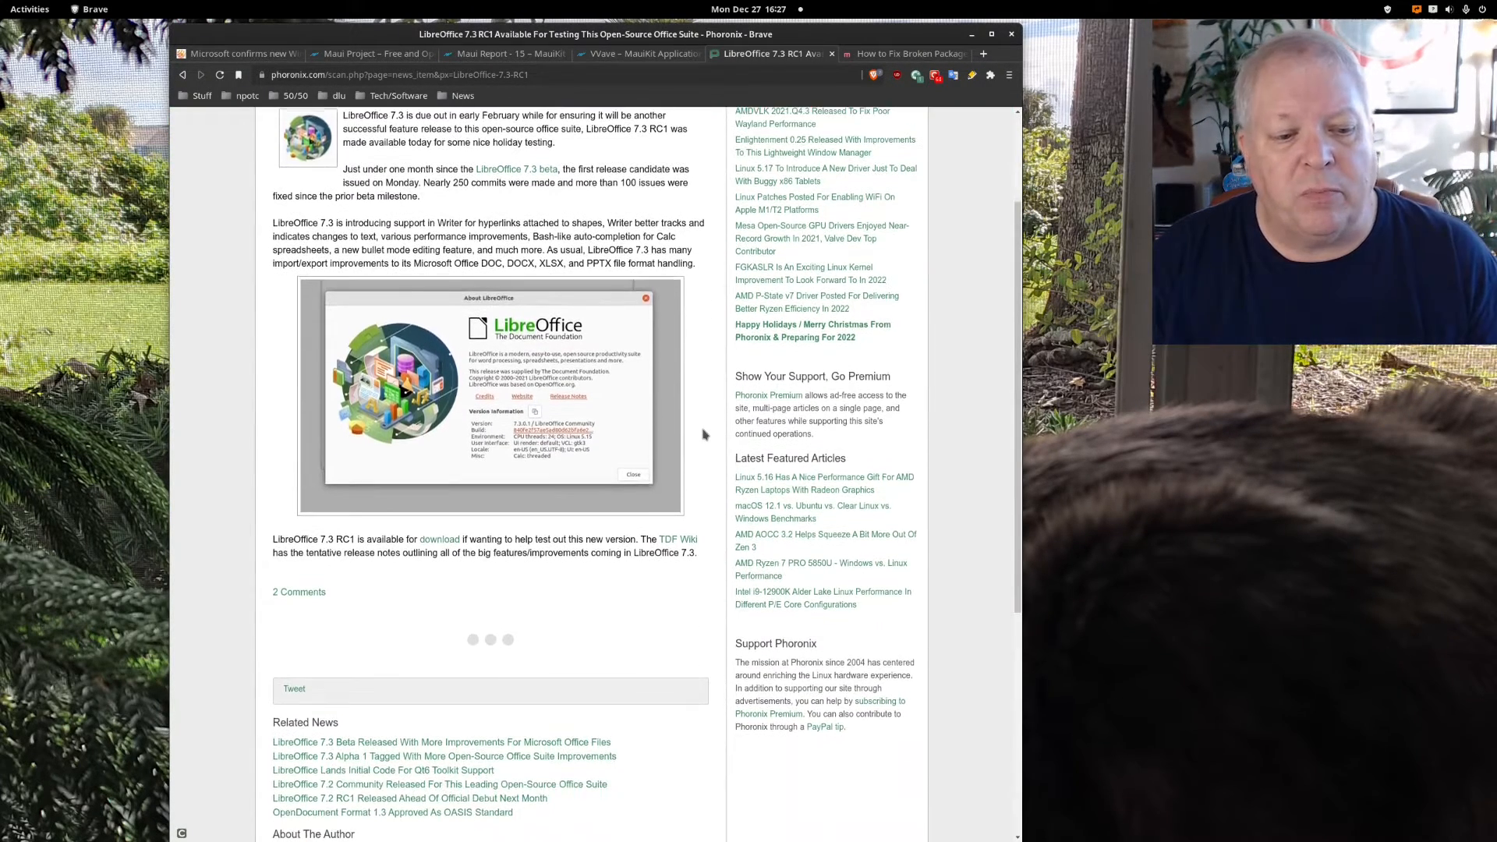
{"action": "scroll", "scroll_direction": "up", "scroll_amount": 3}
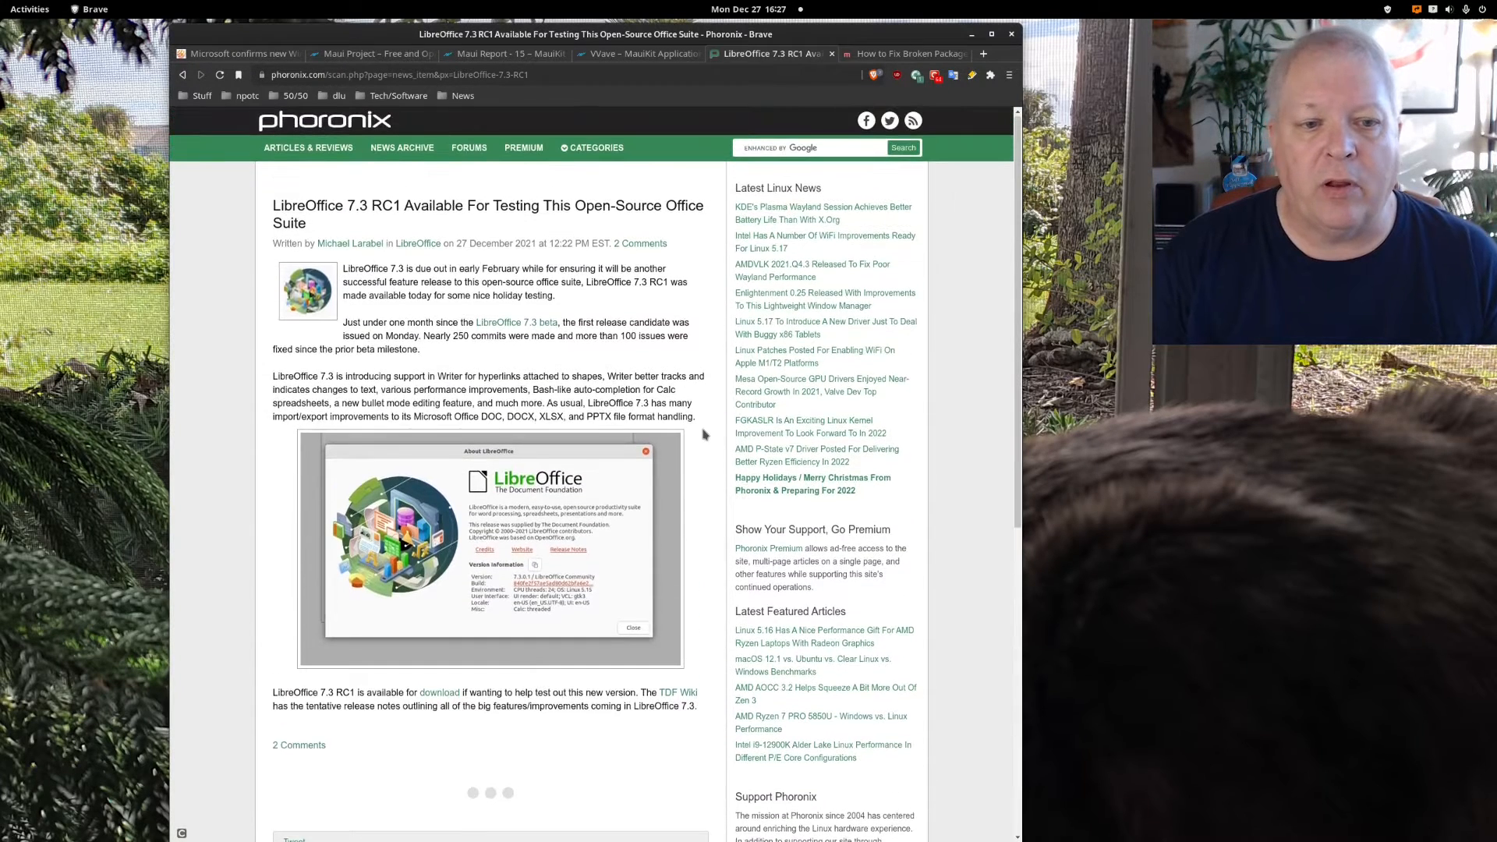
{"action": "mouse_move", "coordinate": [516, 322]}
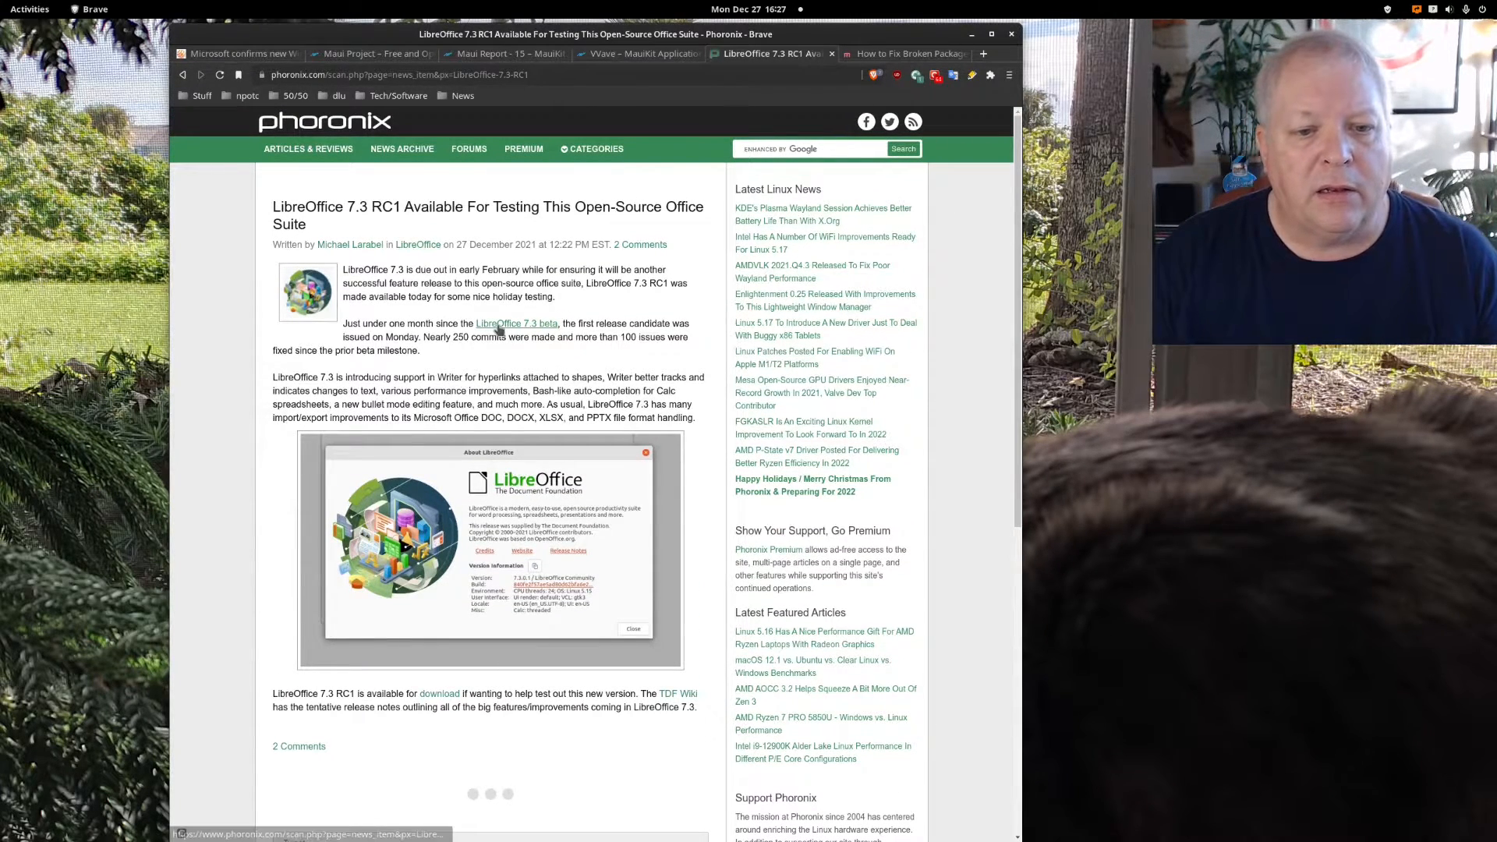
- Follow the 'LibreOffice 7.3 beta' link, then switch to the broken packages guide tab
{"action": "left_click", "coordinate": [516, 324]}
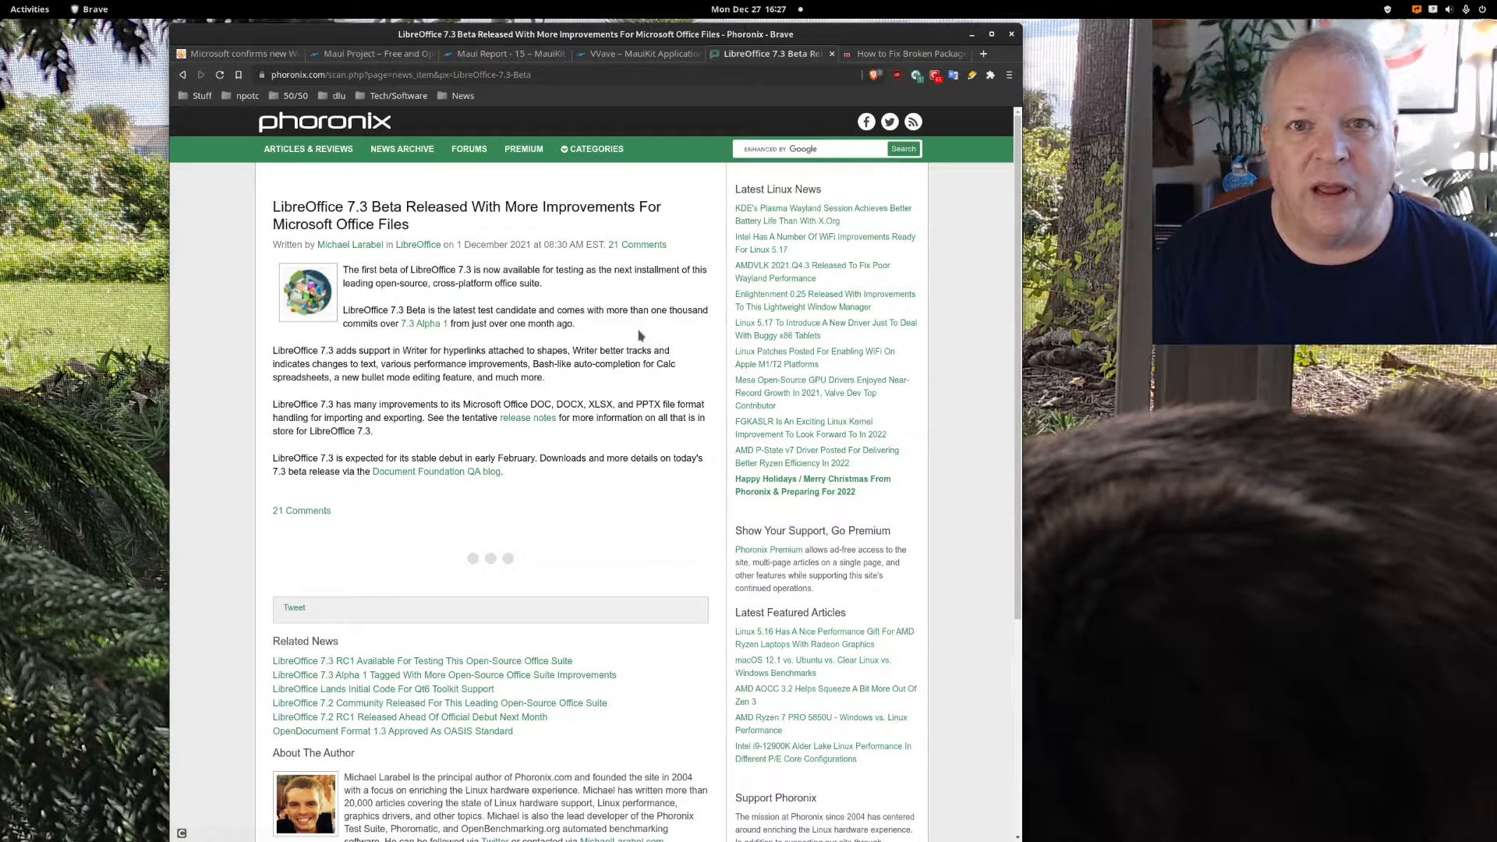
{"action": "mouse_move", "coordinate": [637, 303]}
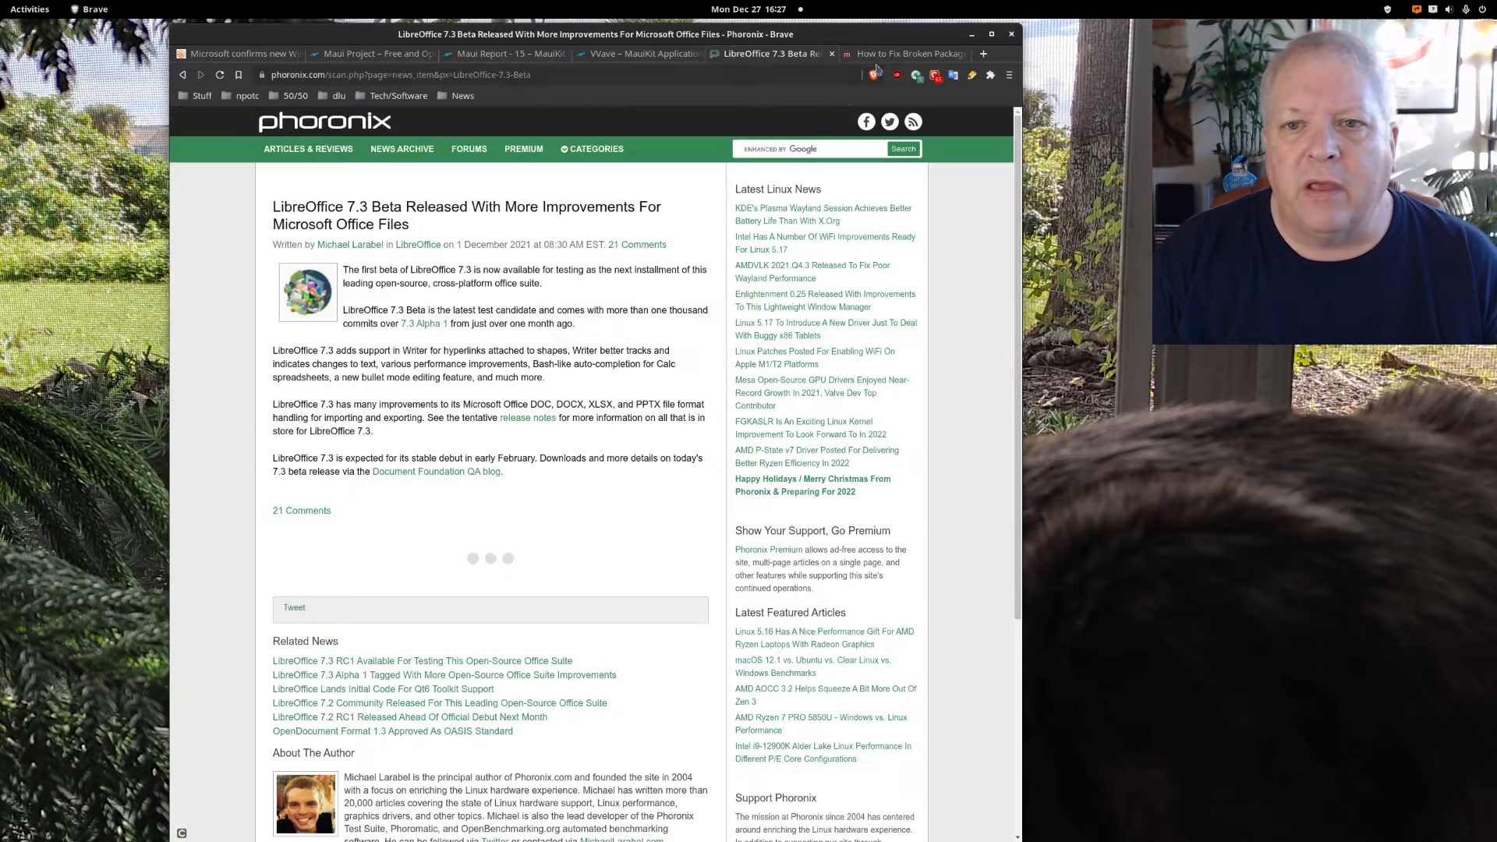
{"action": "left_click", "coordinate": [902, 53]}
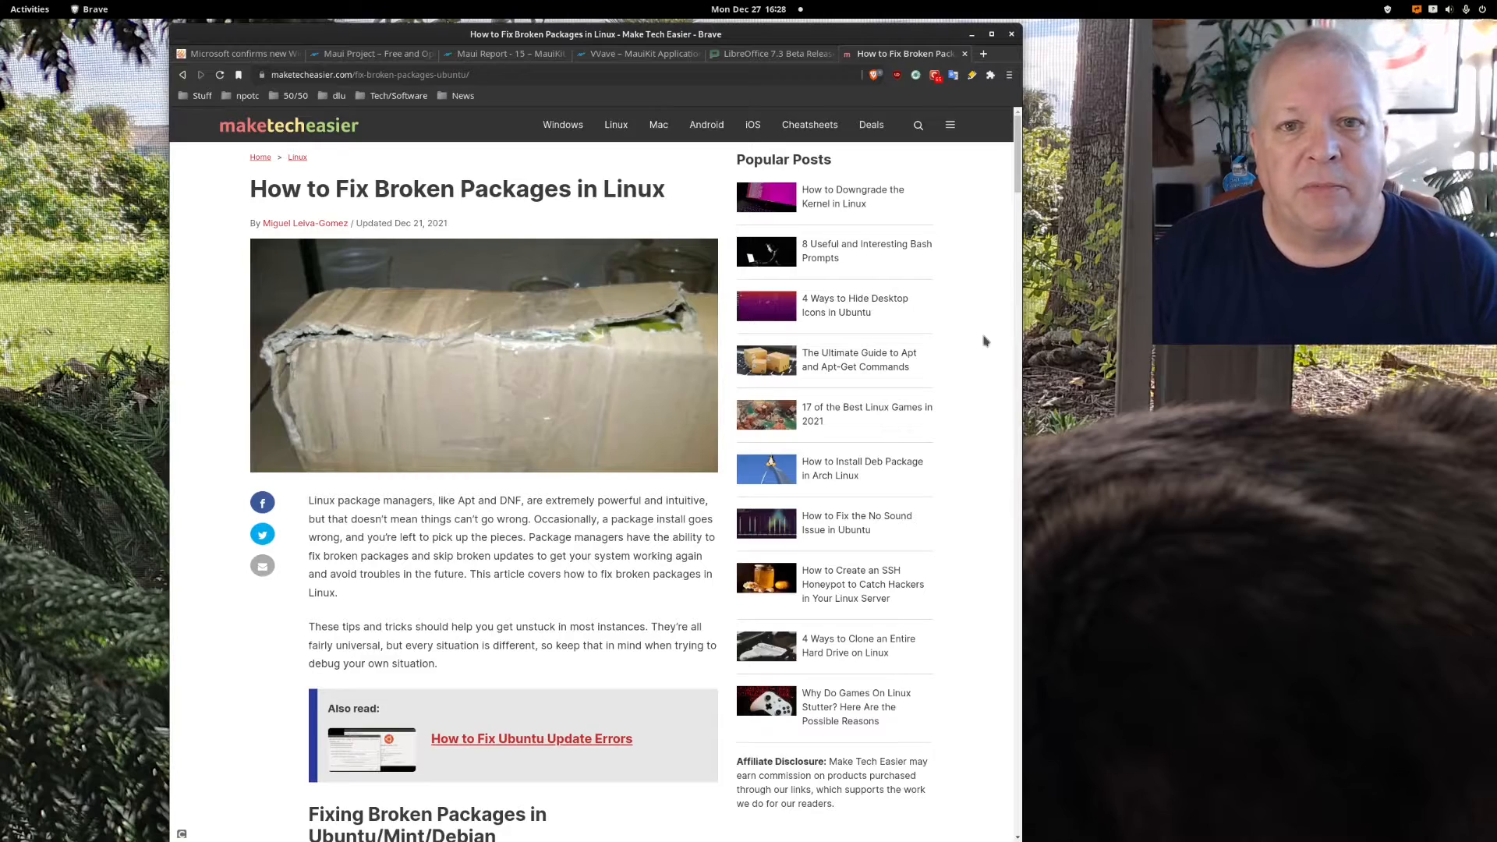
{"action": "scroll", "scroll_direction": "down", "scroll_amount": 3}
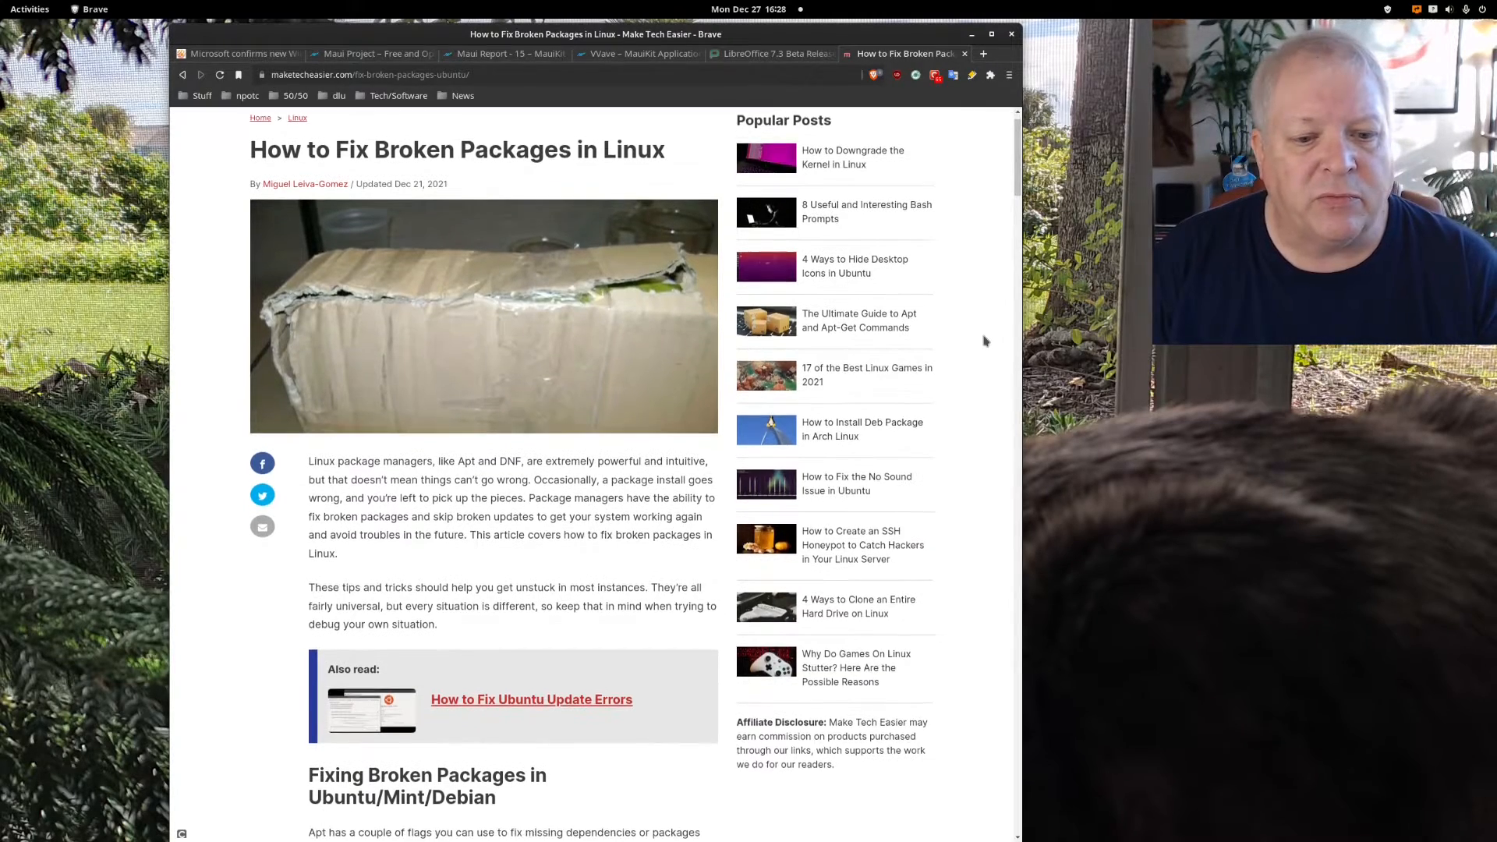
{"action": "scroll", "scroll_direction": "down", "scroll_amount": 3}
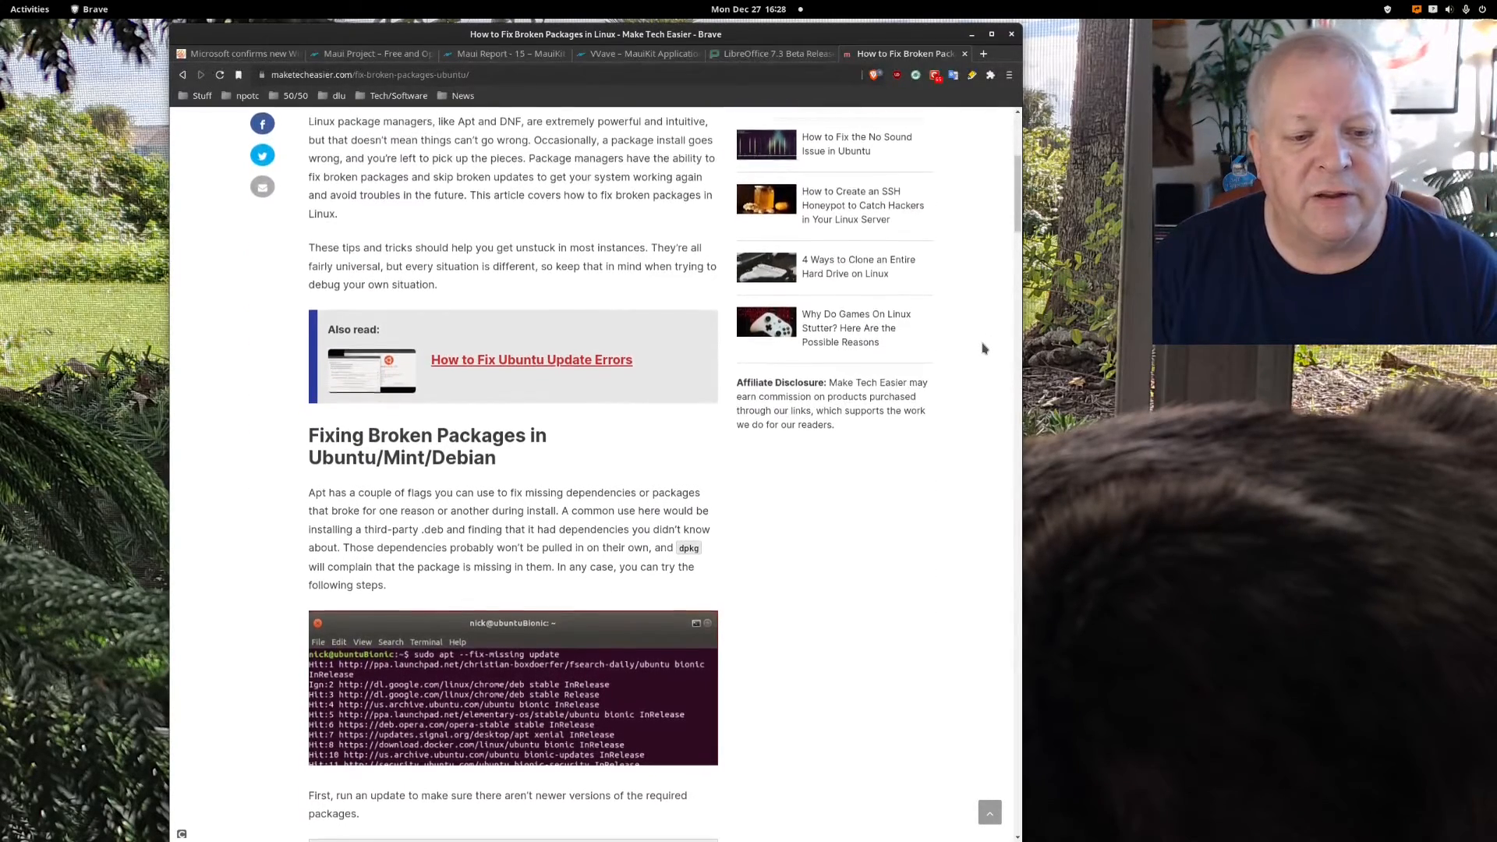
{"action": "scroll", "scroll_direction": "down", "scroll_amount": 3}
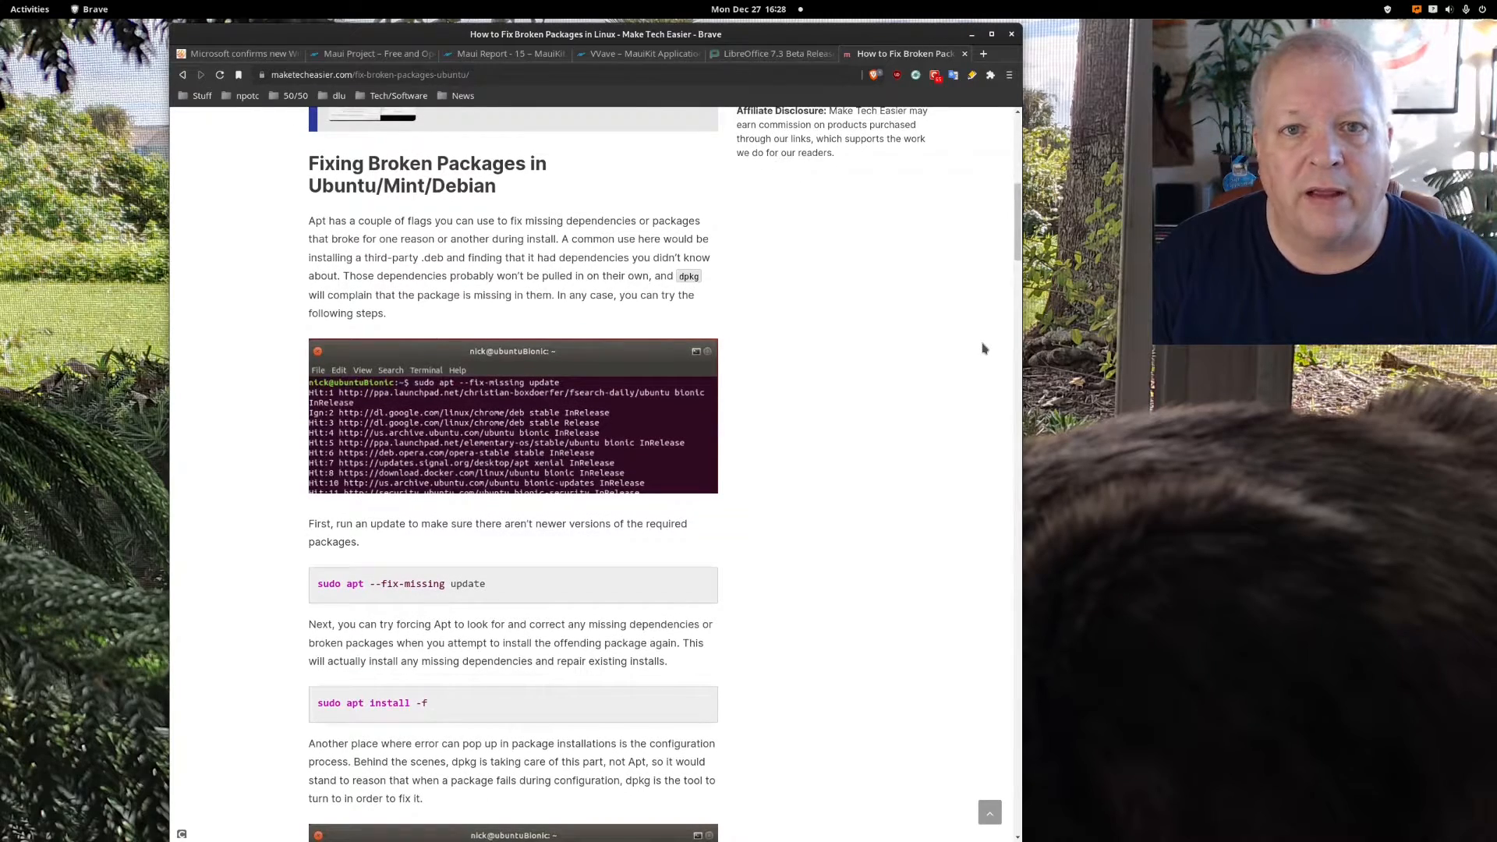
{"action": "scroll", "scroll_direction": "down", "scroll_amount": 3}
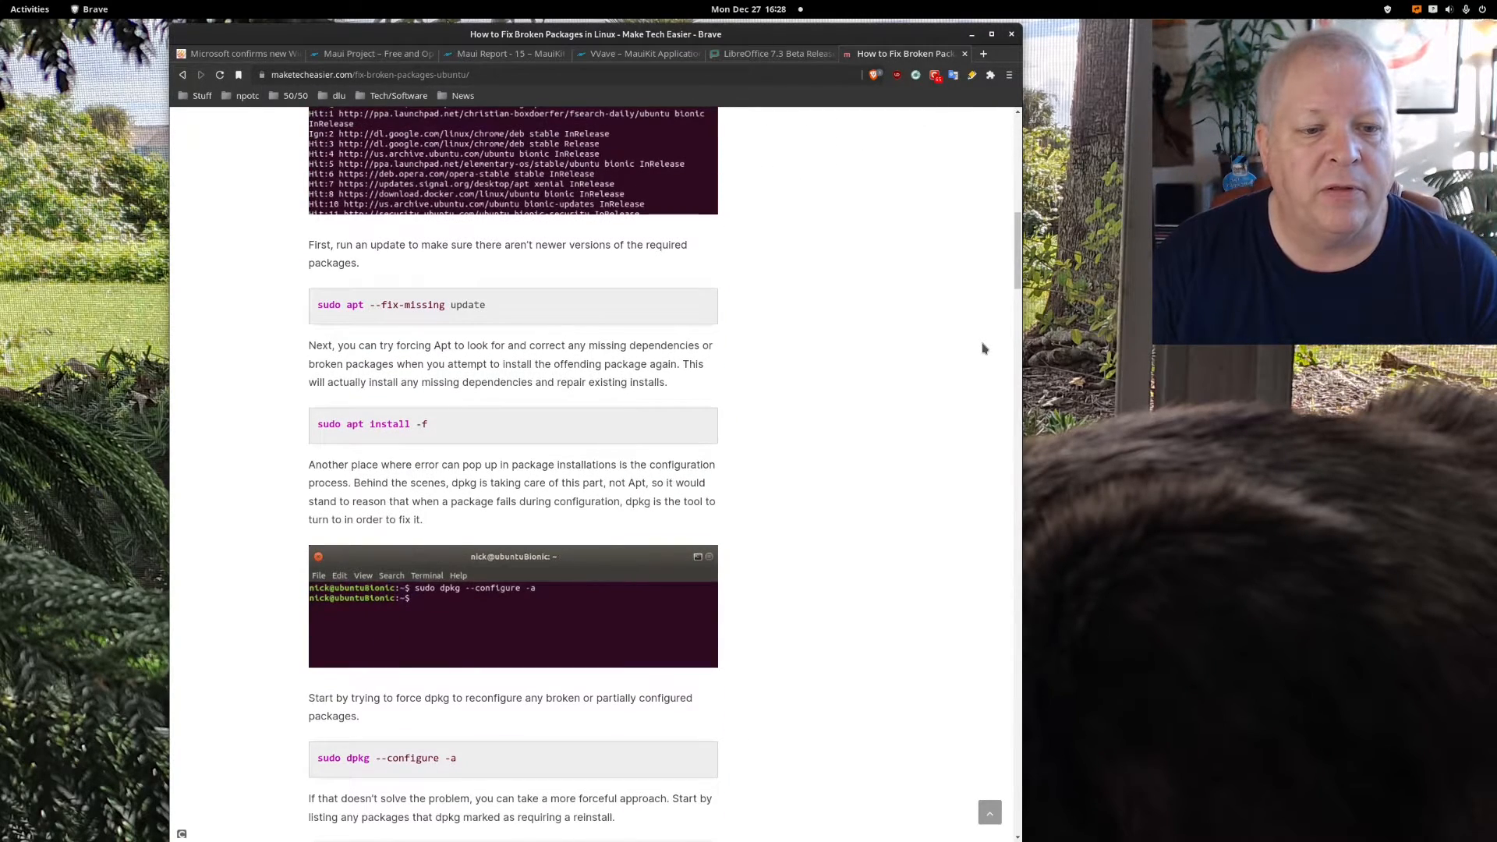
{"action": "scroll", "scroll_direction": "down", "scroll_amount": 3}
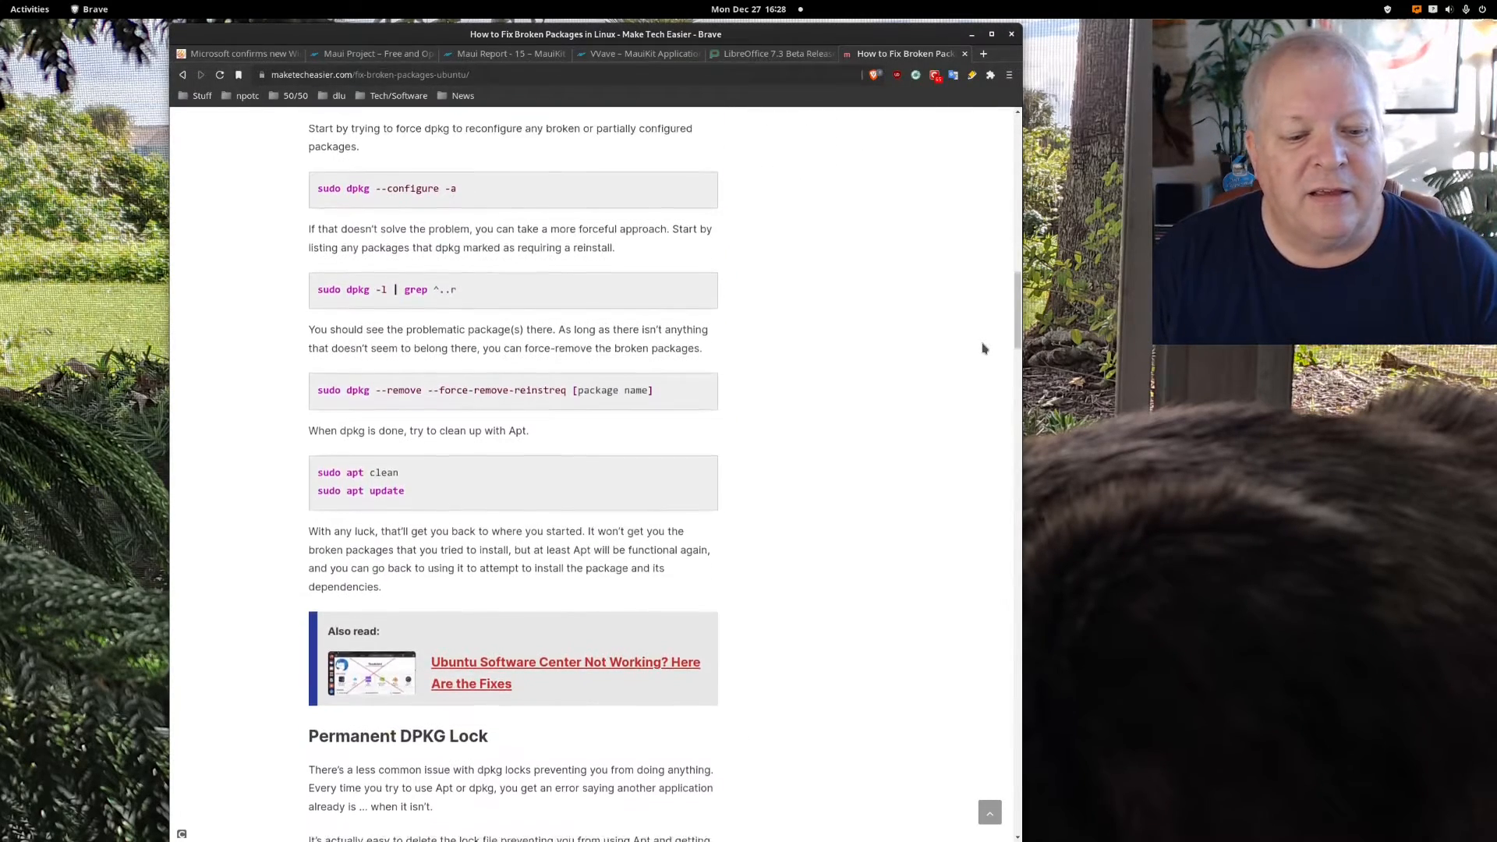
{"action": "scroll", "scroll_direction": "down", "scroll_amount": 3}
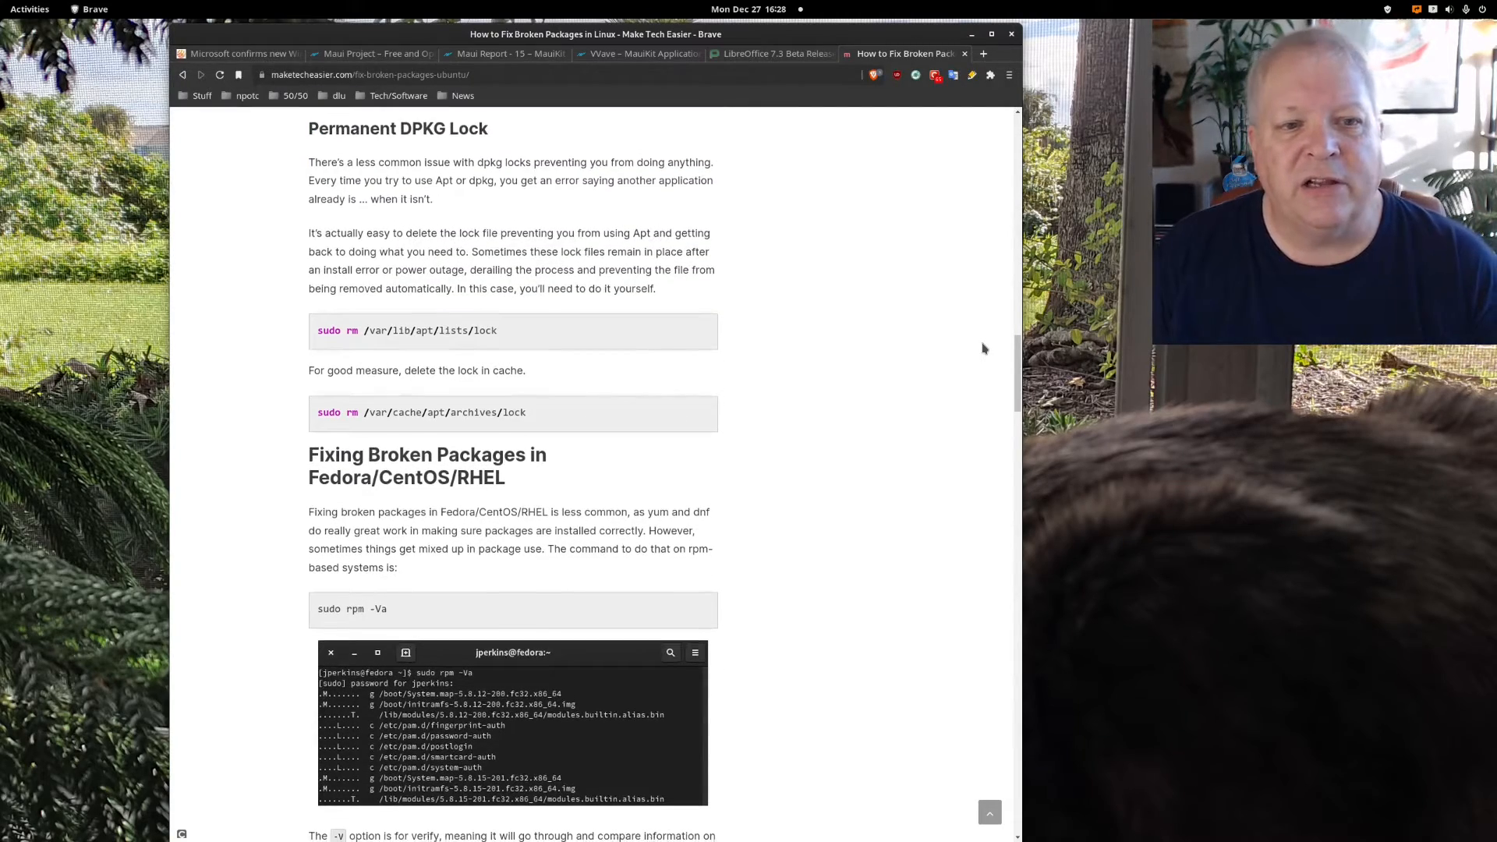
{"action": "scroll", "scroll_direction": "down", "scroll_amount": 3}
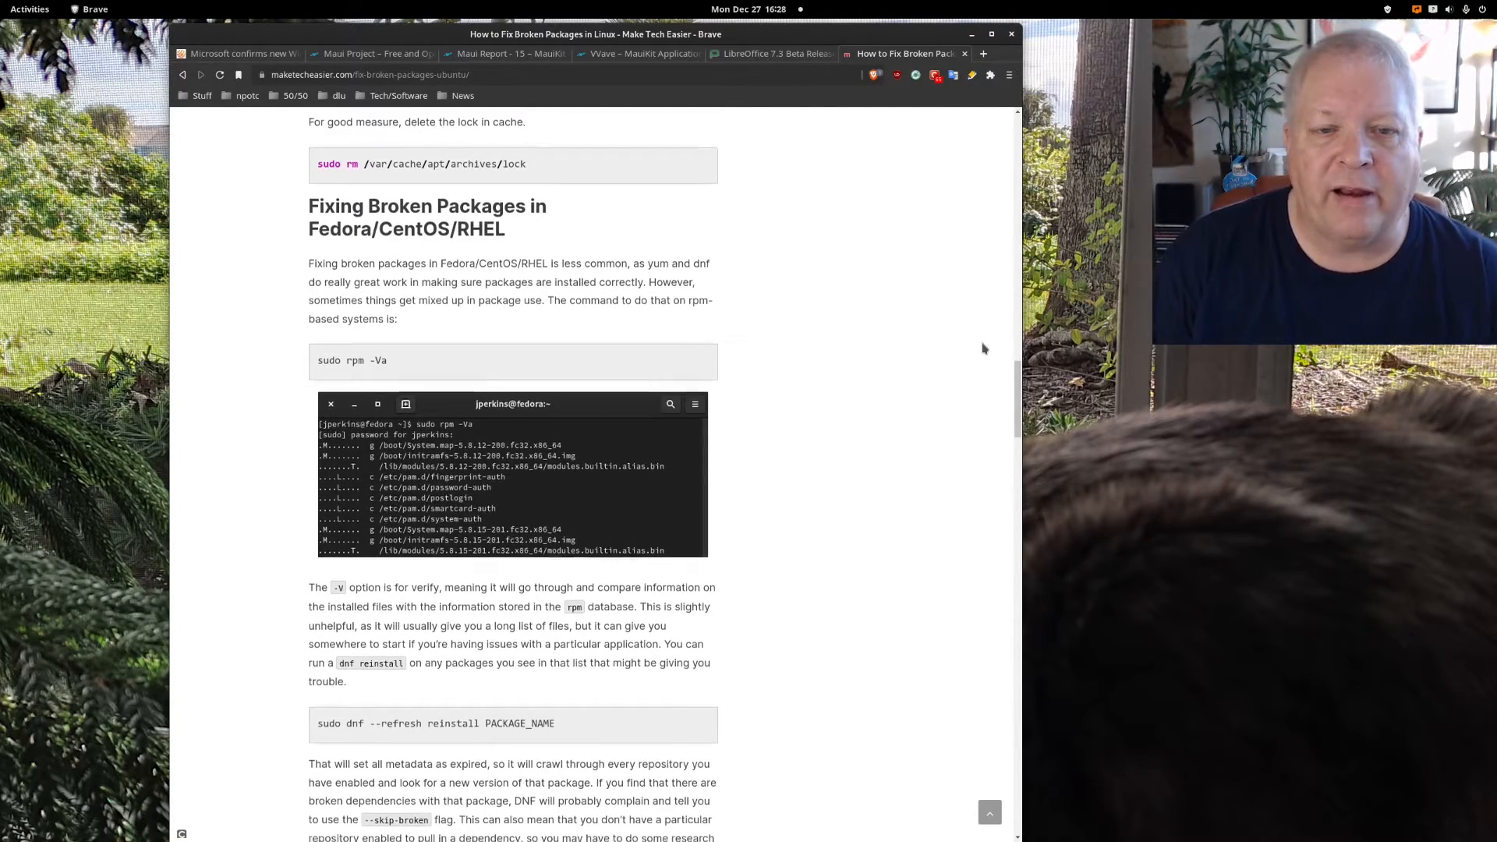
{"action": "scroll", "scroll_direction": "down", "scroll_amount": 3}
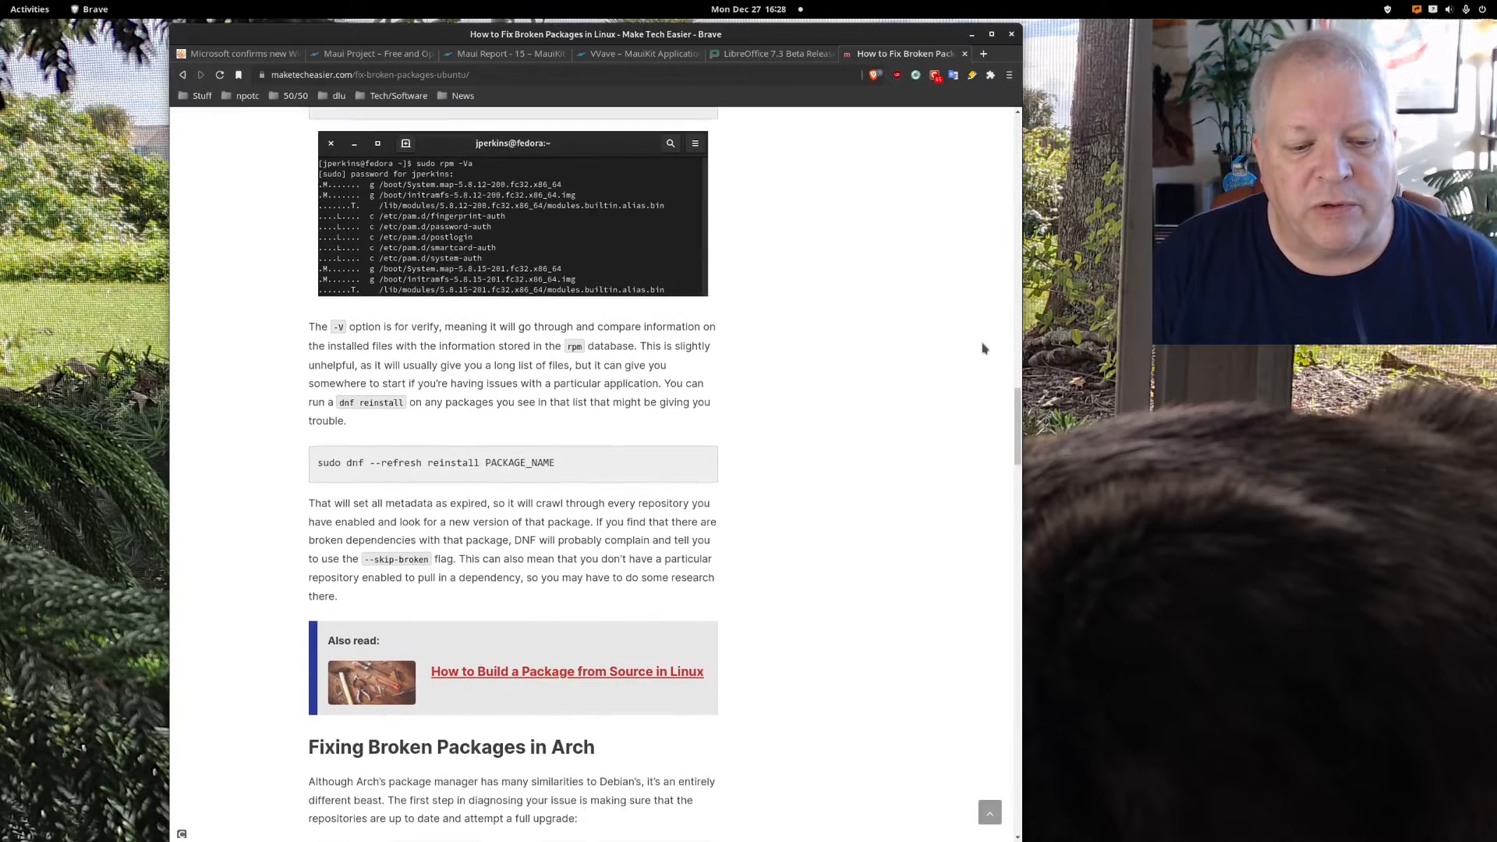
{"action": "scroll", "scroll_direction": "down", "scroll_amount": 3}
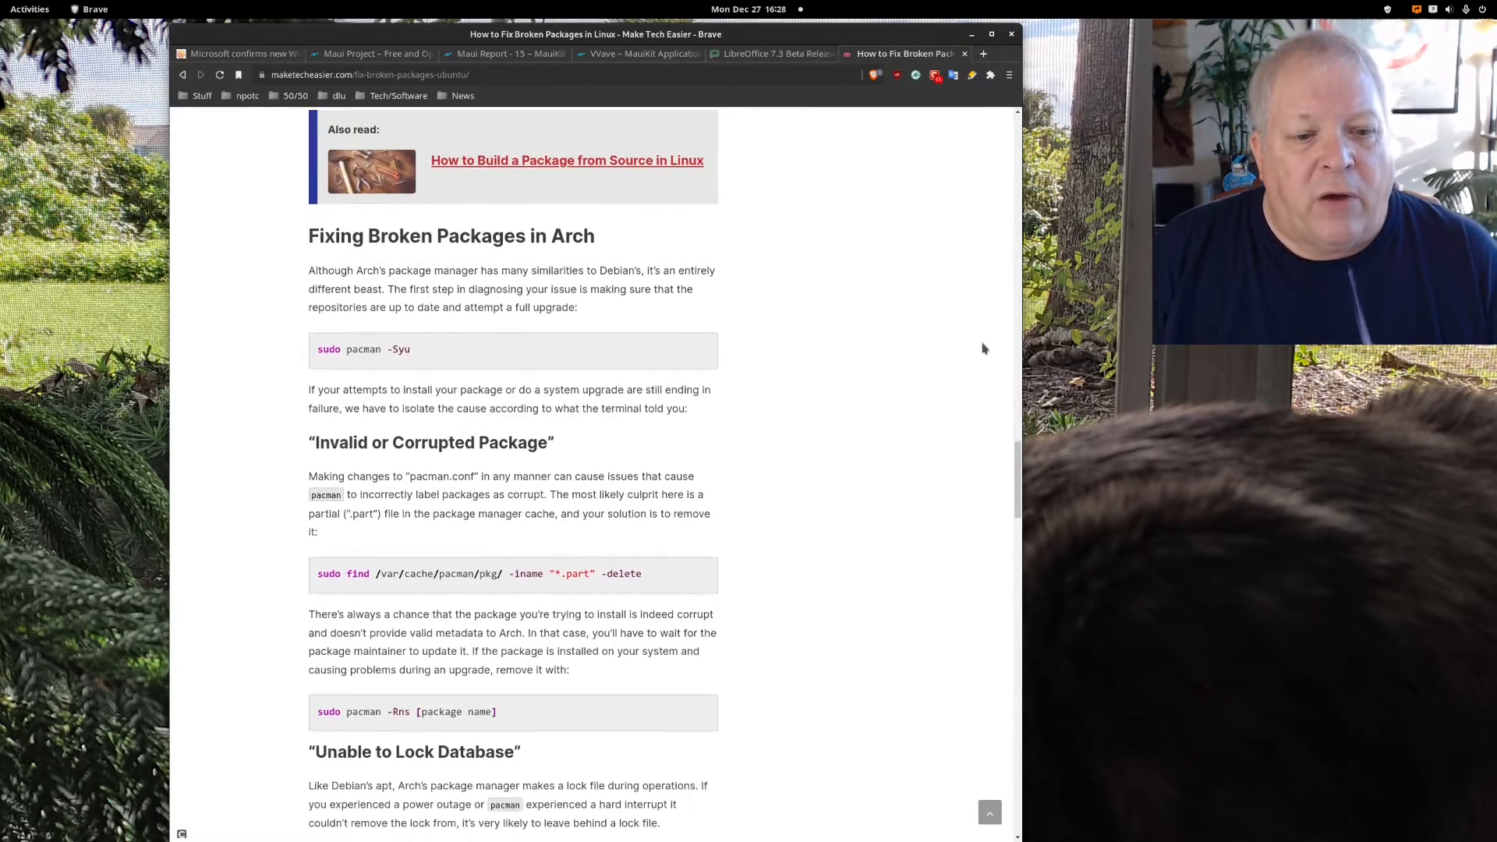
{"action": "scroll", "scroll_direction": "down", "scroll_amount": 3}
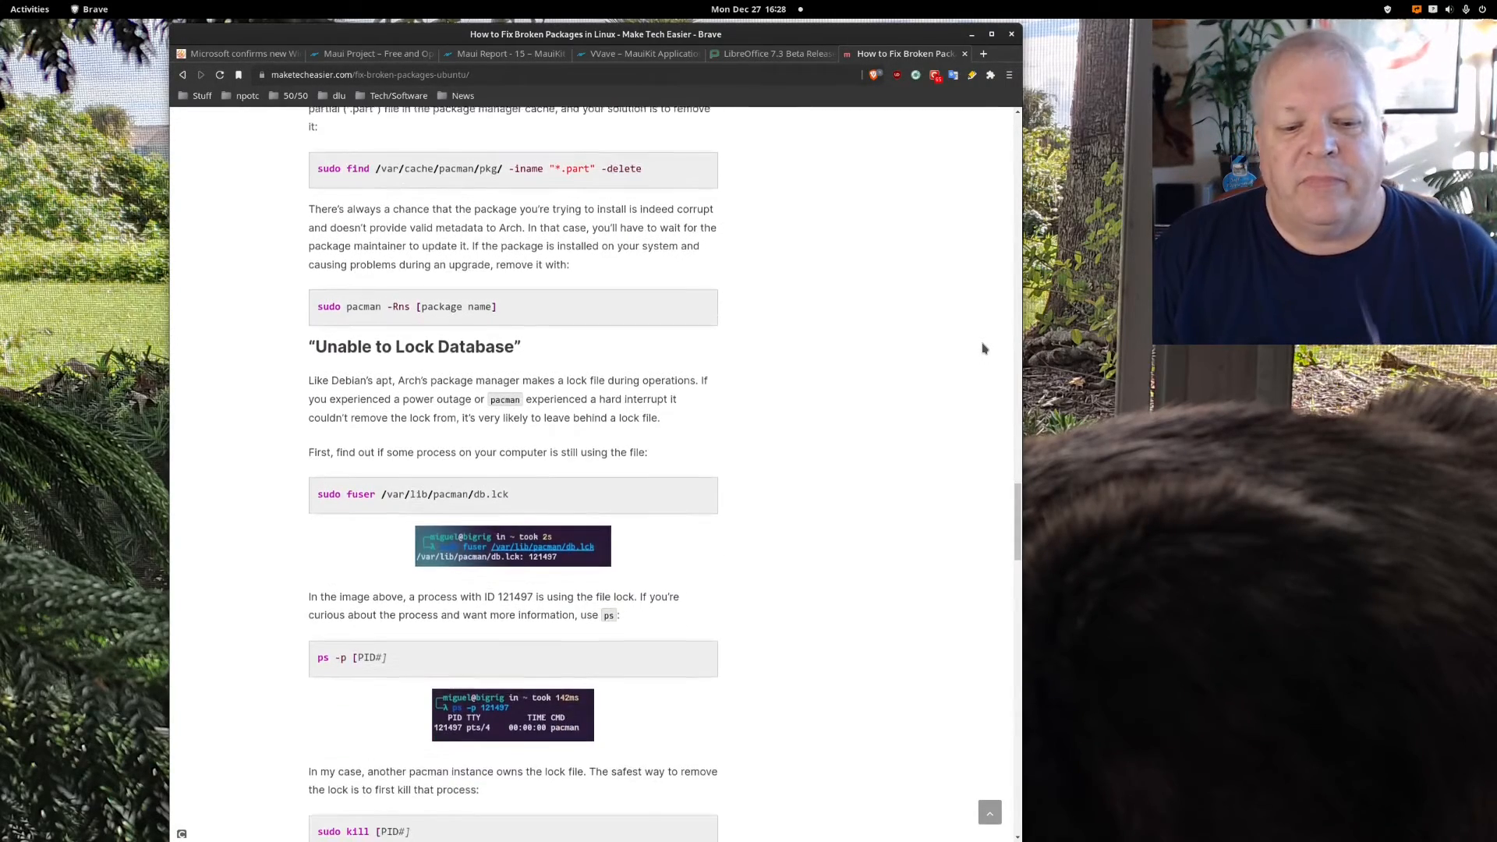
{"action": "scroll", "scroll_direction": "down", "scroll_amount": 3}
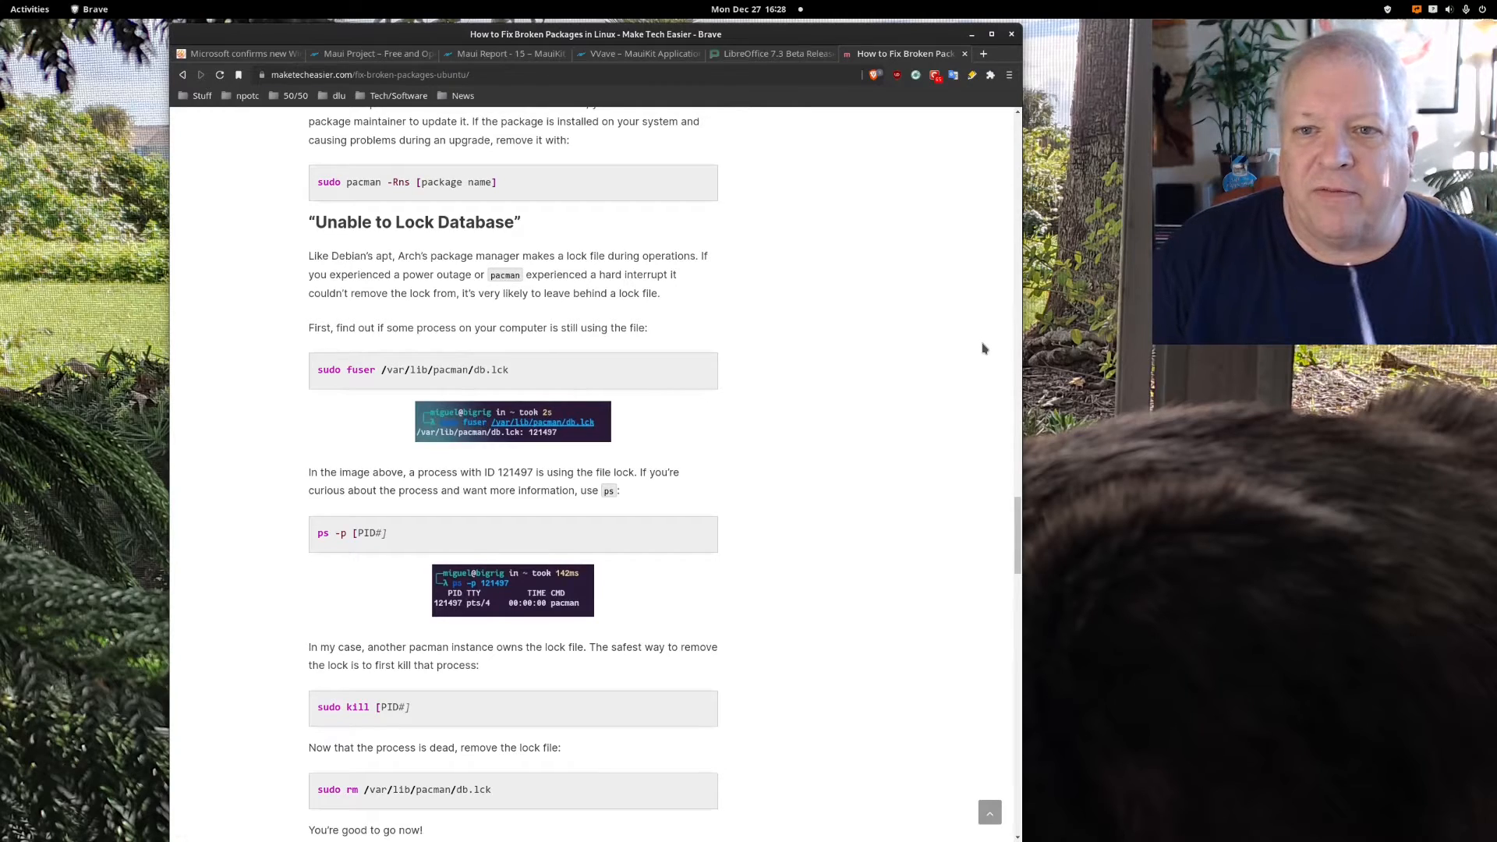